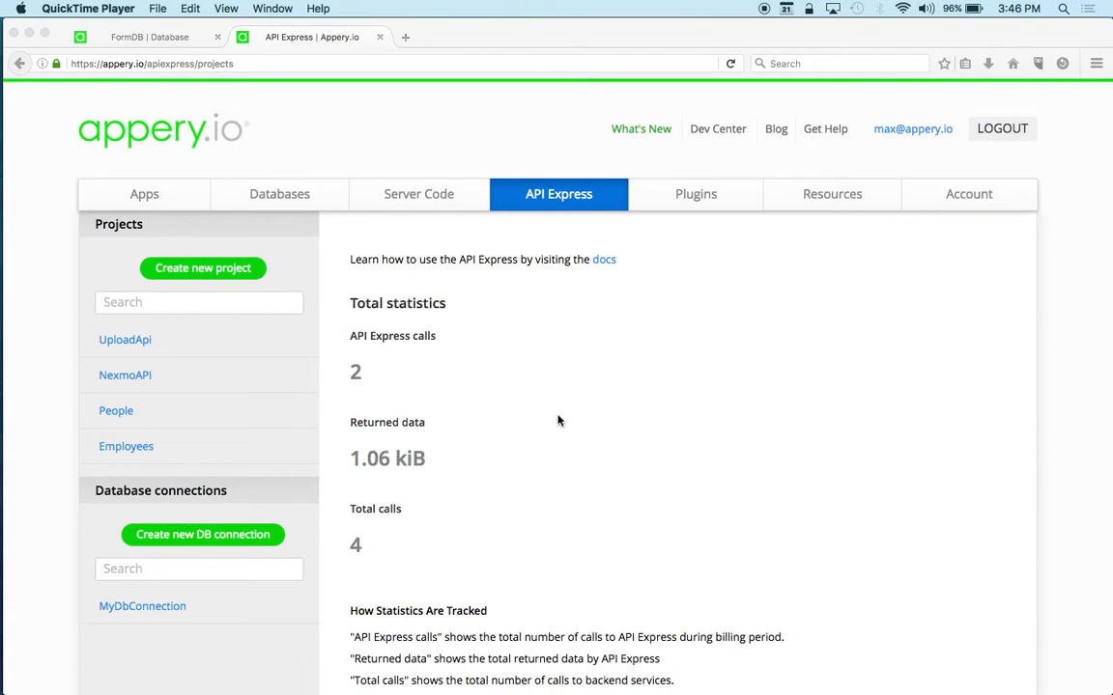
mouse_move(649, 427)
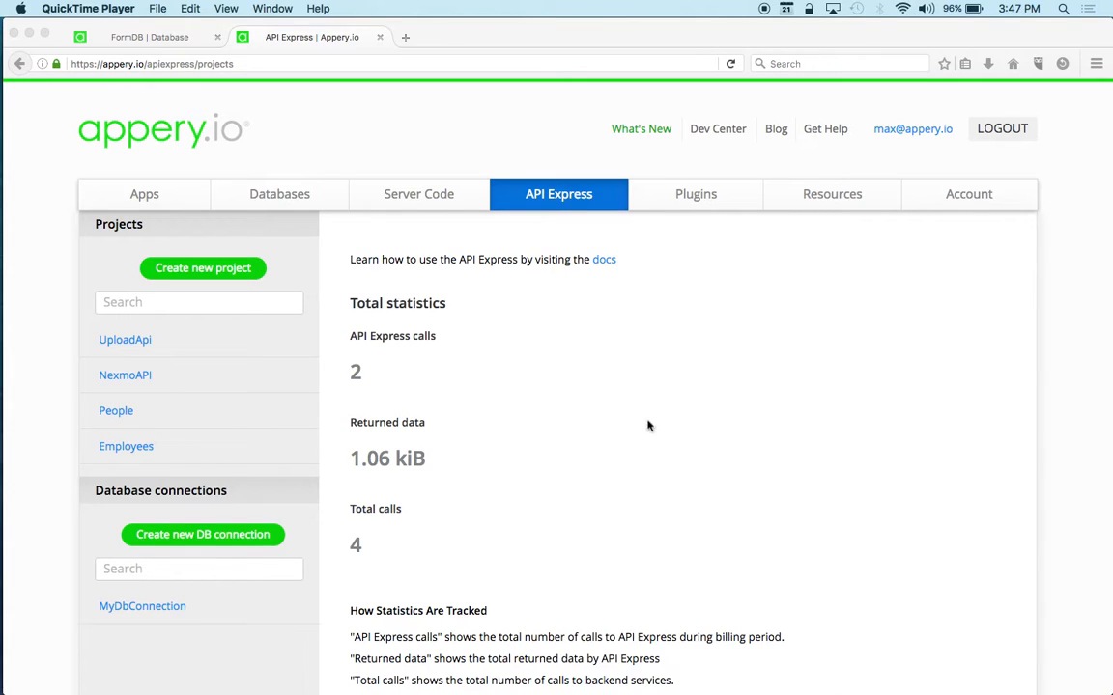
Show the FormDB database's predefined Files collection, currently empty.
click(143, 39)
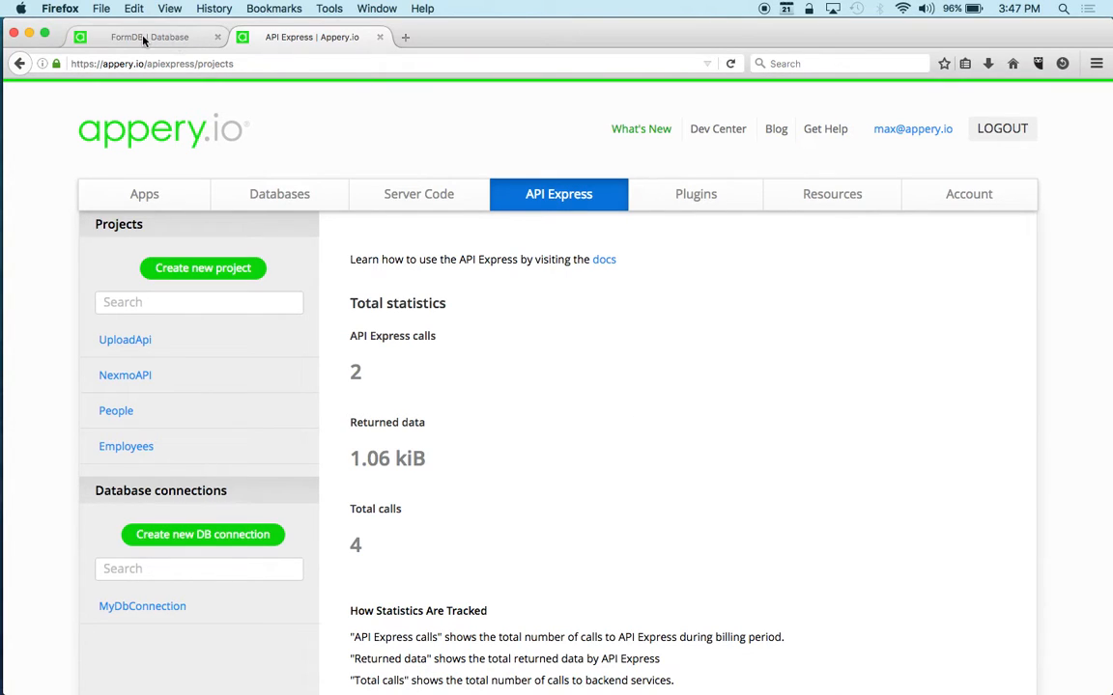
click(136, 36)
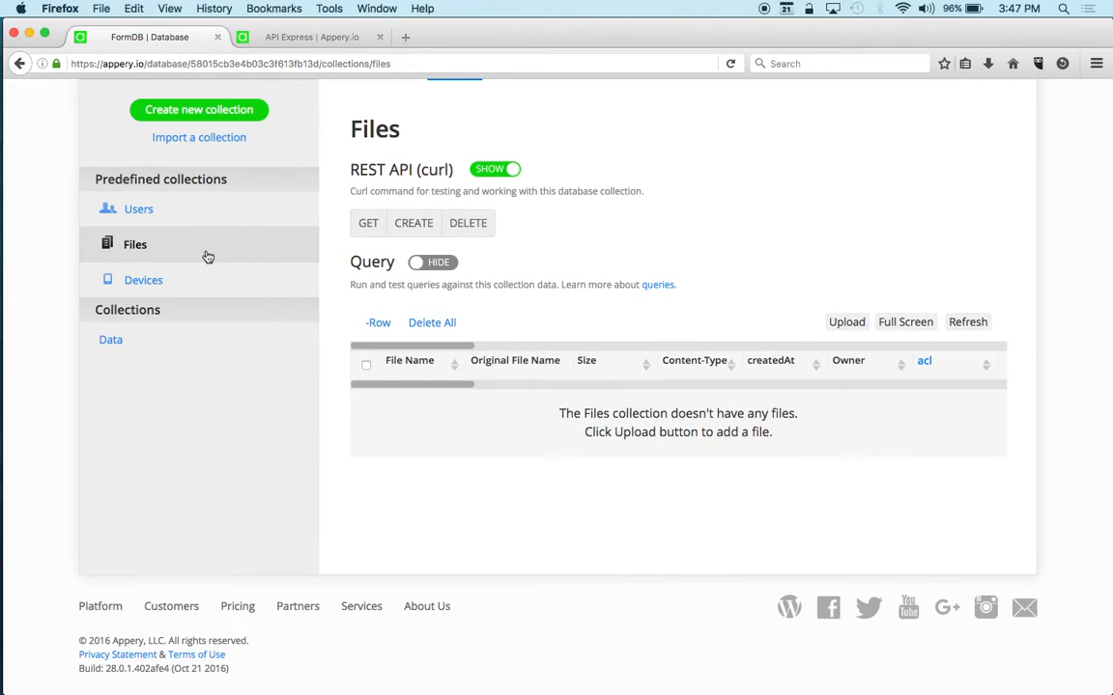
mouse_move(423, 514)
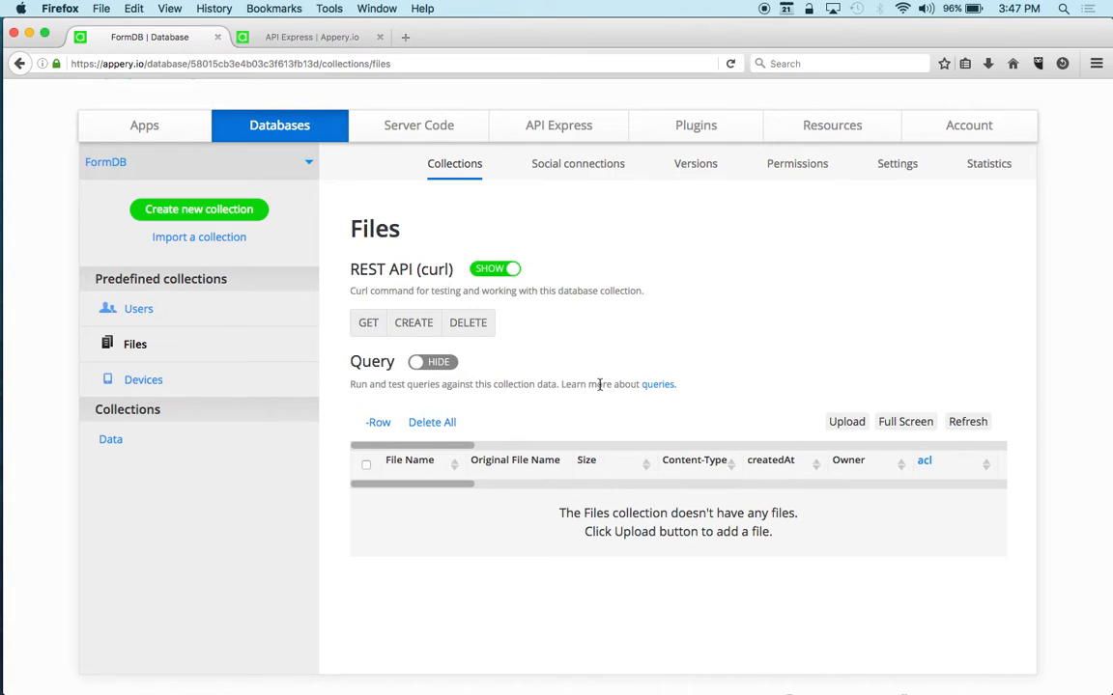
mouse_move(587, 319)
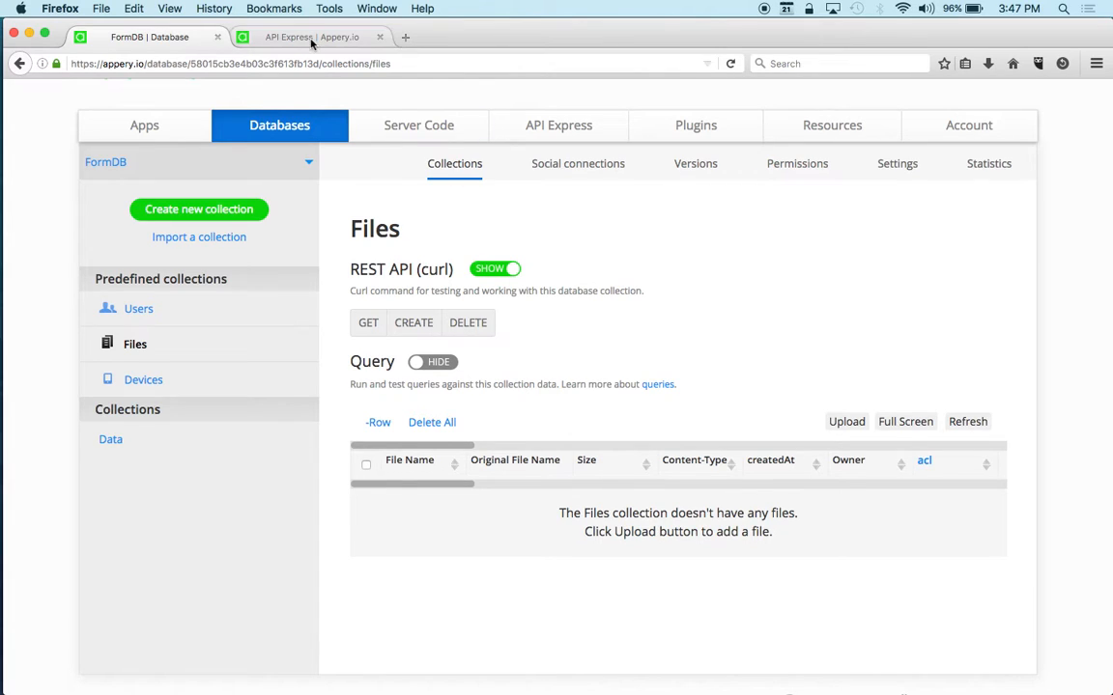
In the UploadApi project, create a Custom REST API service group named 'upload'.
click(307, 36)
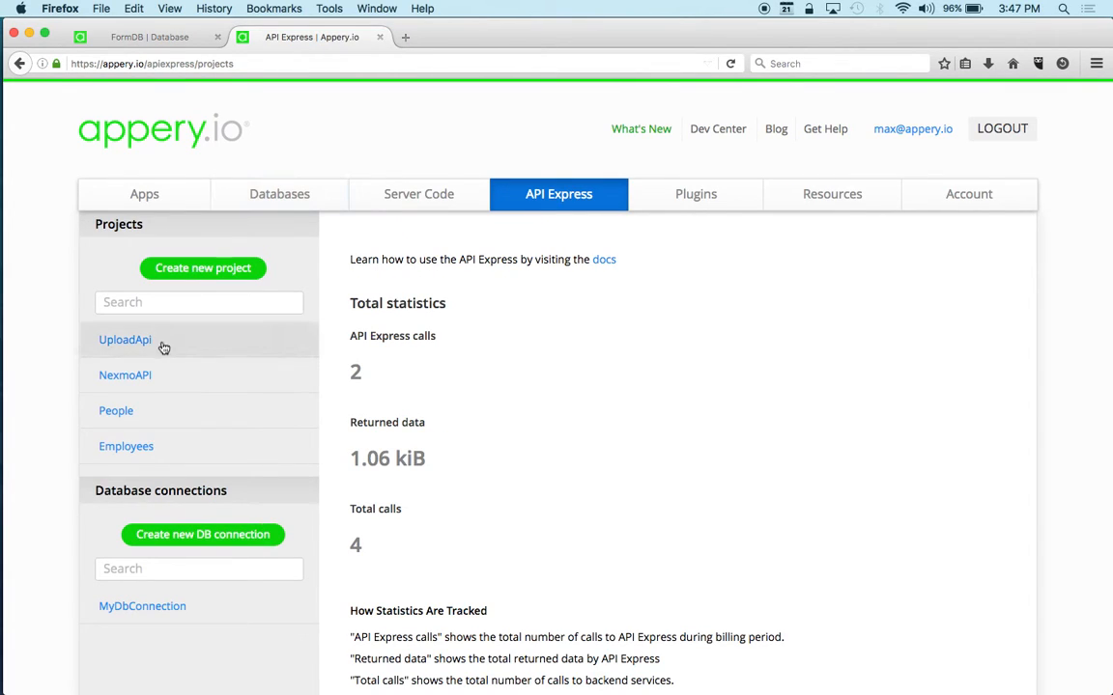
click(124, 340)
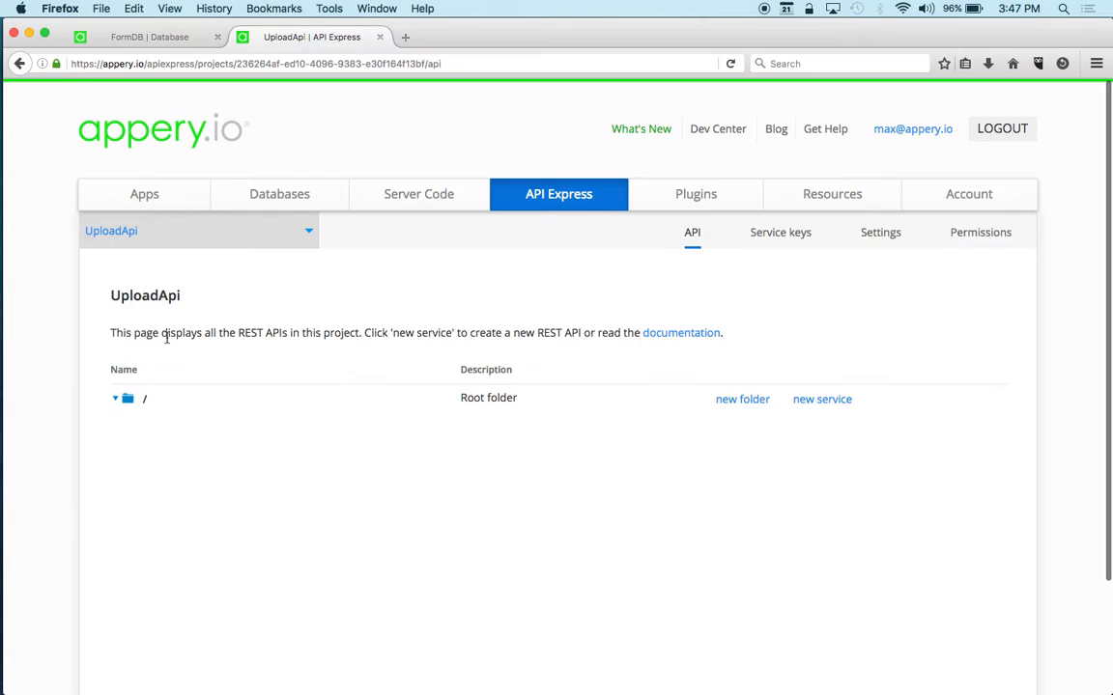
mouse_move(809, 406)
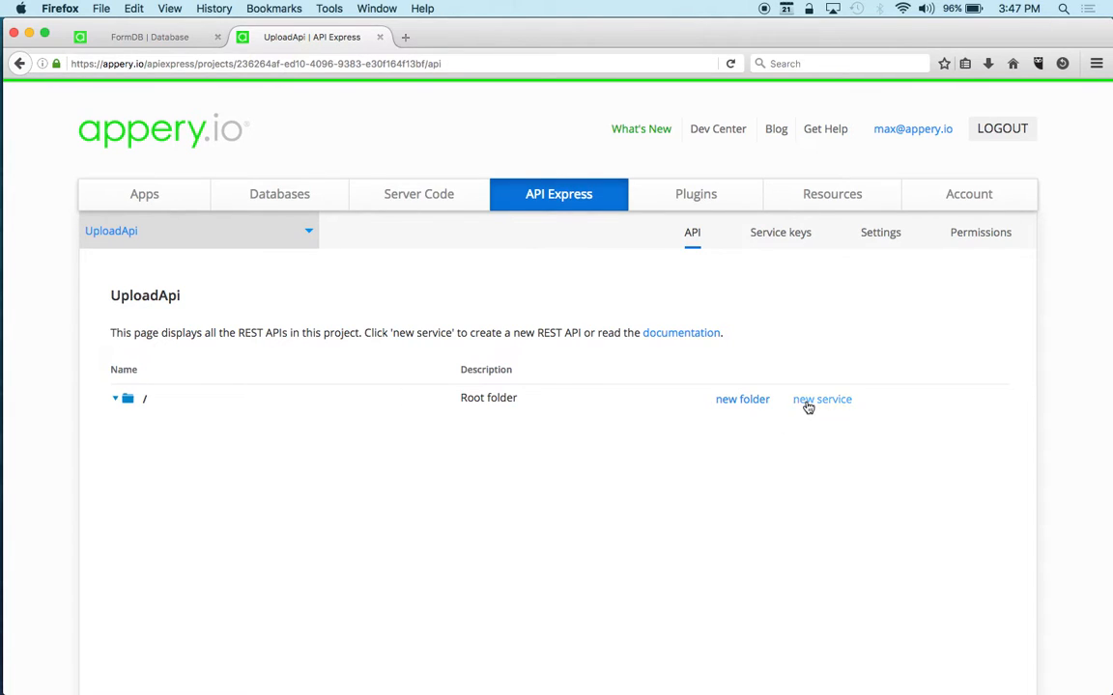
click(823, 400)
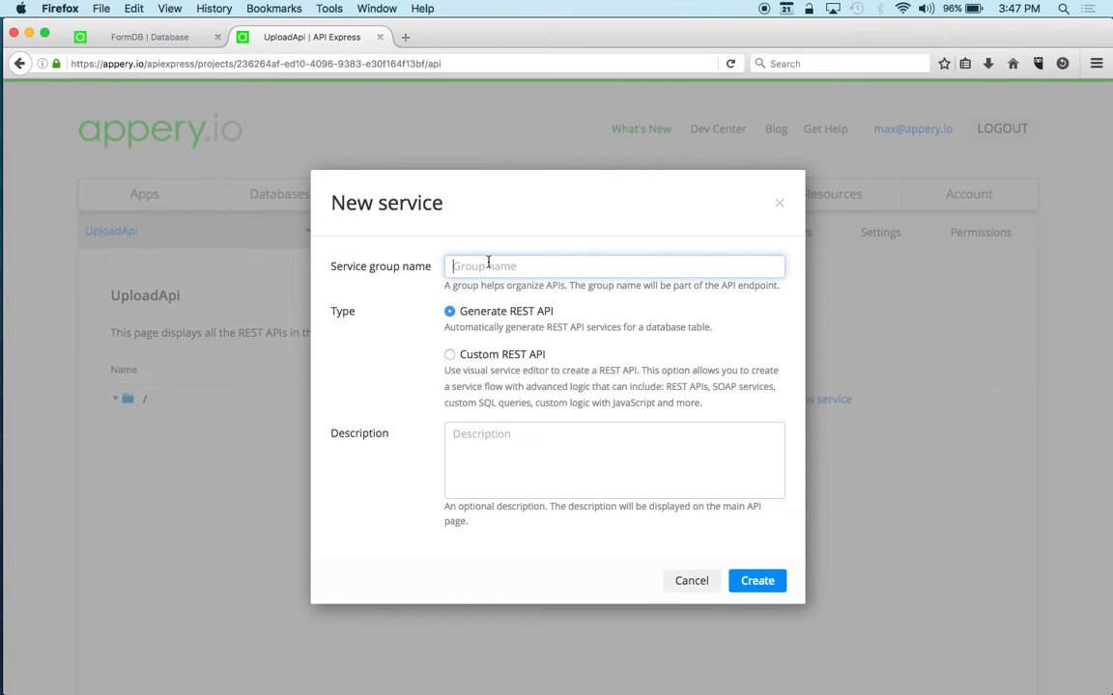
text(upload)
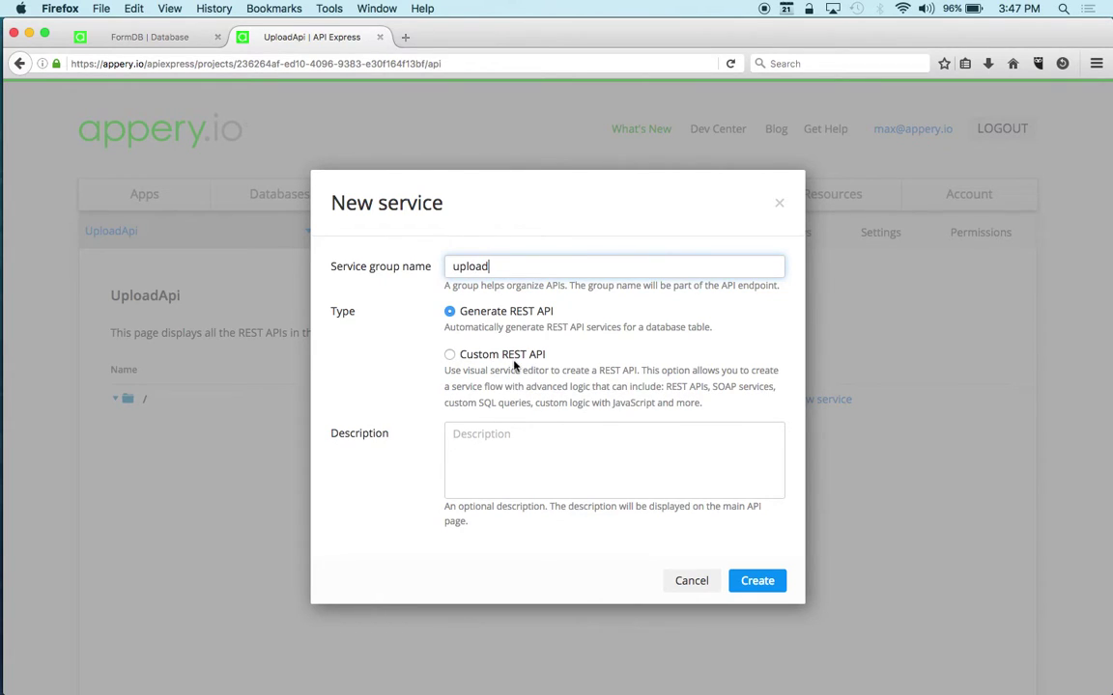
click(448, 355)
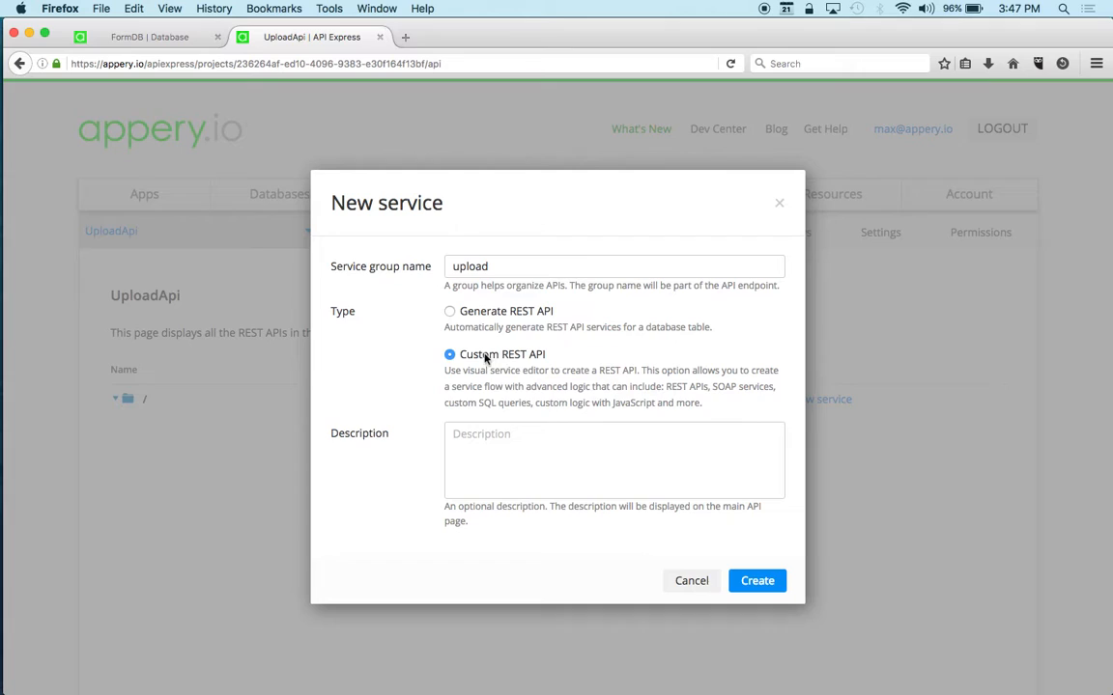
mouse_move(757, 580)
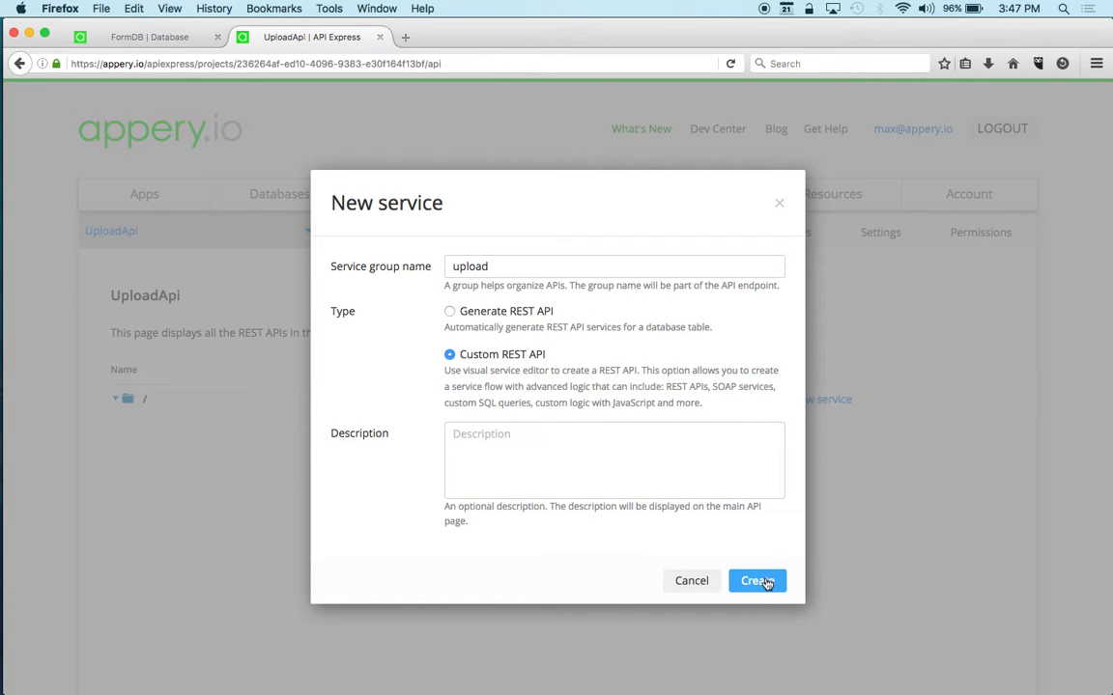
click(757, 579)
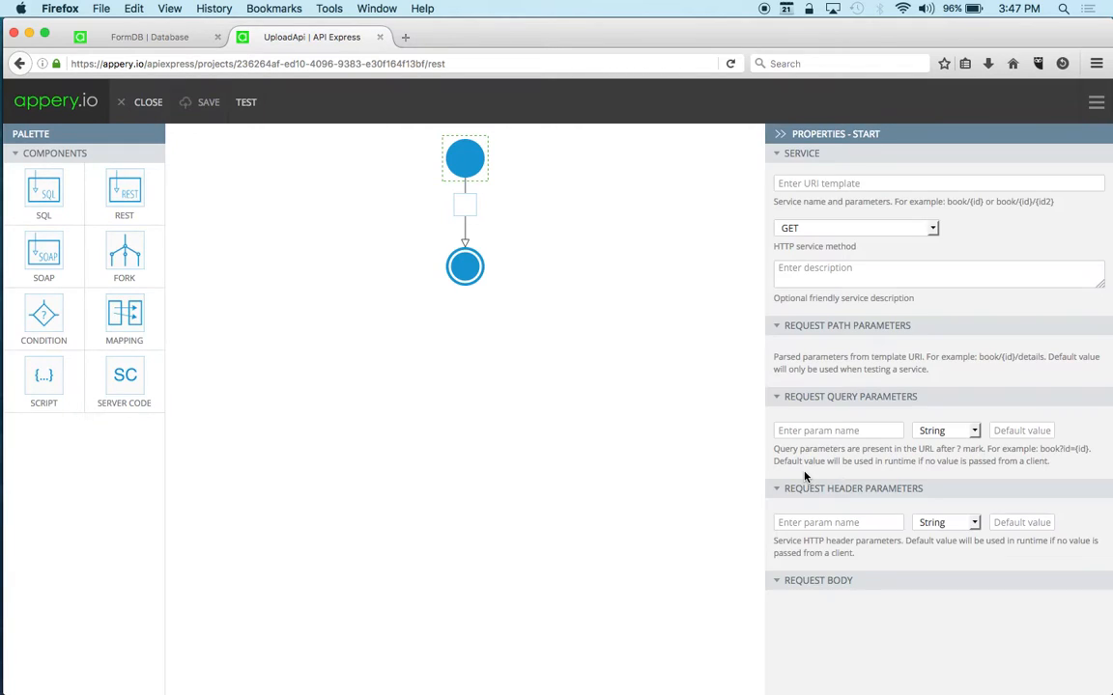
mouse_move(629, 267)
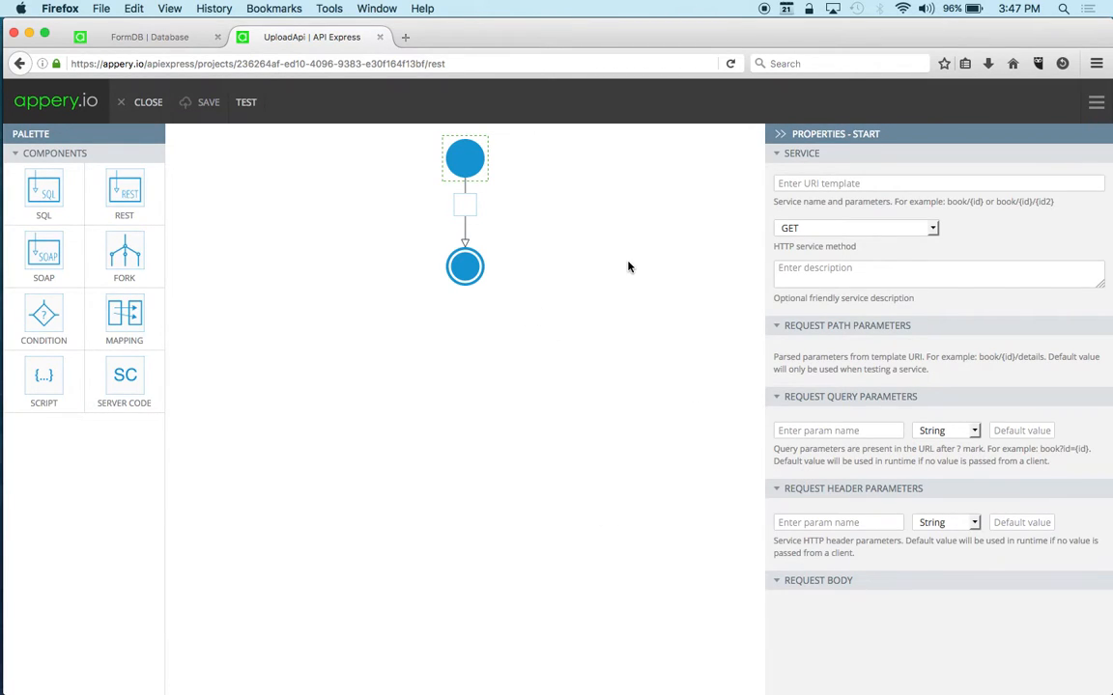
Make the start step a POST at URI 'file' with a 'name' query parameter and binary body.
click(464, 159)
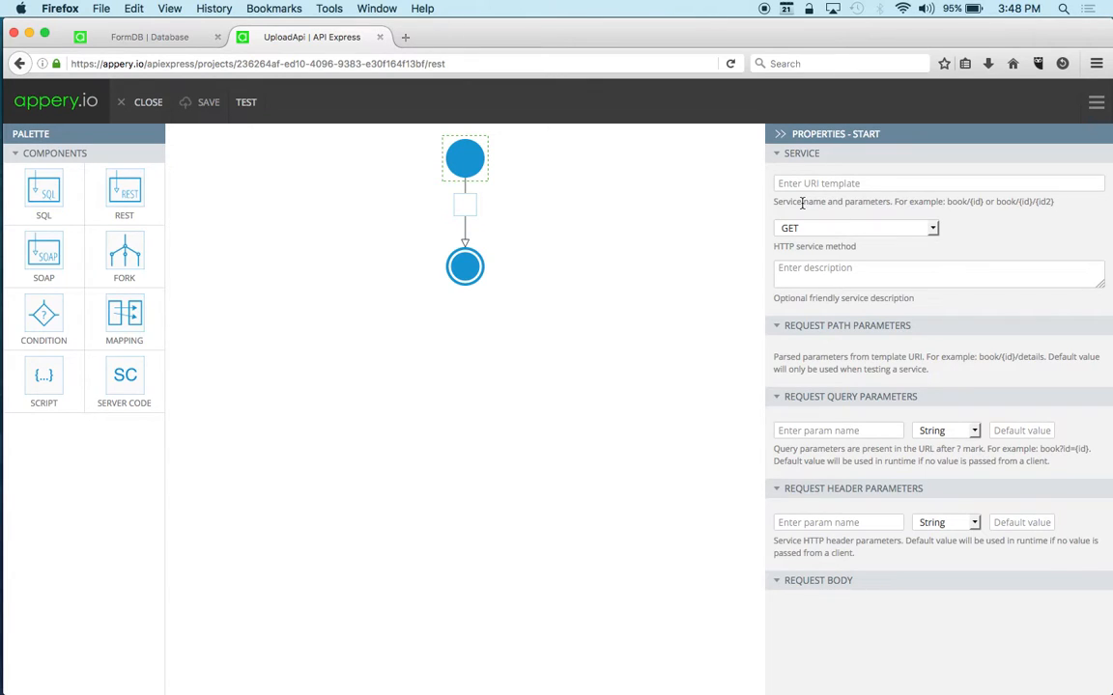
click(939, 182)
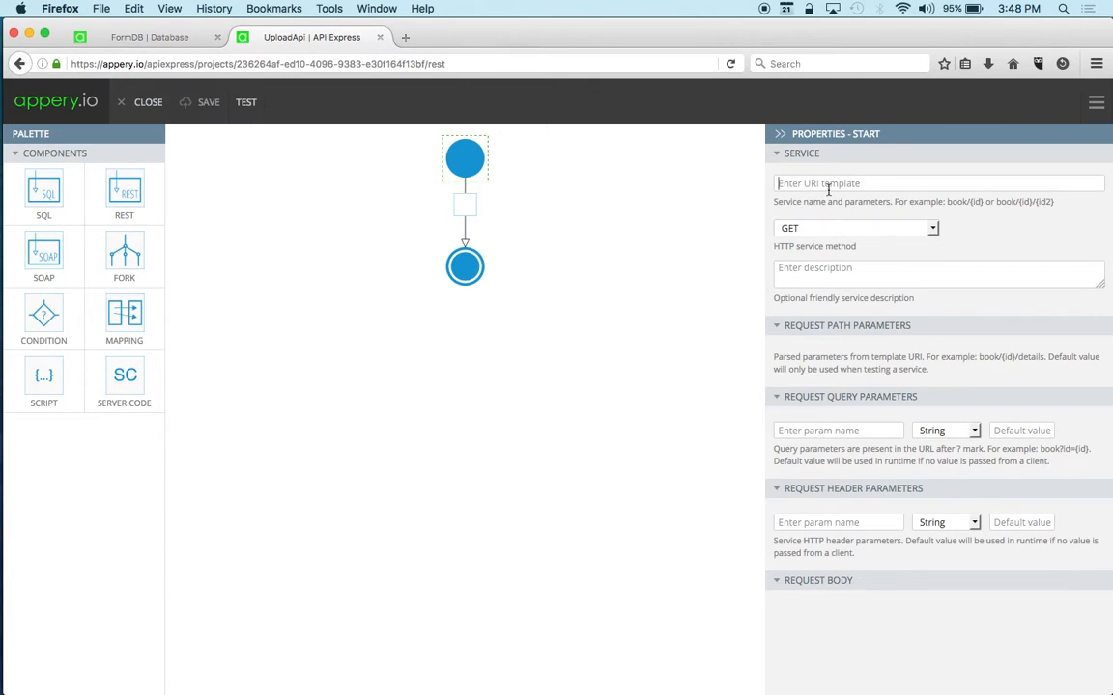
text(file)
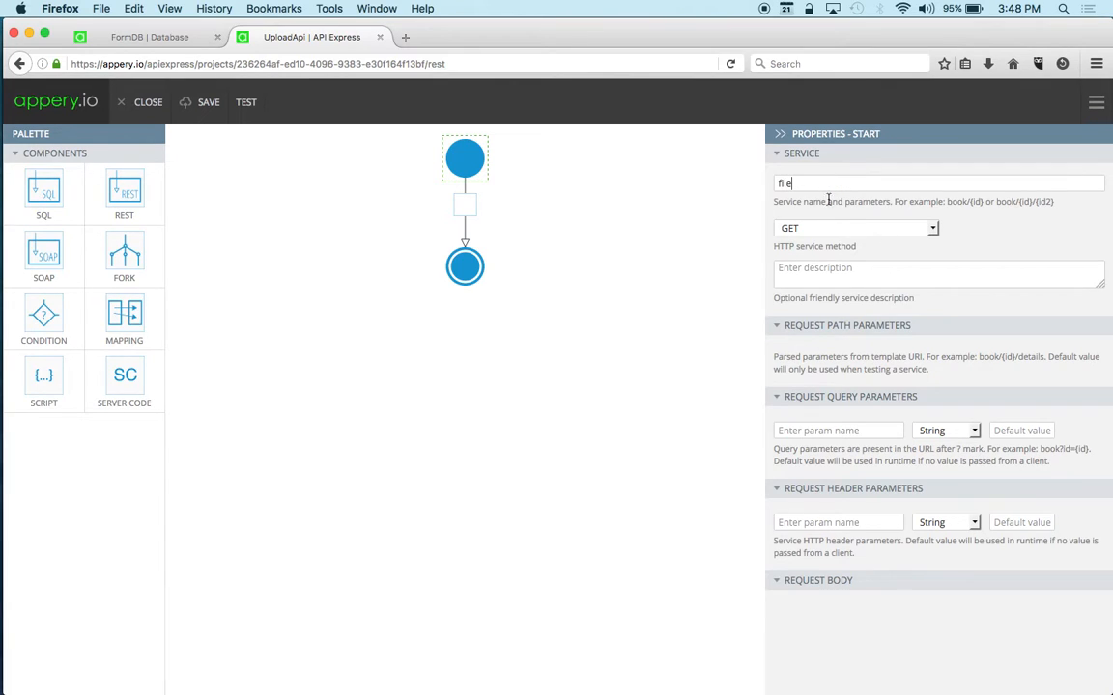
click(854, 228)
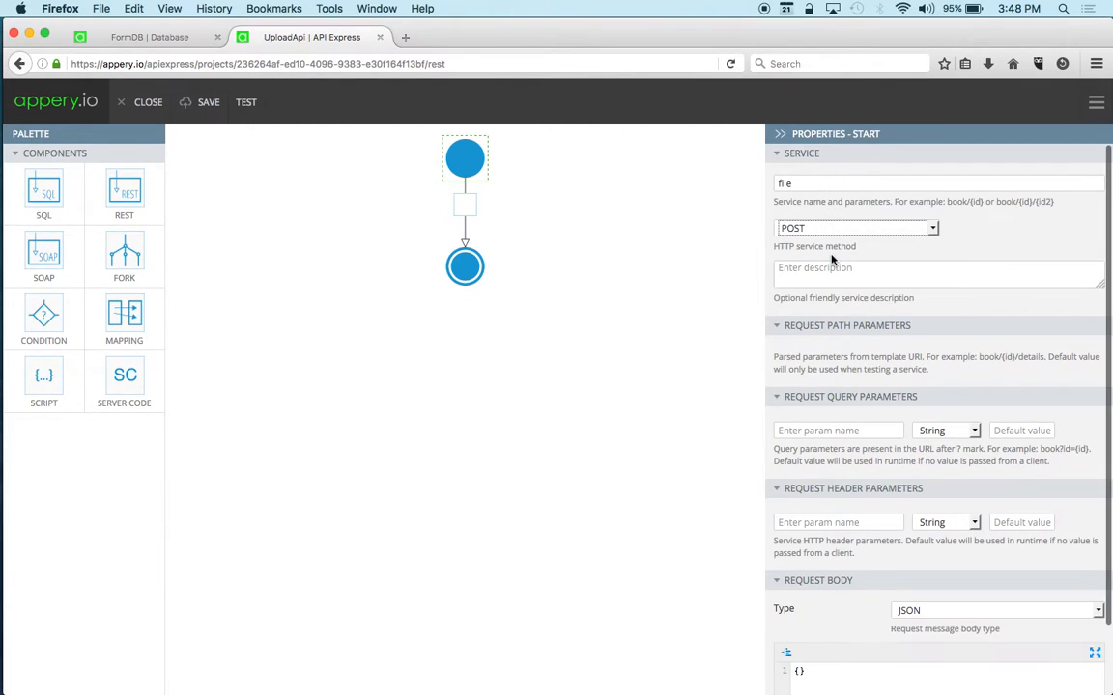
mouse_move(781, 406)
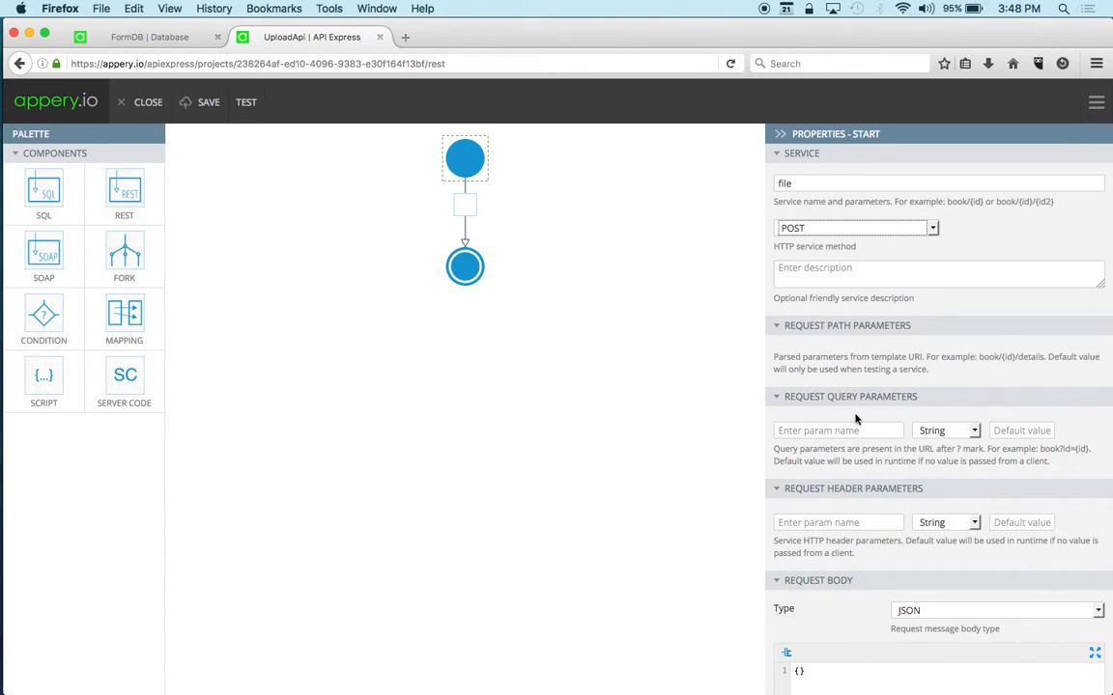
click(839, 429)
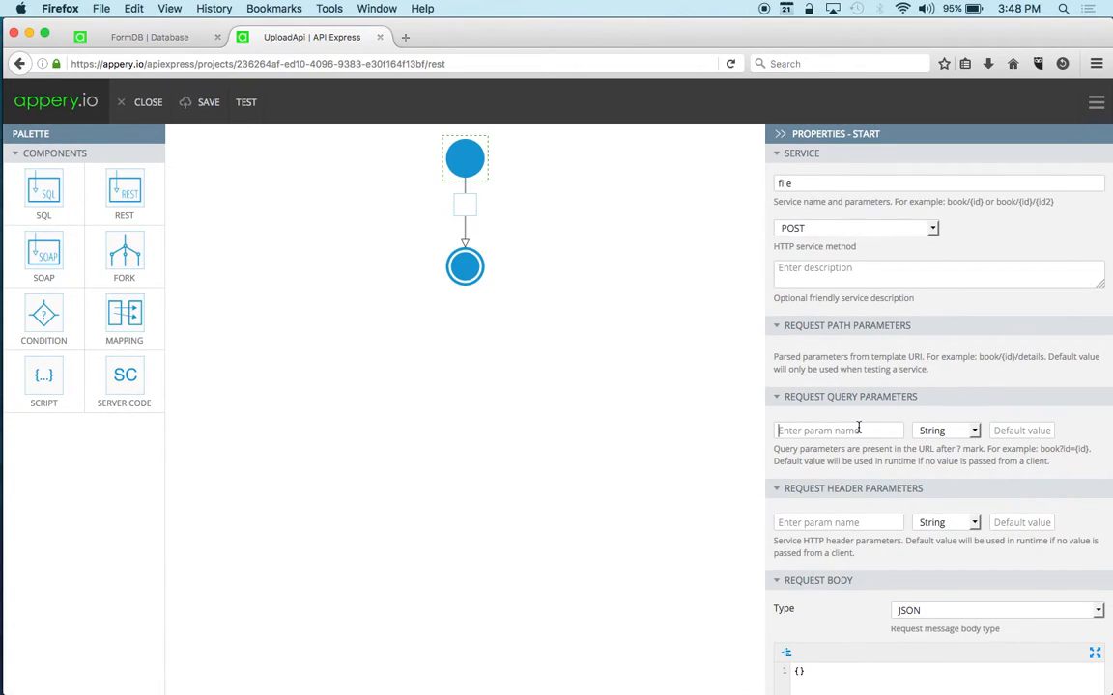
text(n)
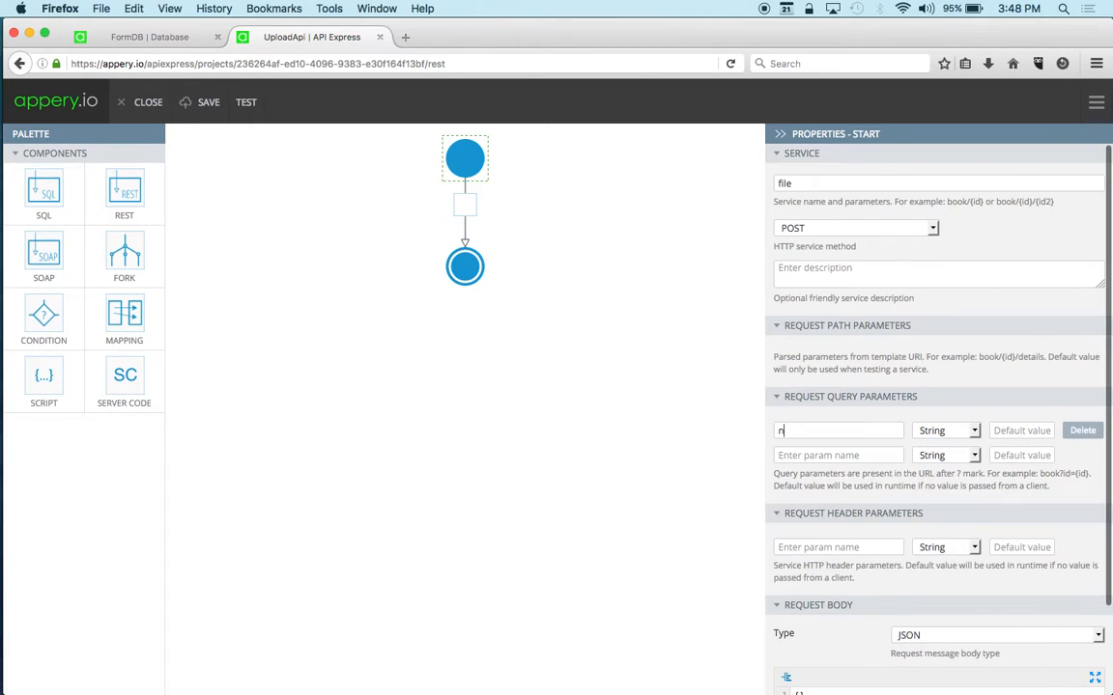
text(ame)
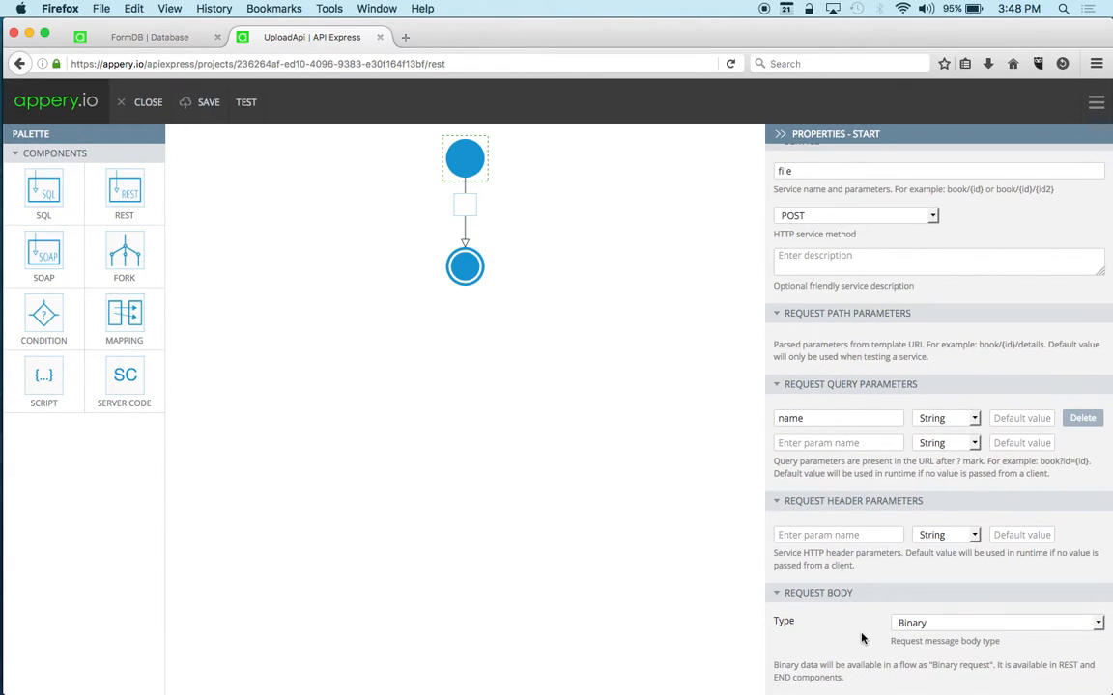
mouse_move(500, 483)
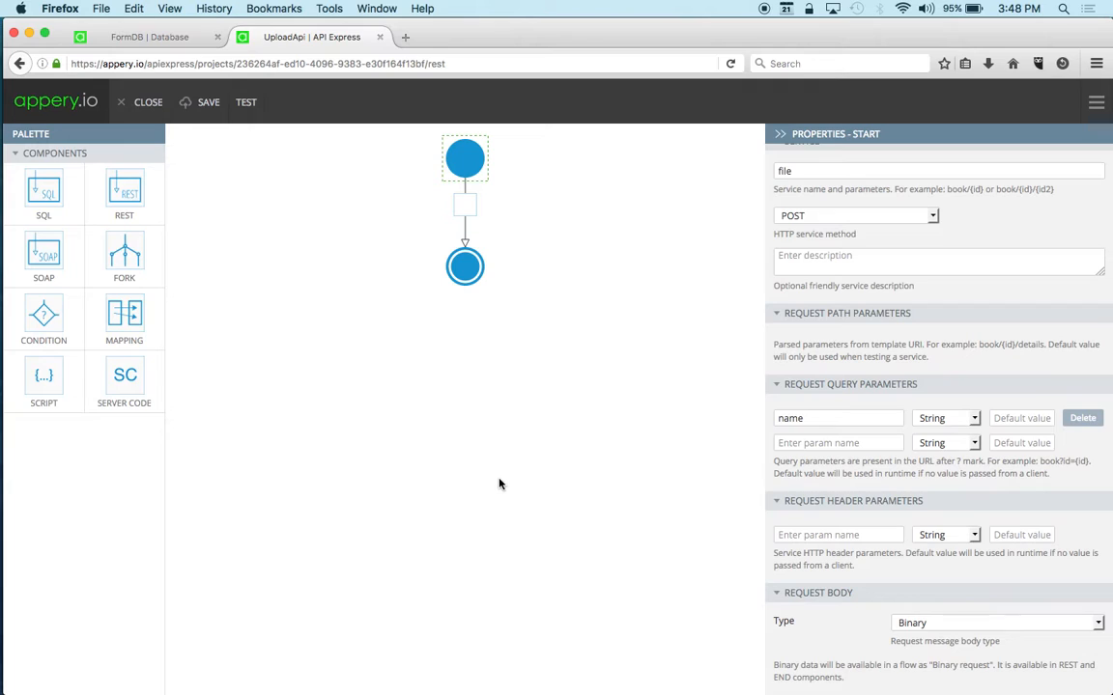
mouse_move(124, 190)
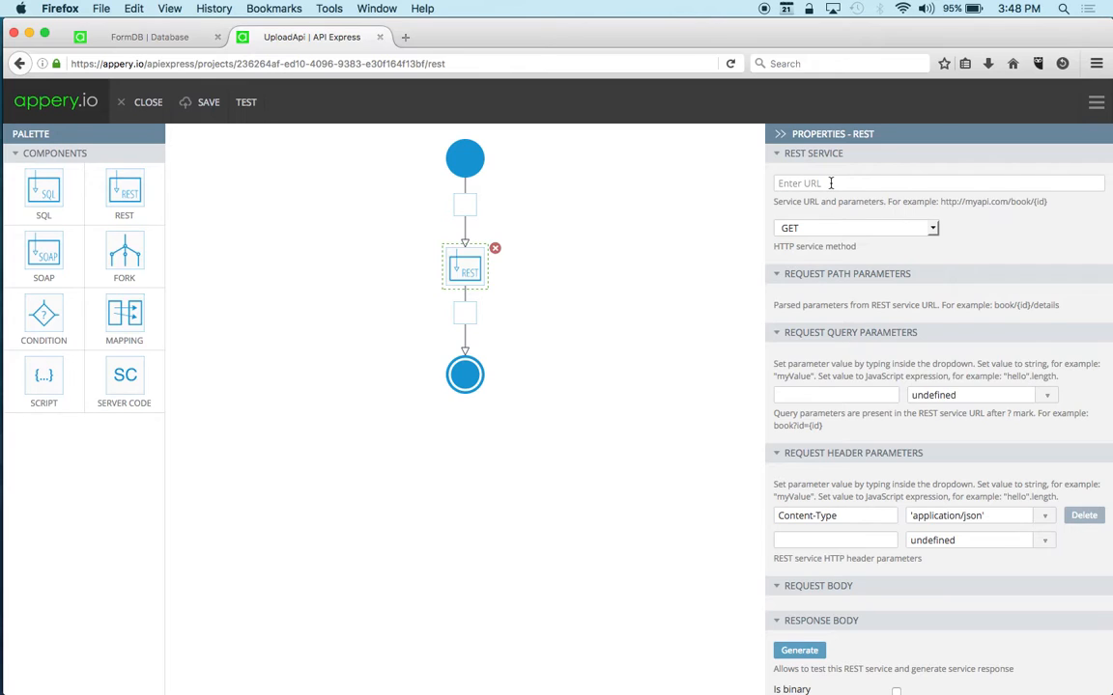
Set the flow's REST call to POST, then go to the database Files collection.
click(856, 228)
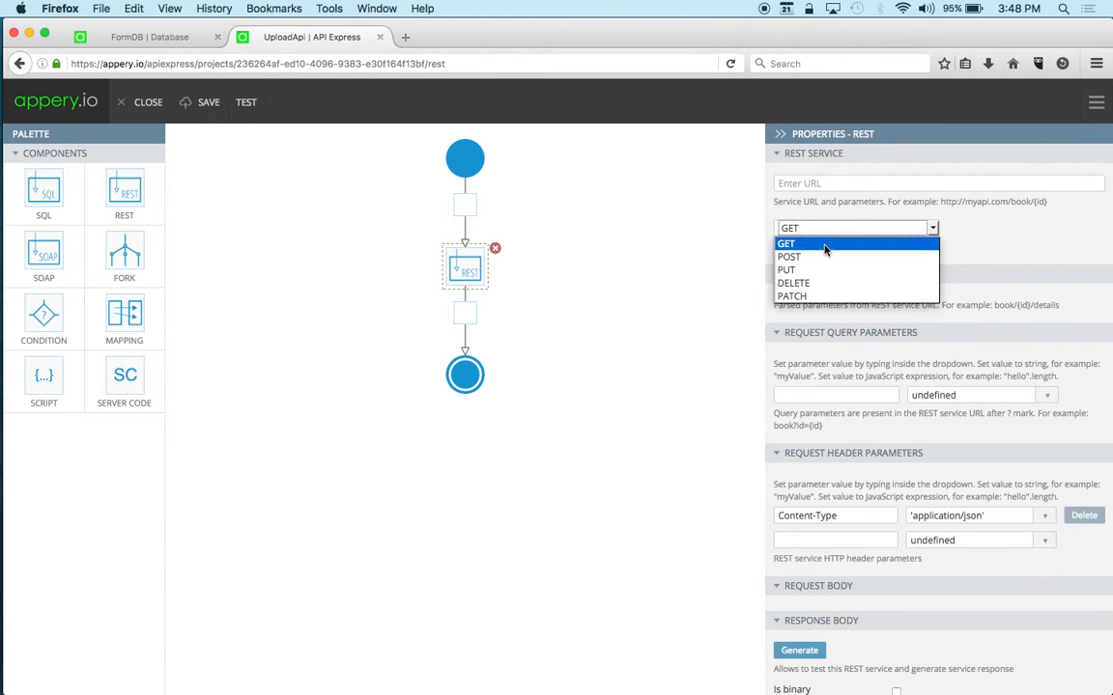
click(788, 255)
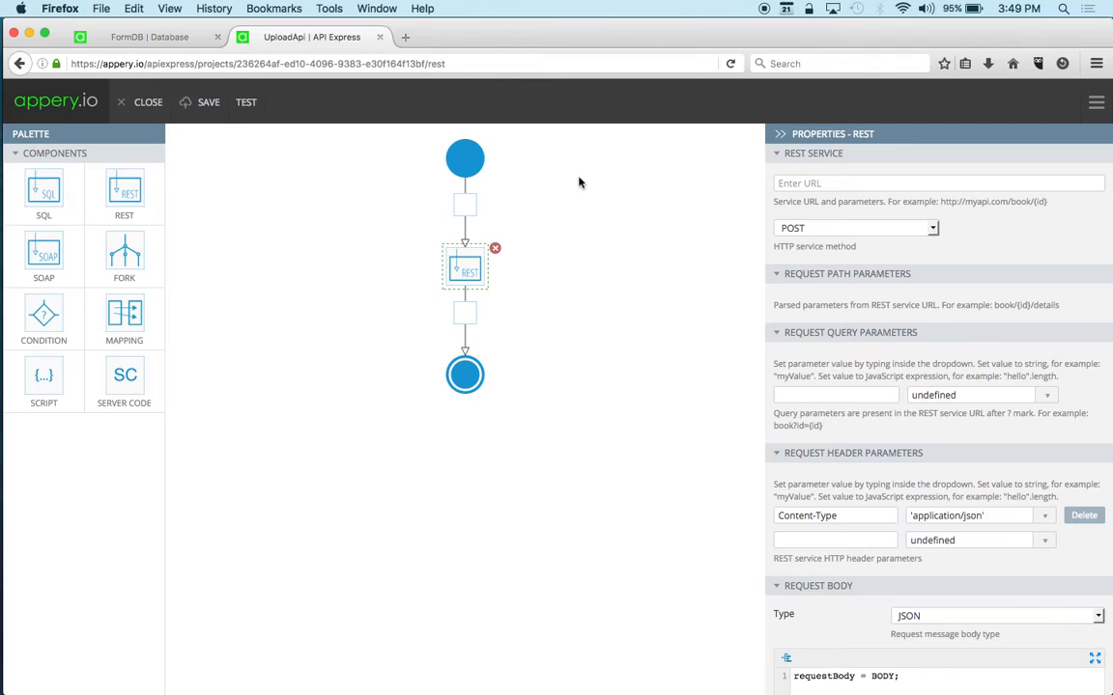
click(145, 37)
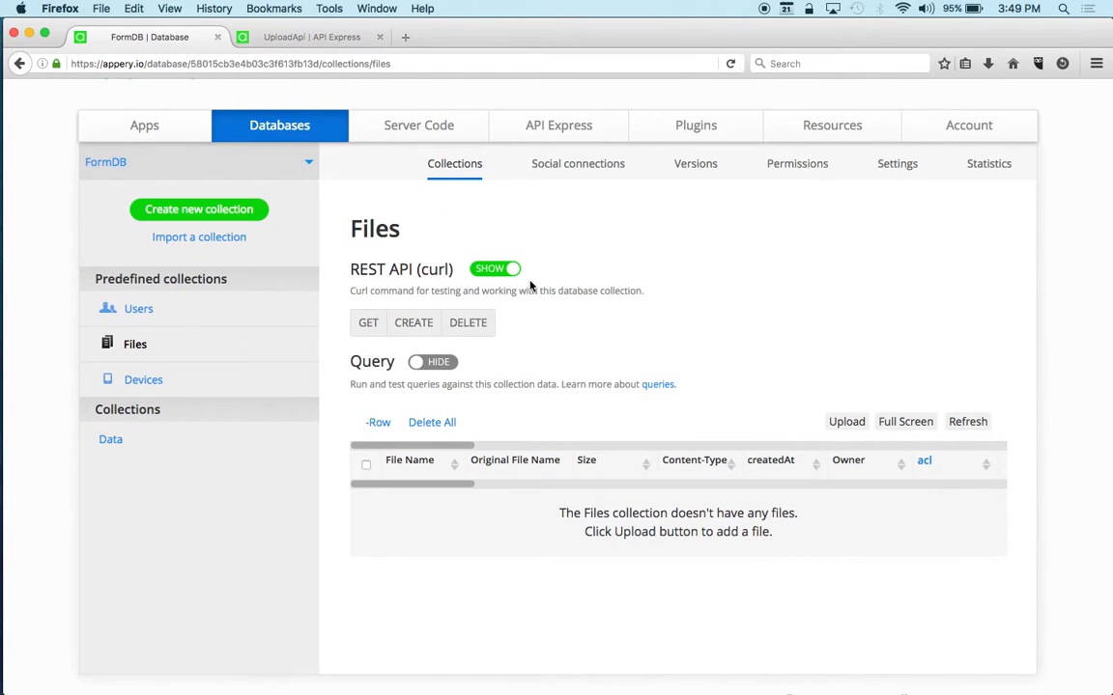
mouse_move(387, 249)
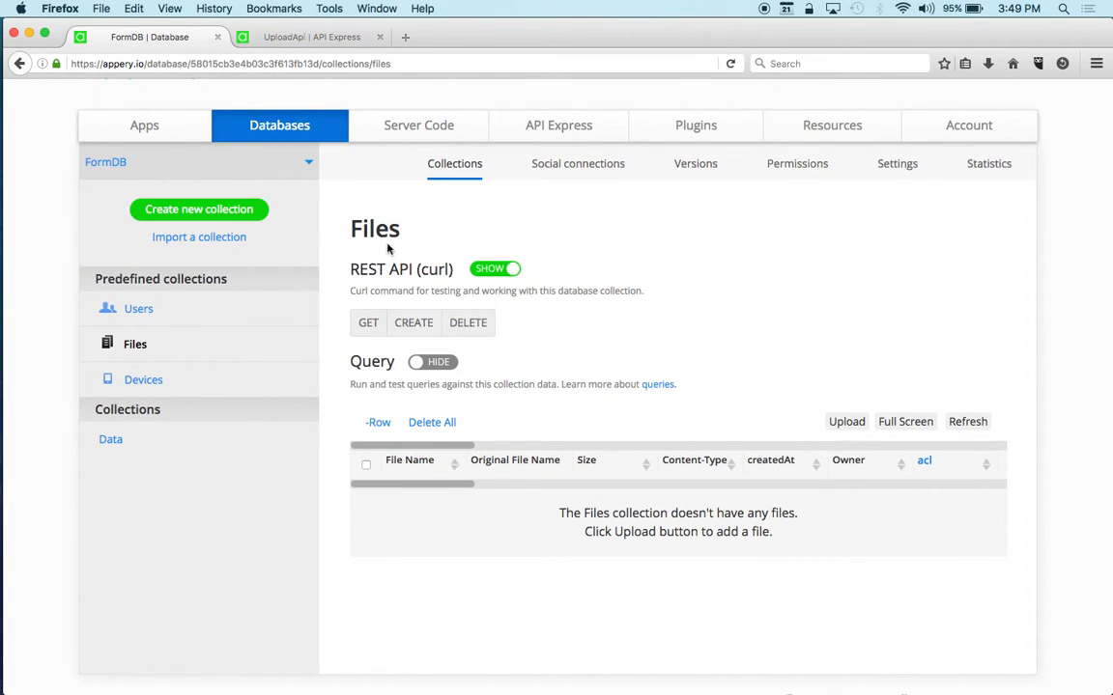
Copy the Files CREATE curl endpoint URL into the REST step's request URL.
click(414, 323)
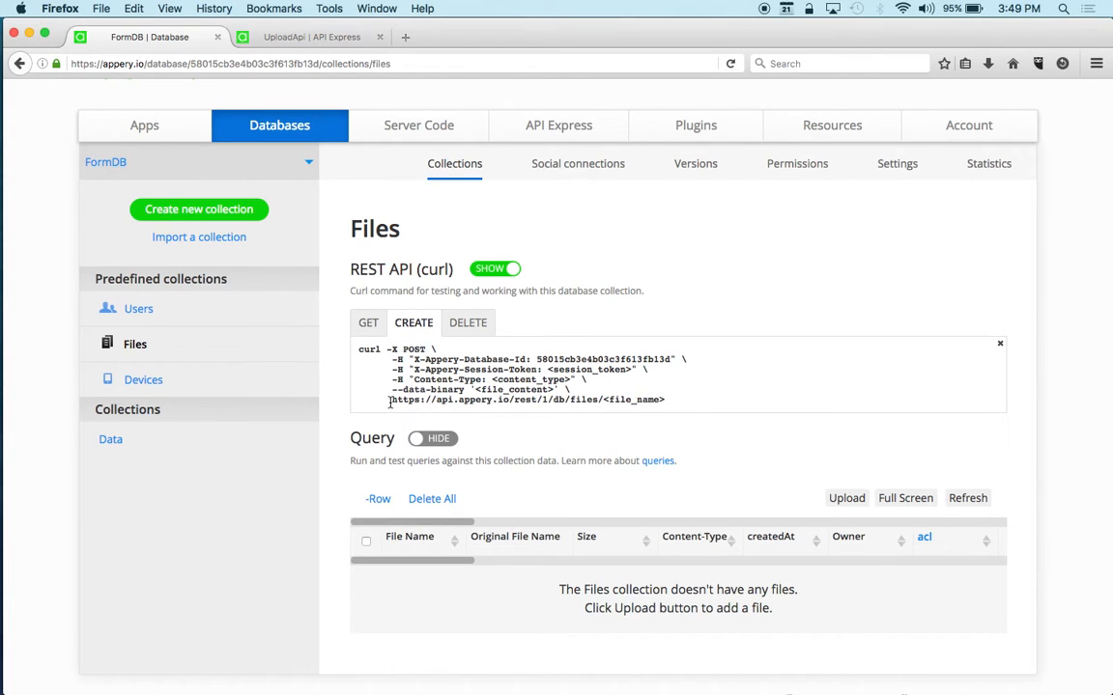
drag(390, 399, 665, 400)
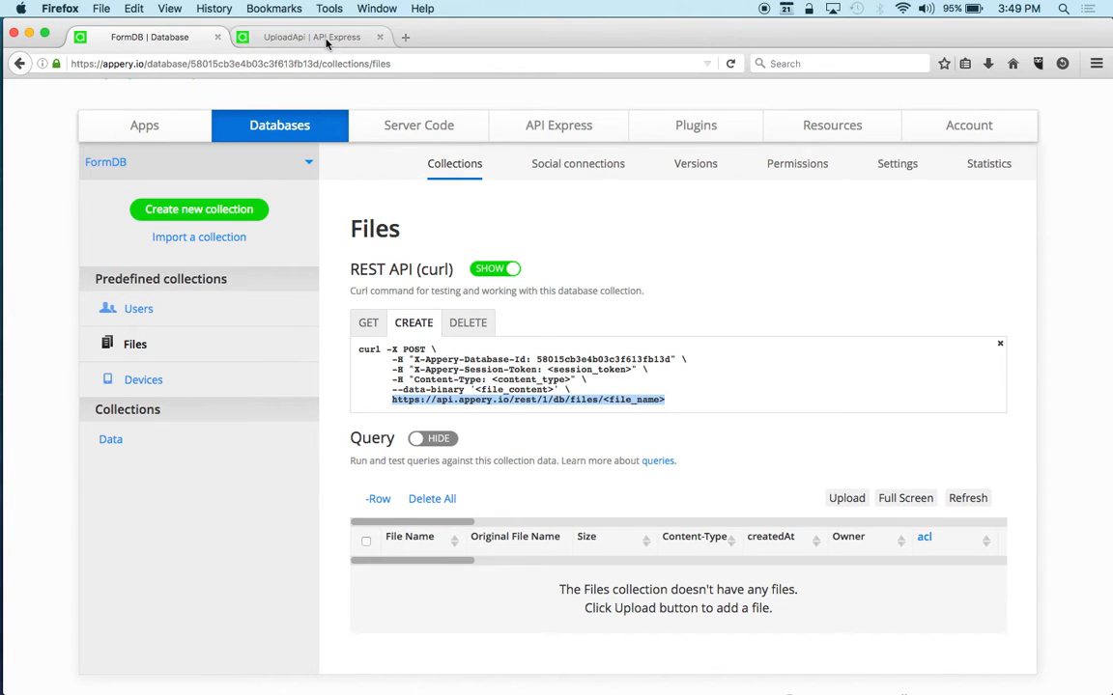
click(324, 37)
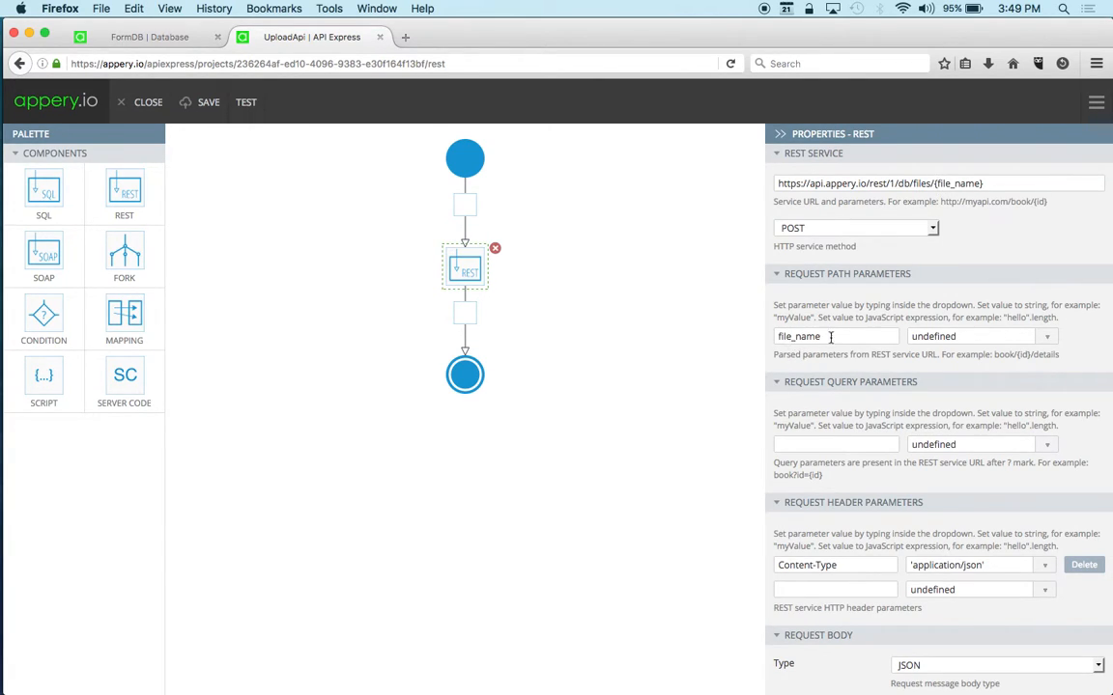
Feed the file_name path parameter from PARAMS.QUERY.name.
click(1046, 336)
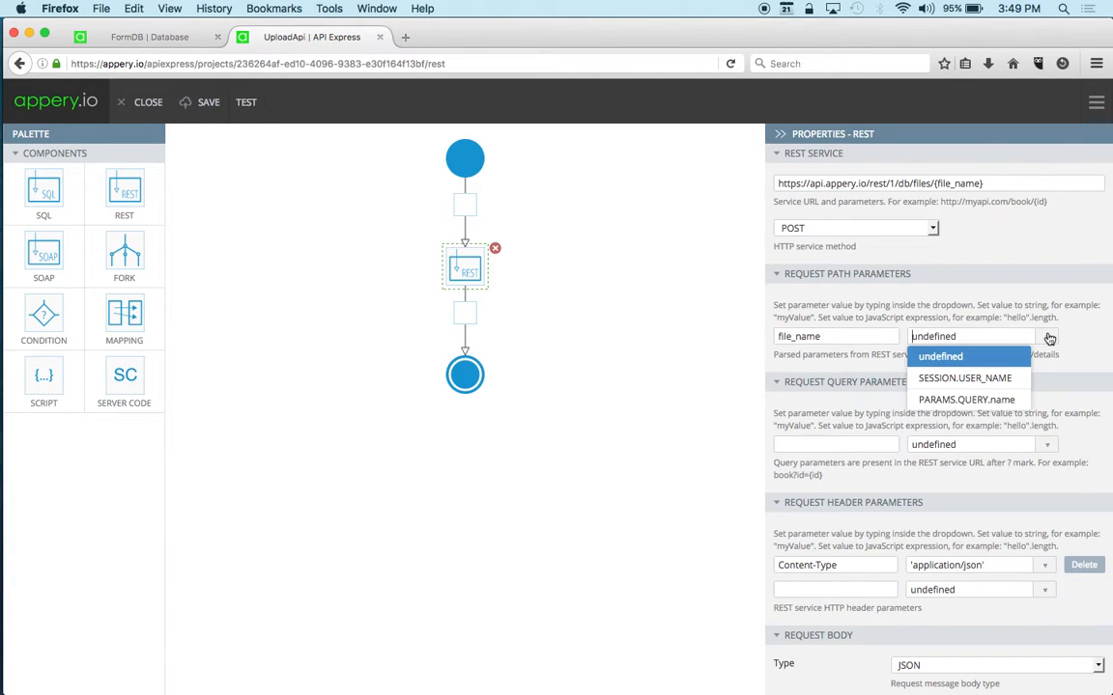
click(969, 398)
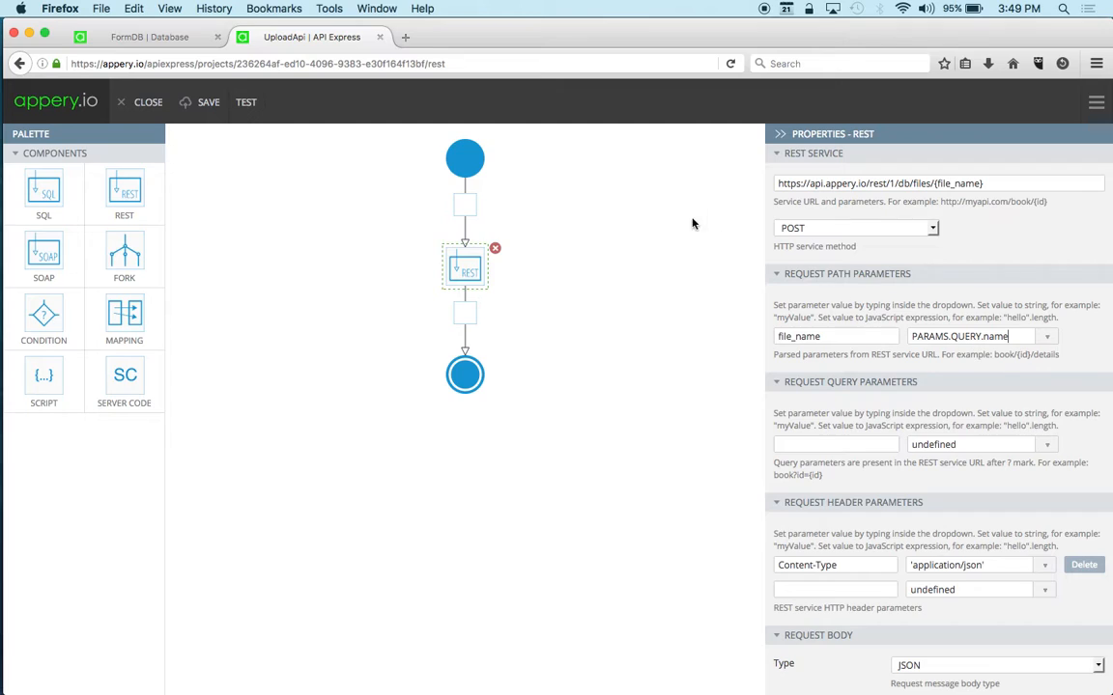
click(463, 159)
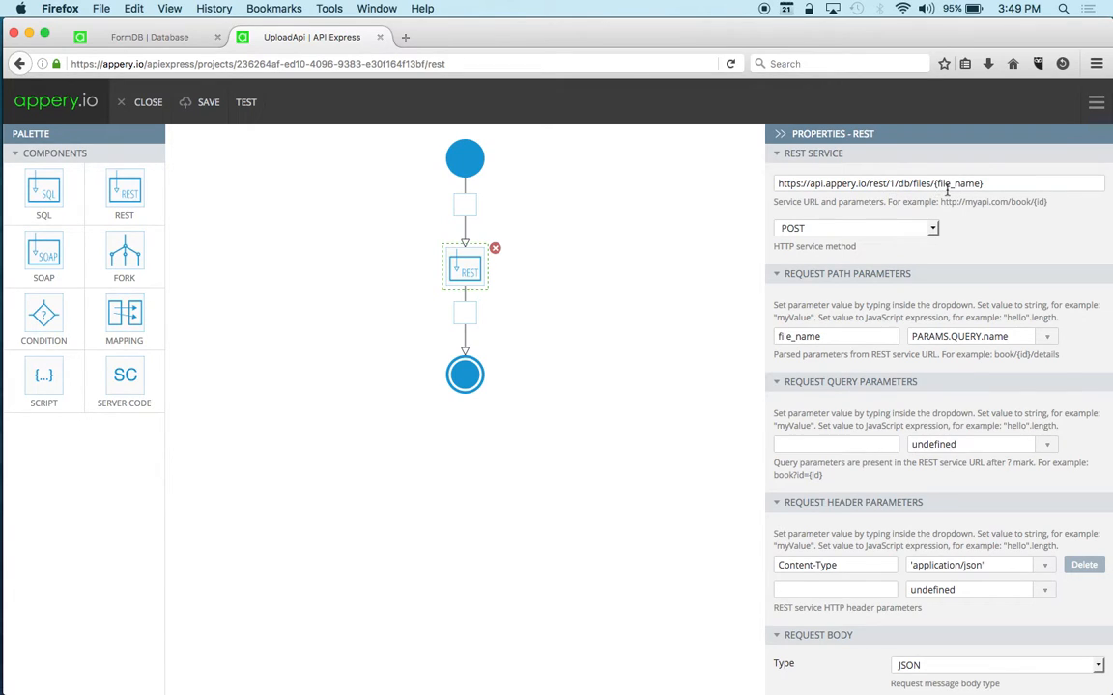
mouse_move(880, 429)
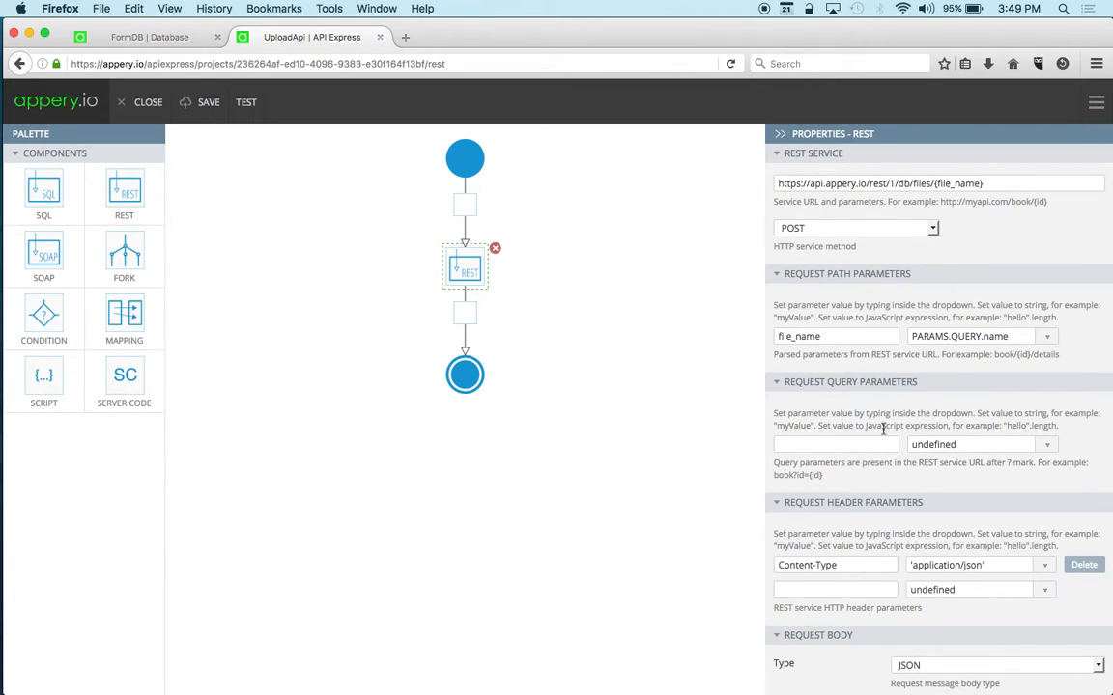
Add an X-Appery-Database-Id header with value 5015cb3e4b03c3f613fb13d.
scroll(down, 3)
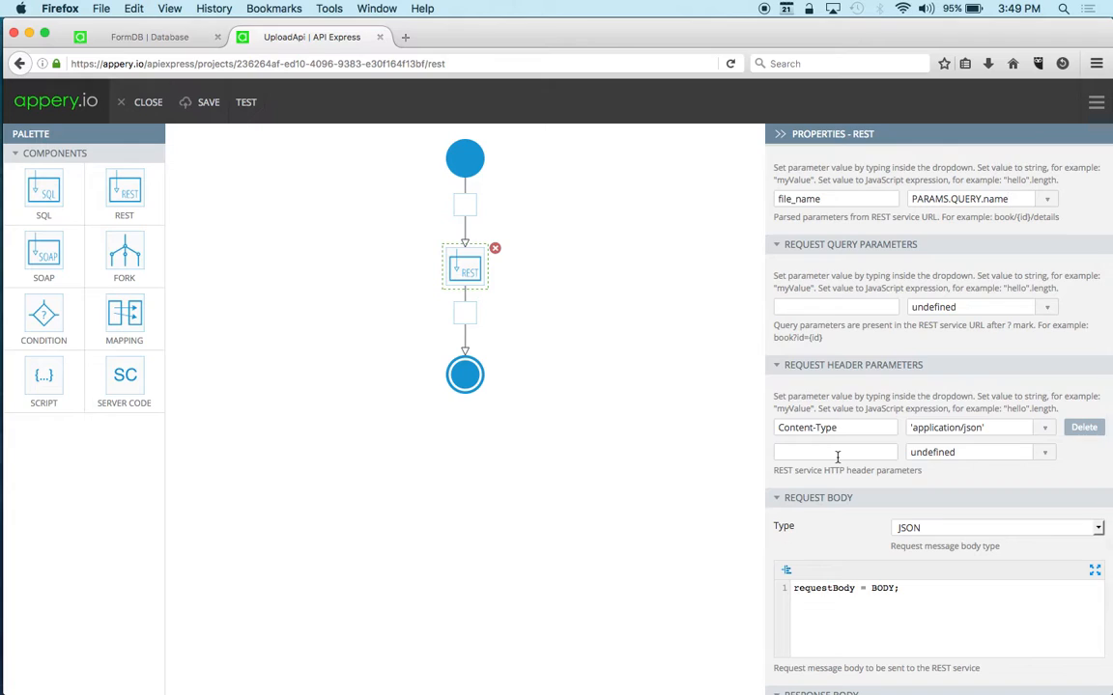
click(144, 35)
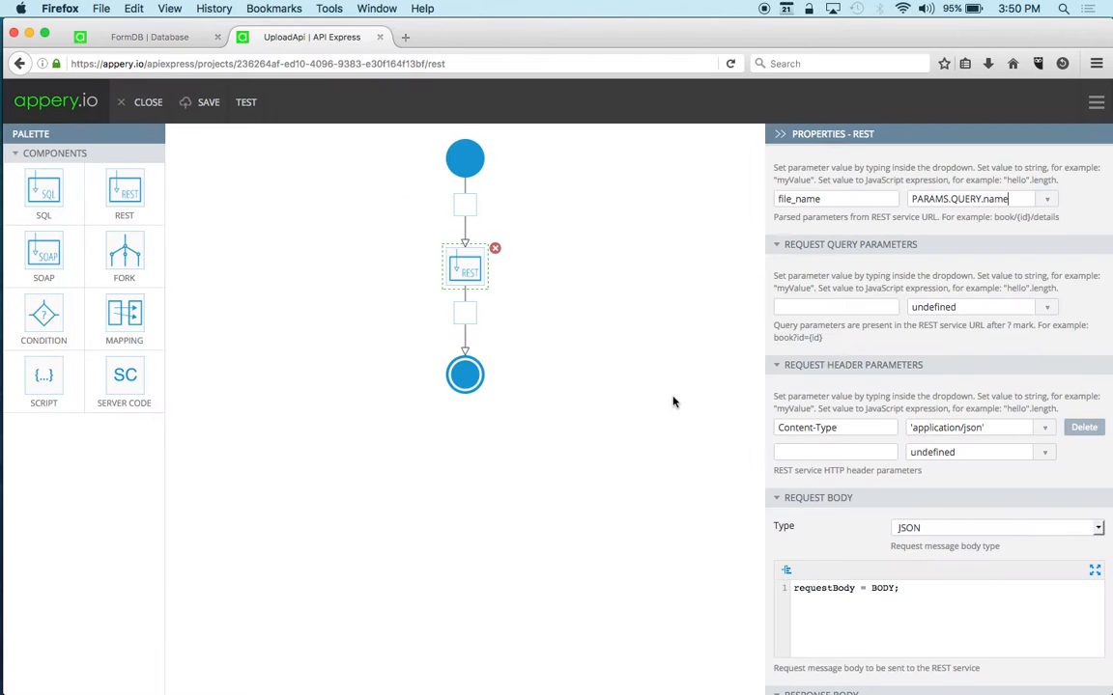
text(X-Appery-Database-id)
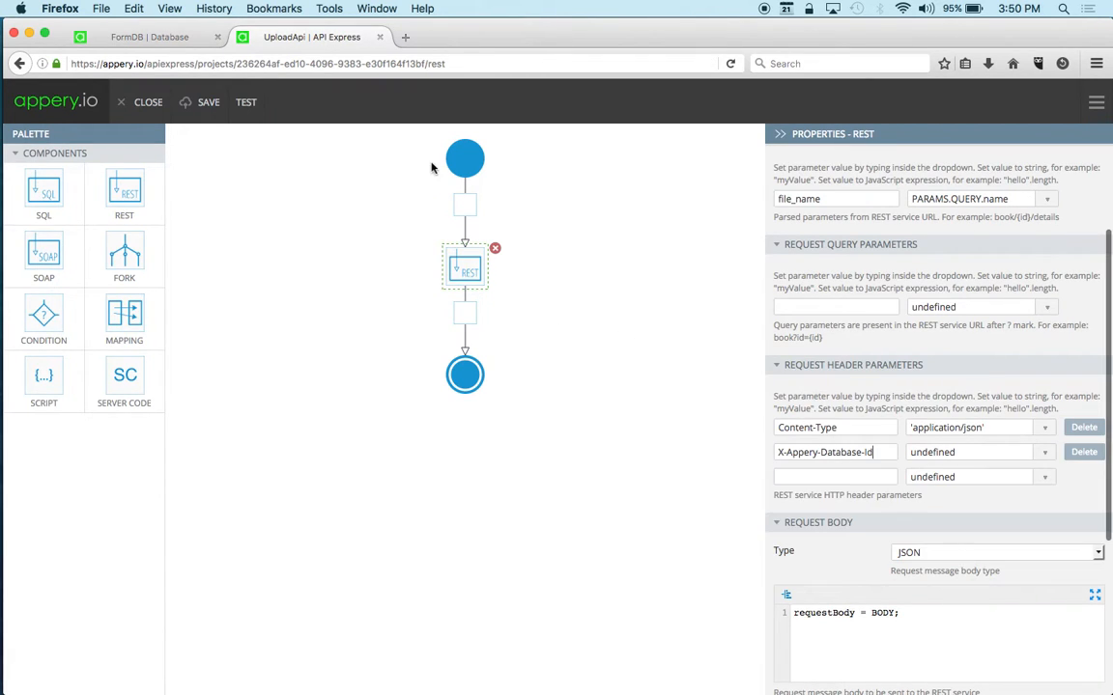
click(135, 37)
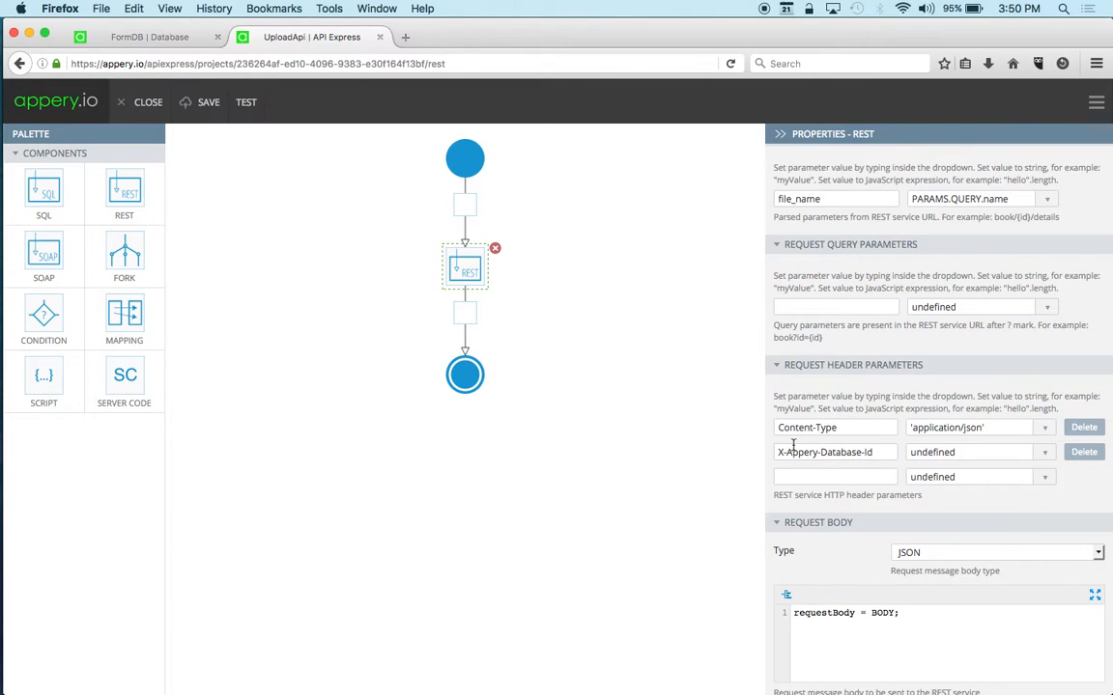
click(966, 452)
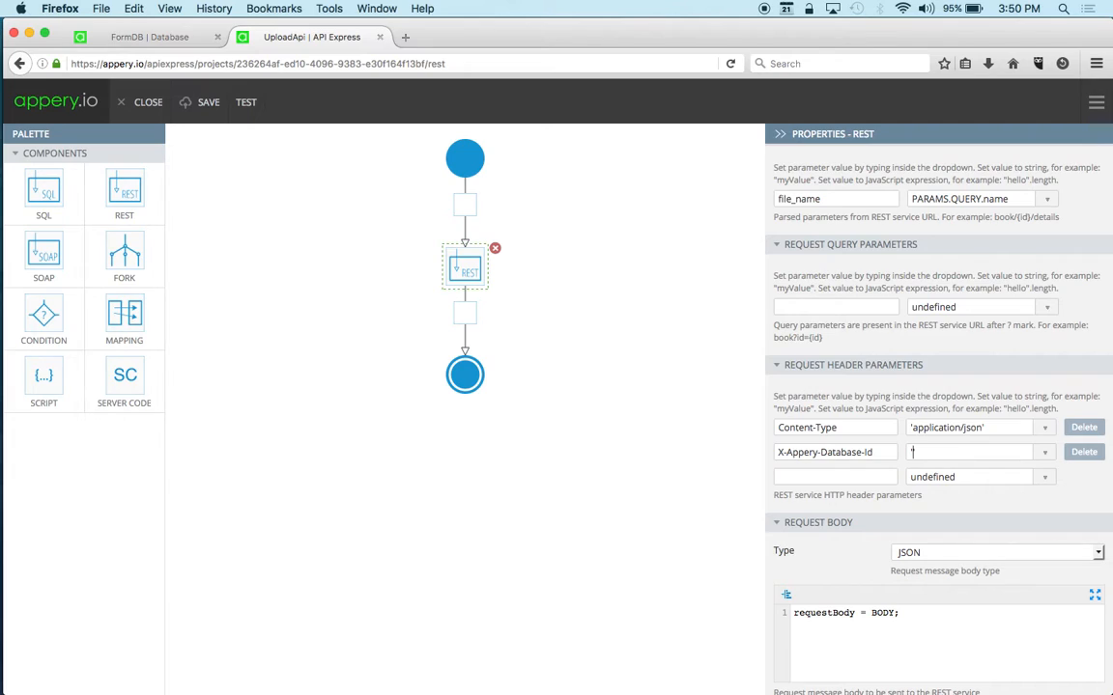
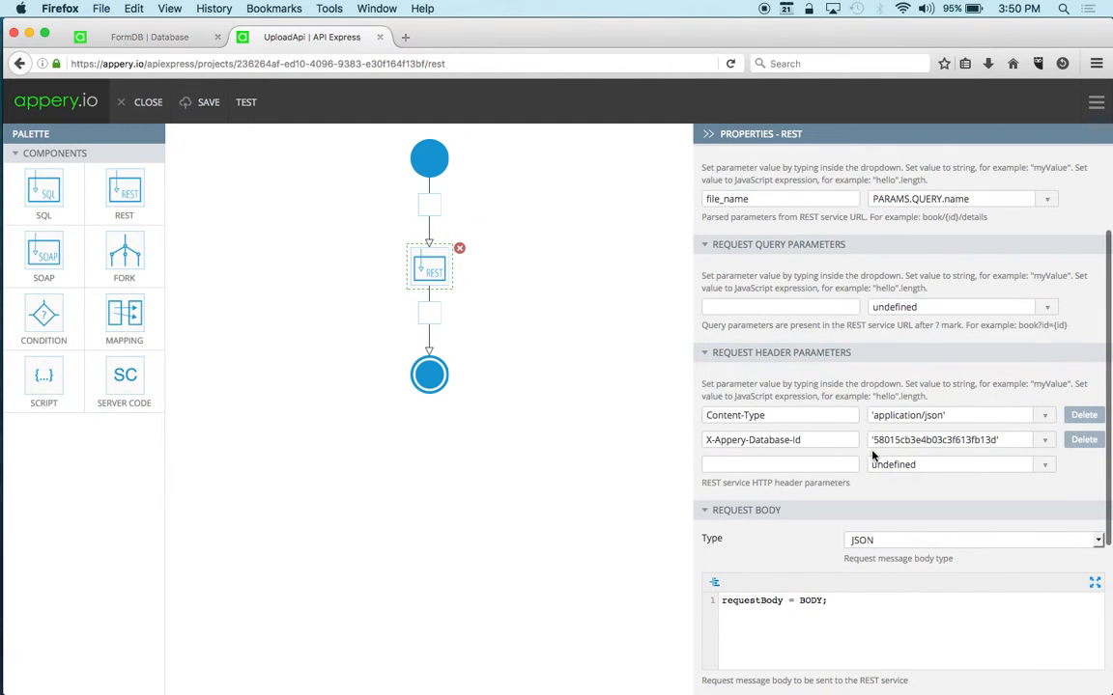
click(956, 441)
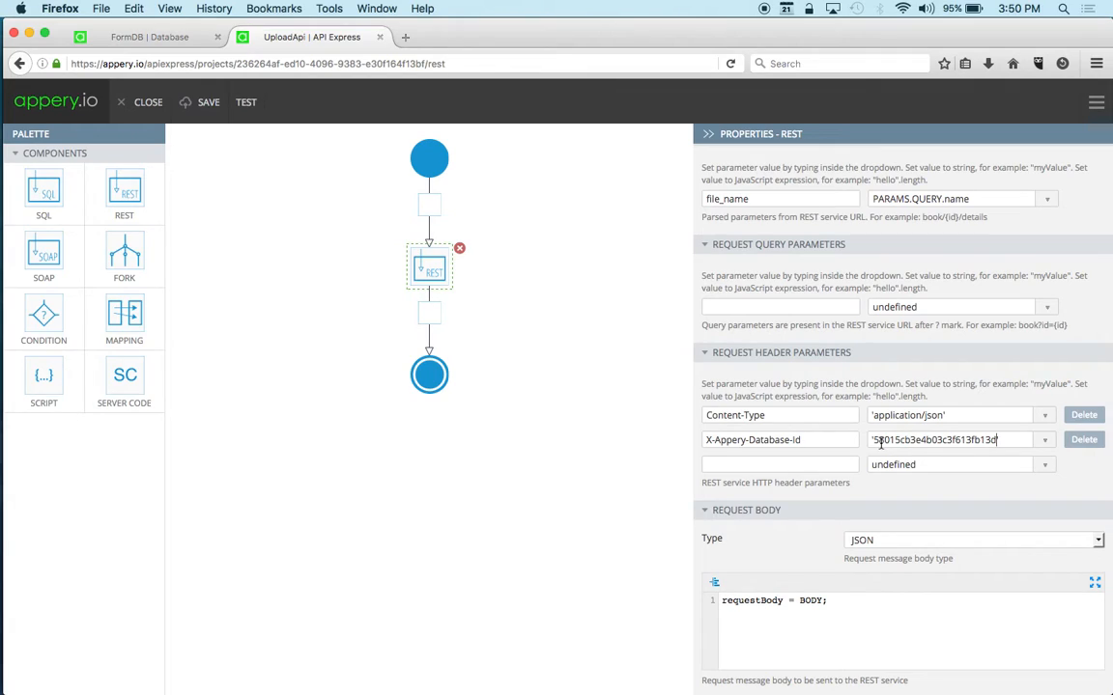
mouse_move(944, 456)
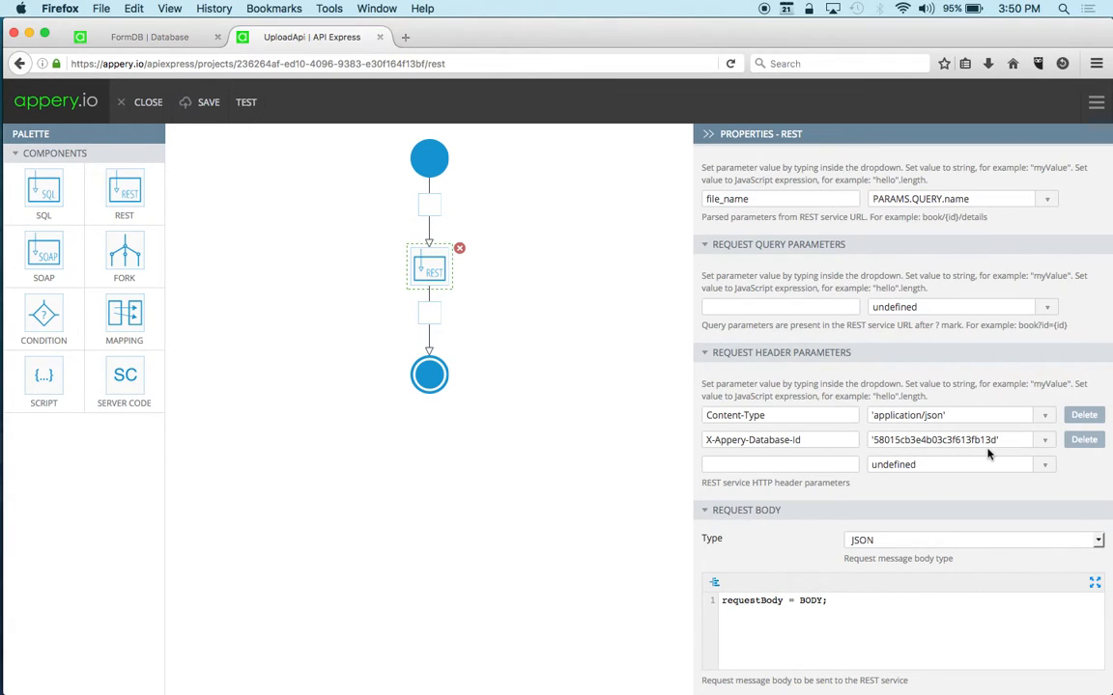
mouse_move(768, 442)
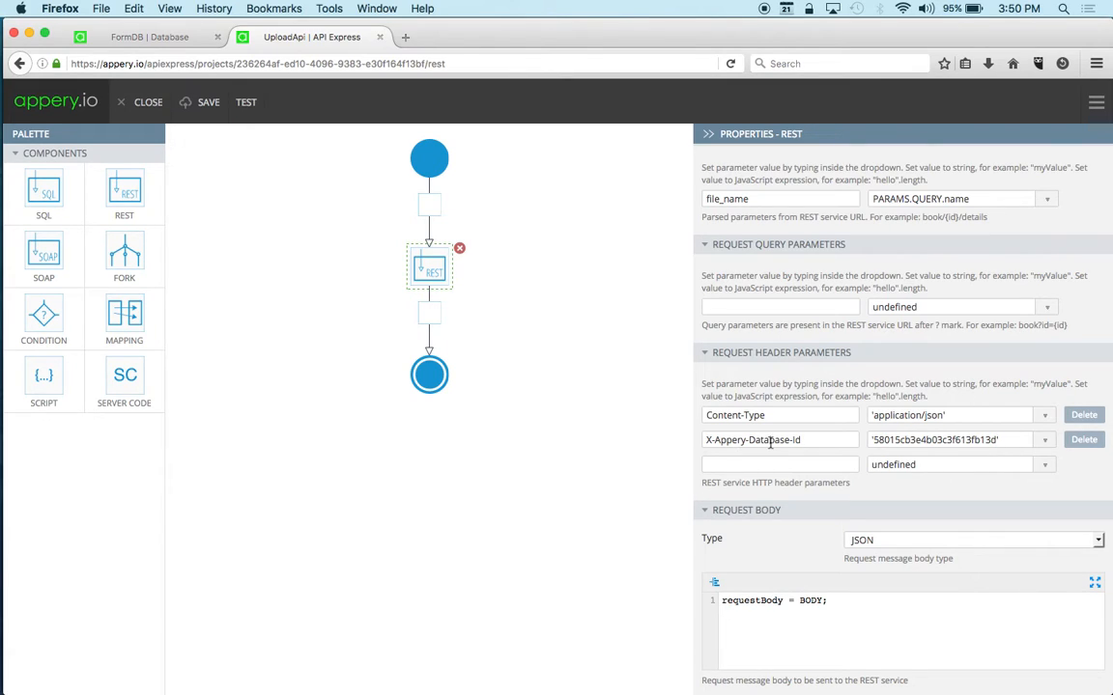
Add an X-Appery-Master-Key header name, then go to the FormDB database page.
click(778, 463)
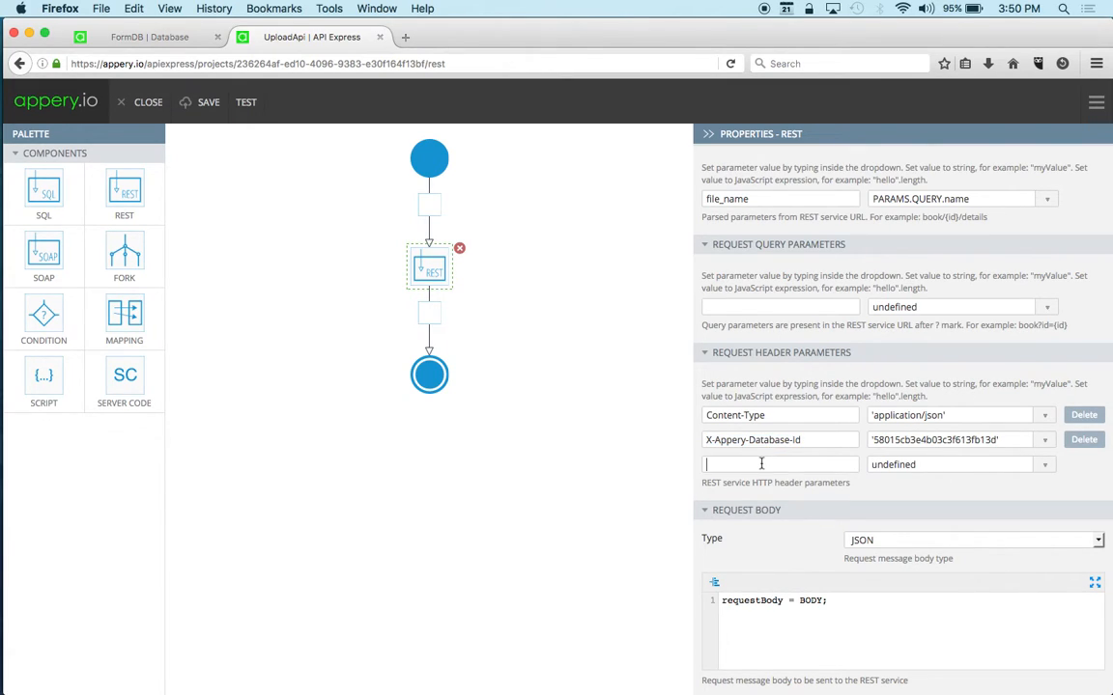
text(X-Appery-Database-Id)
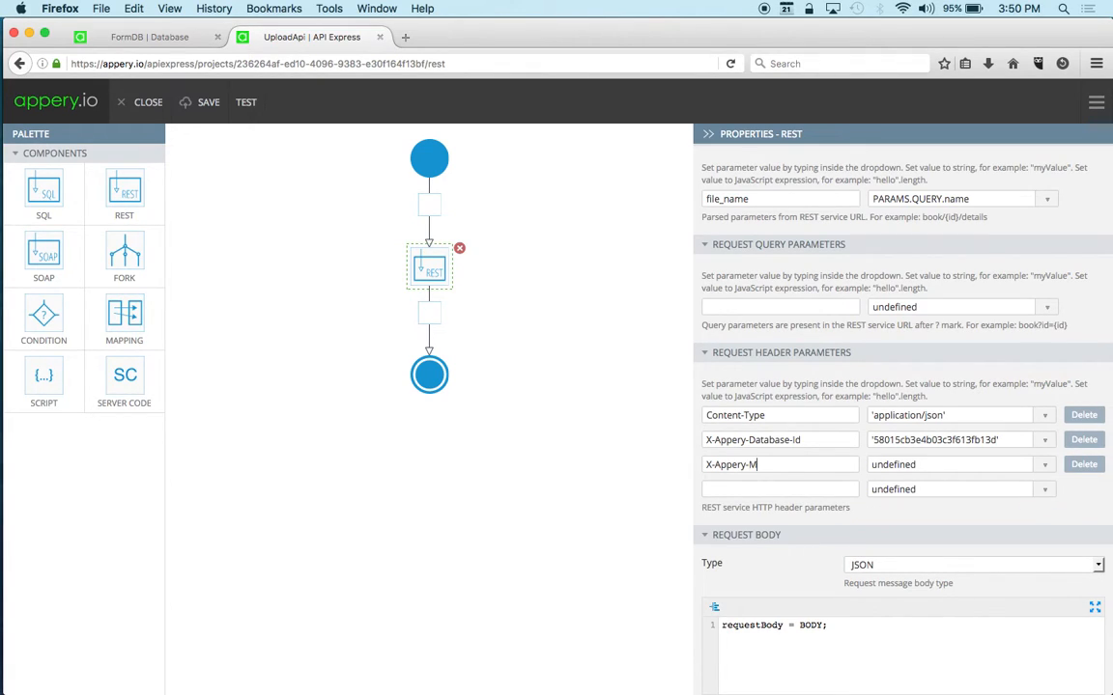
text(aster-Key)
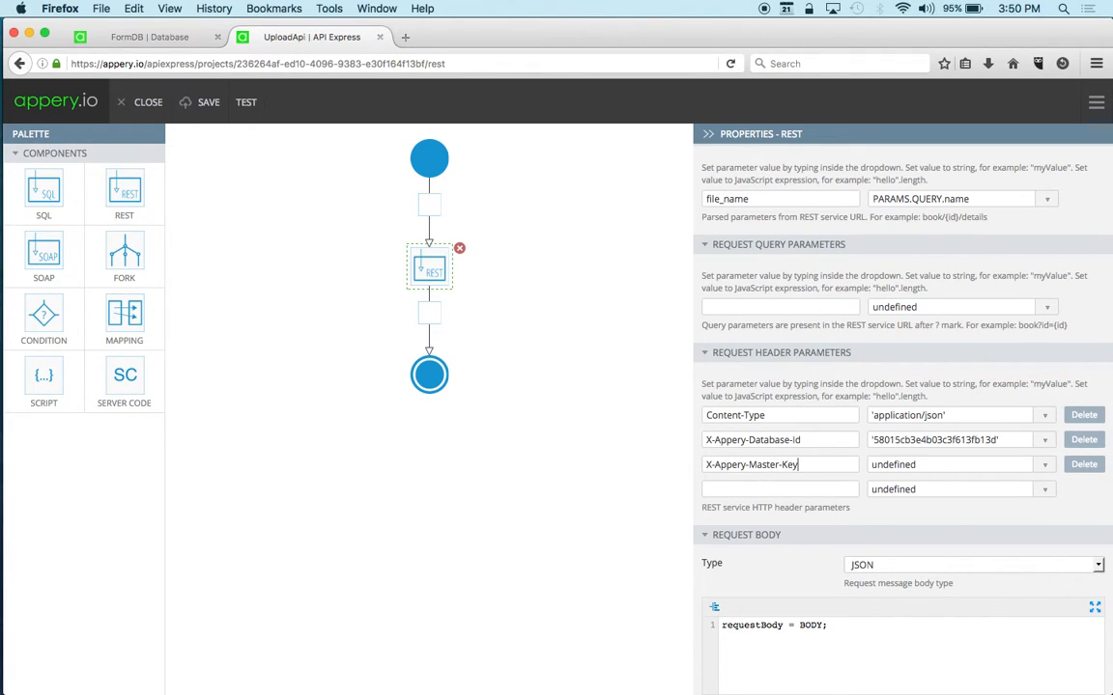
mouse_move(699, 297)
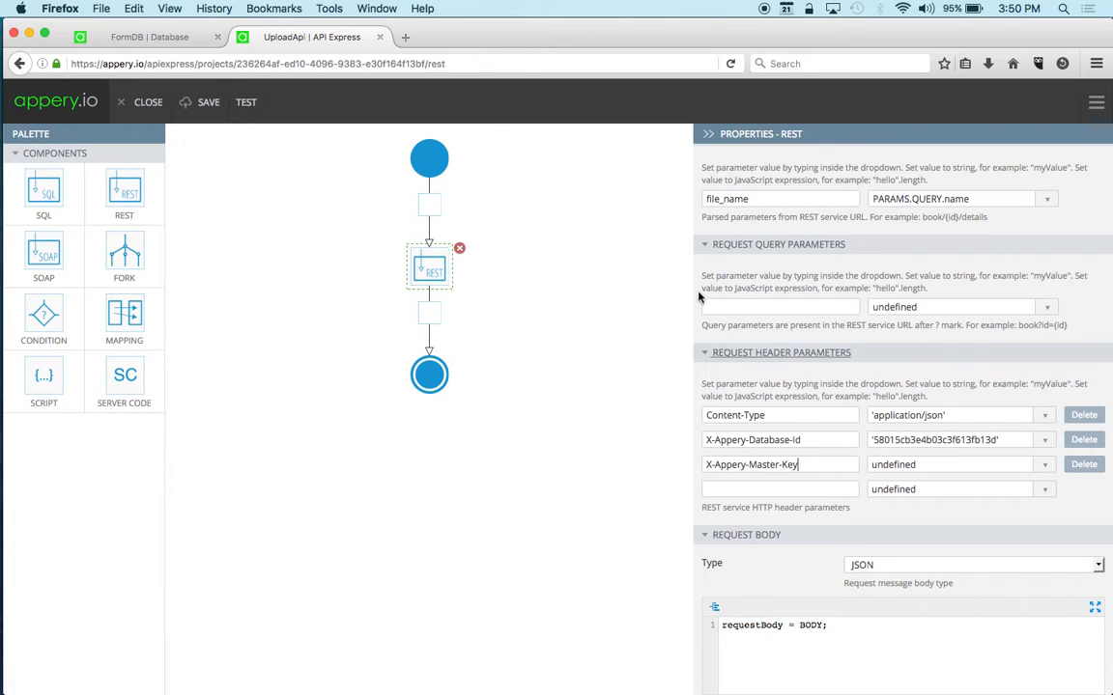
click(151, 37)
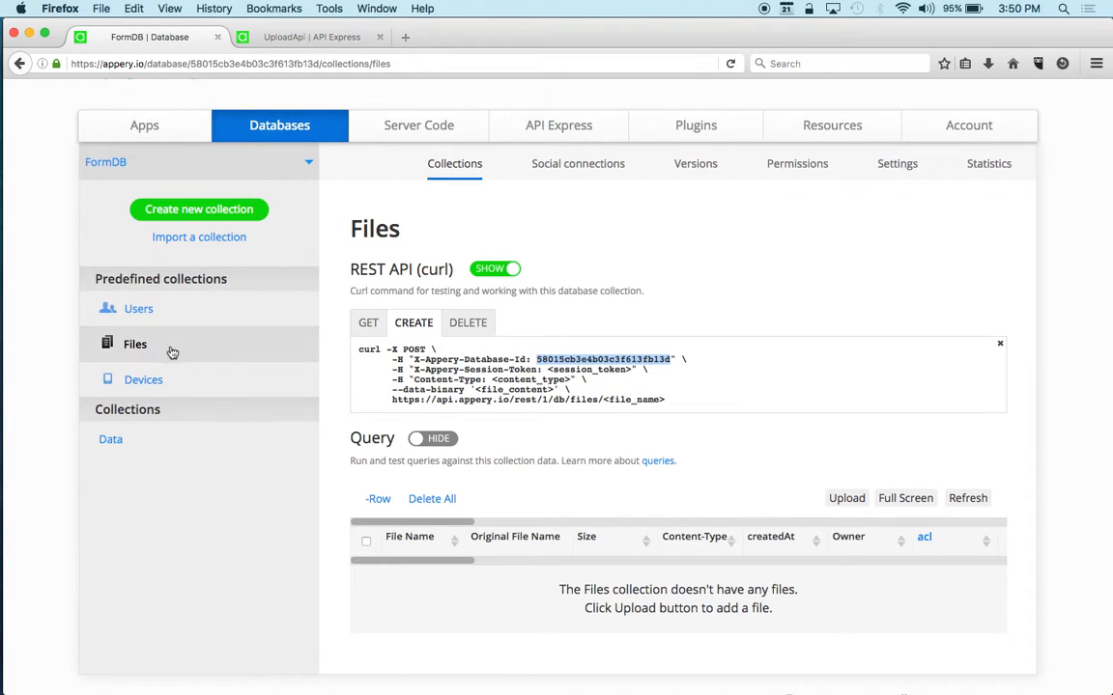
mouse_move(182, 348)
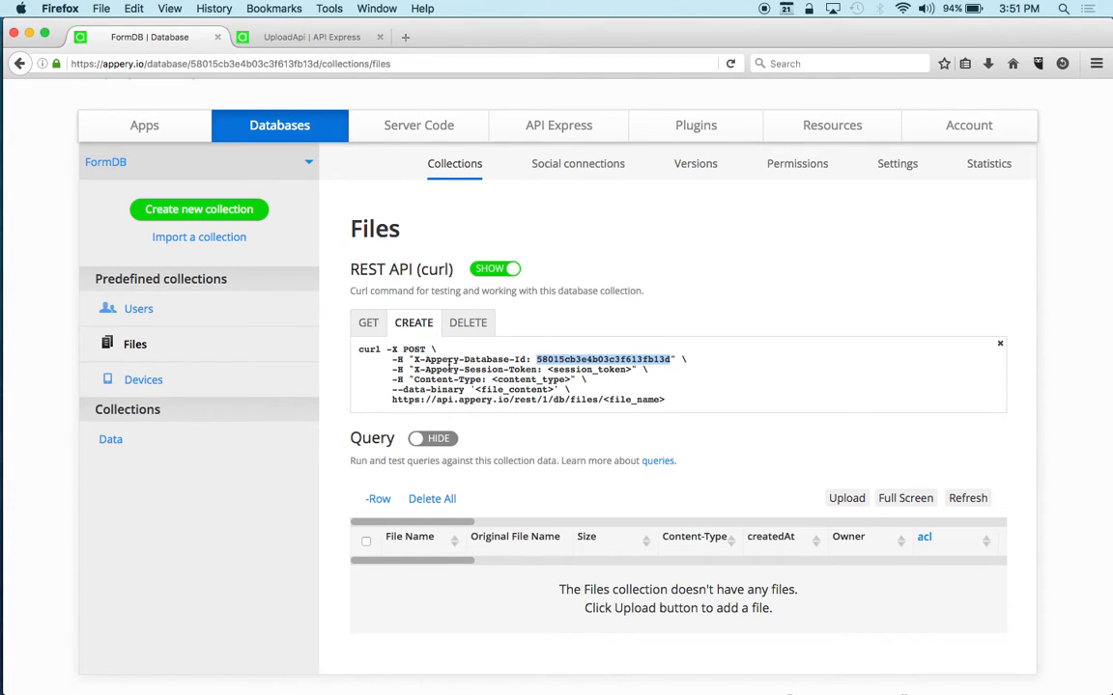
Copy FormDB's Master API key from Settings as the X-Appery-Master-Key header value.
click(896, 163)
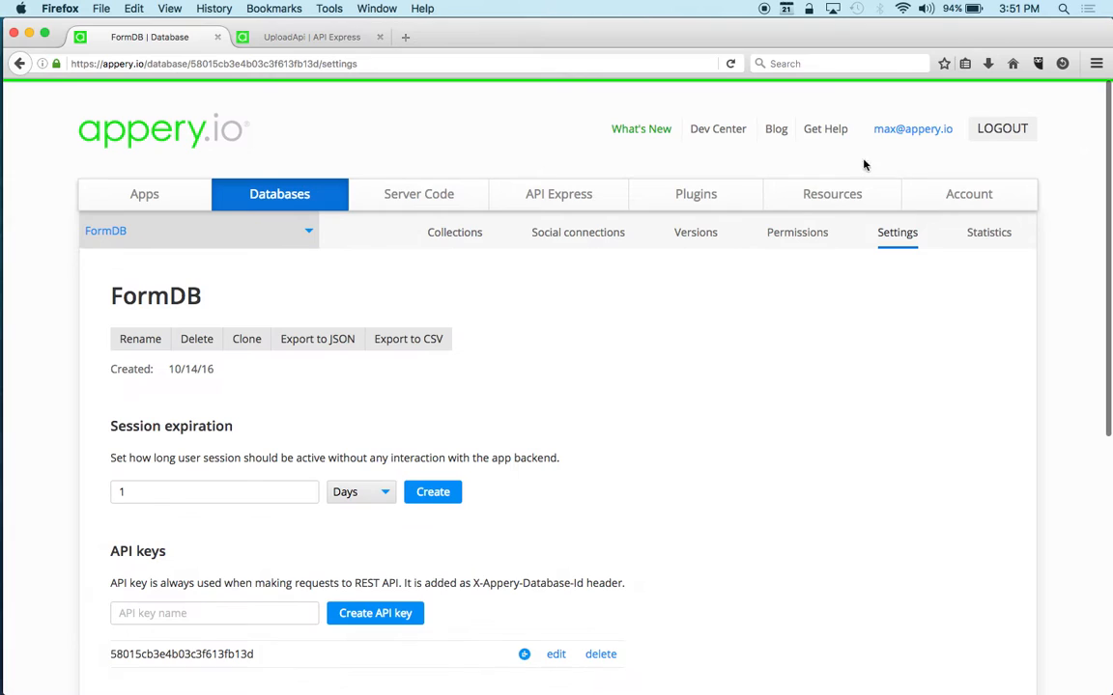
scroll(down, 3)
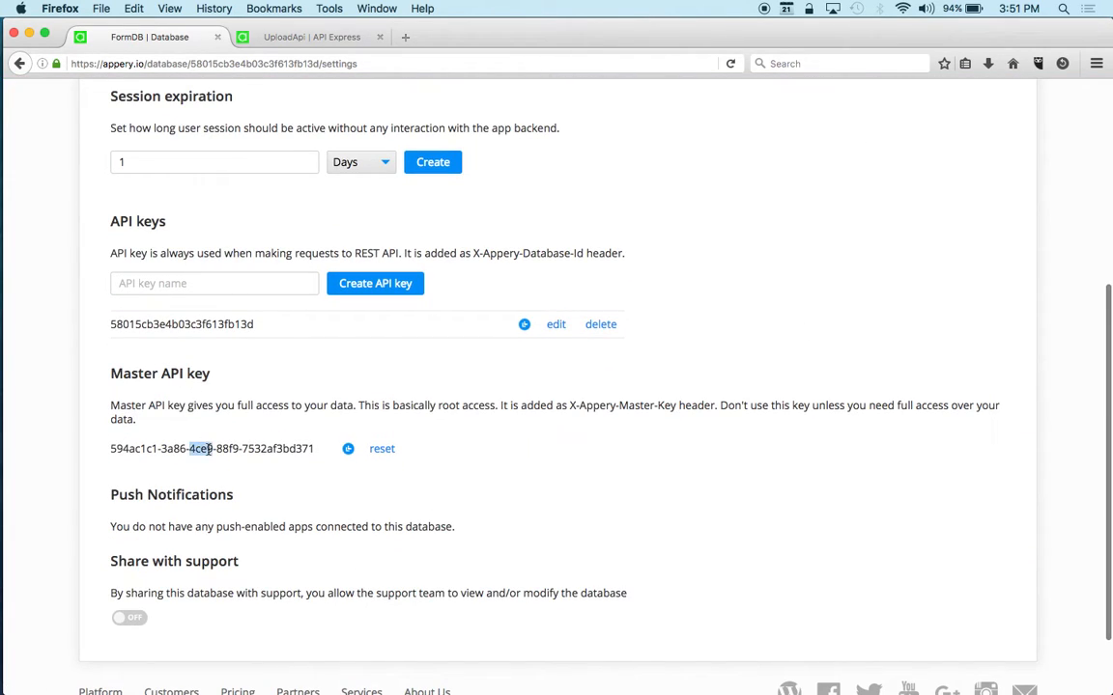
triple_click(210, 448)
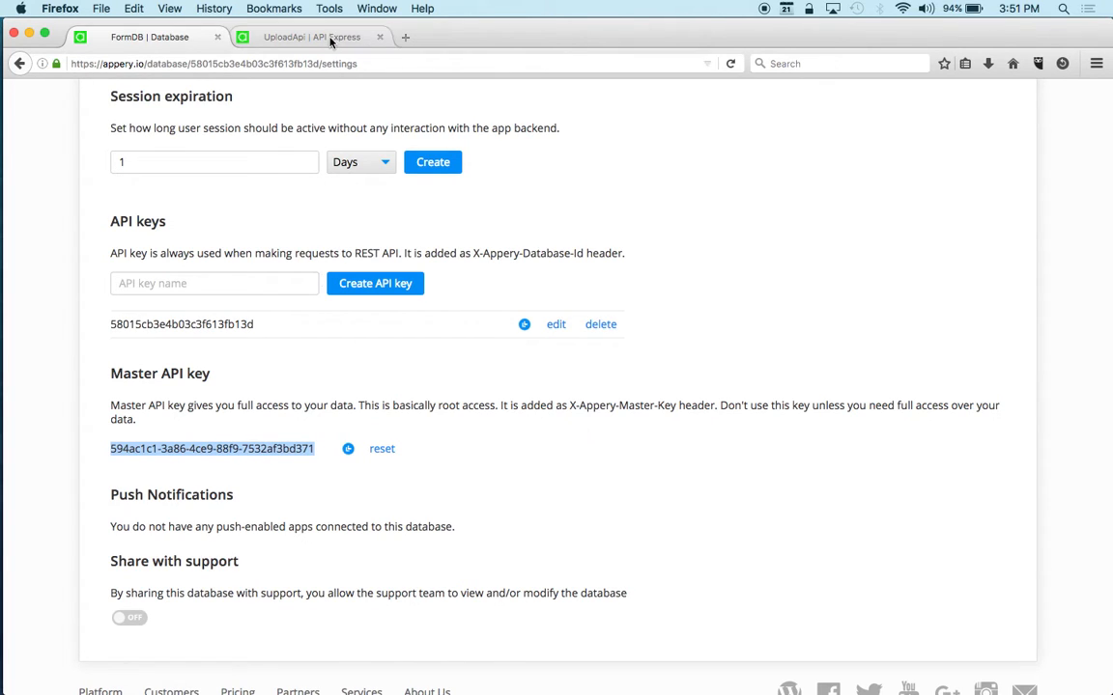
click(328, 38)
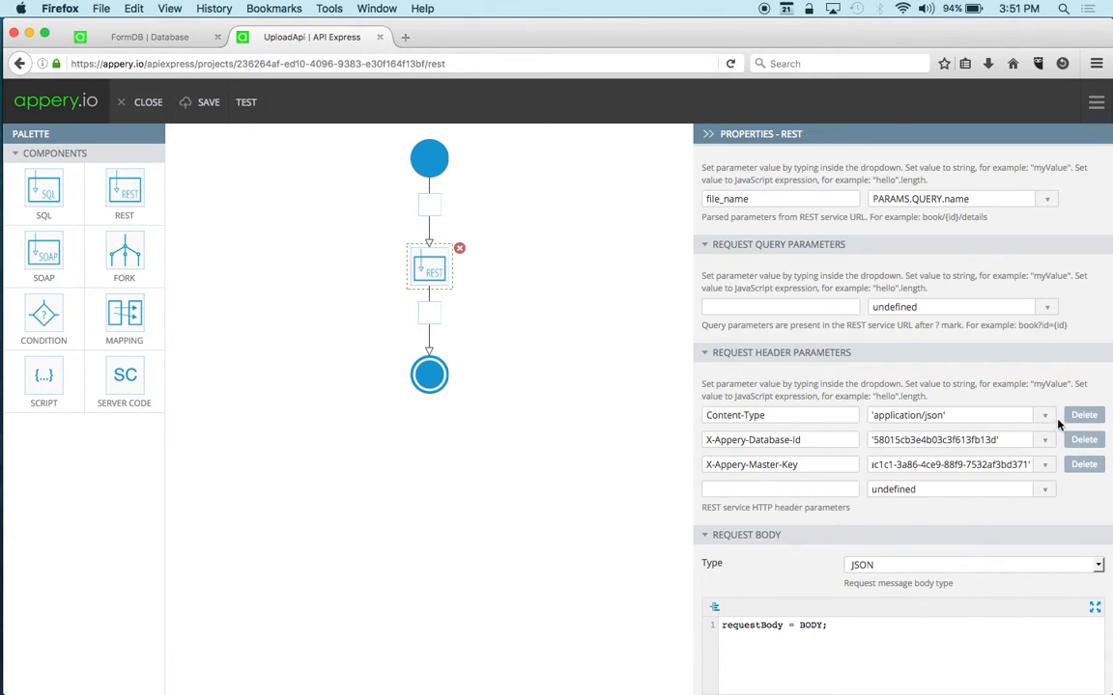
Set the Content-Type header to 'image/png' and bring up the service test page.
click(1039, 416)
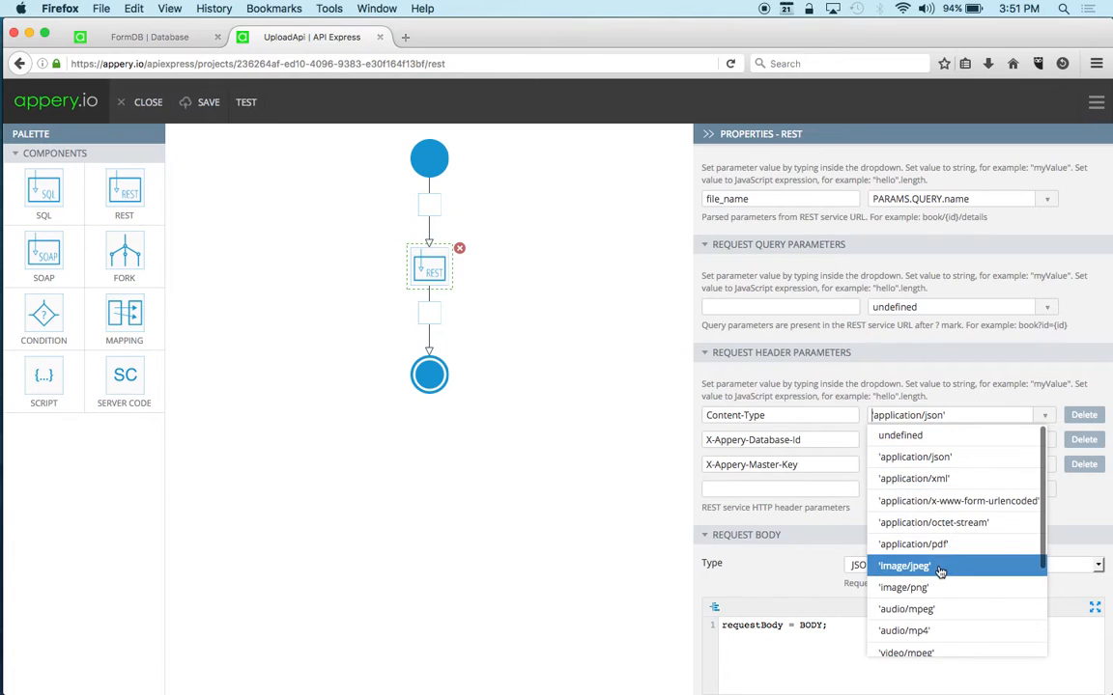
click(912, 587)
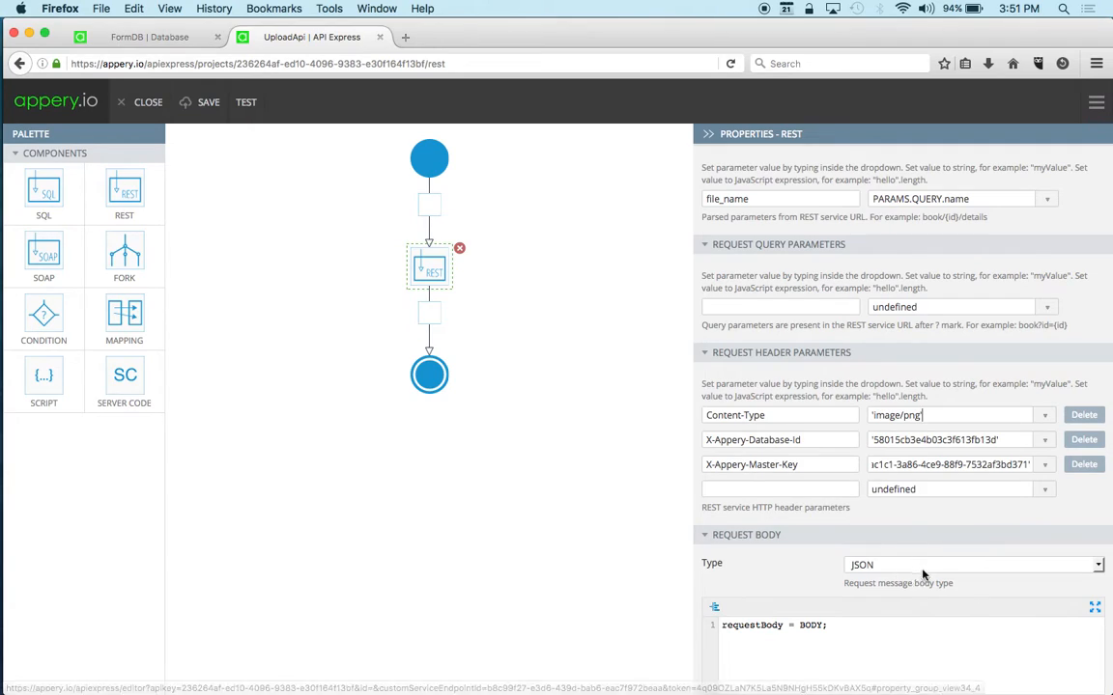
click(973, 564)
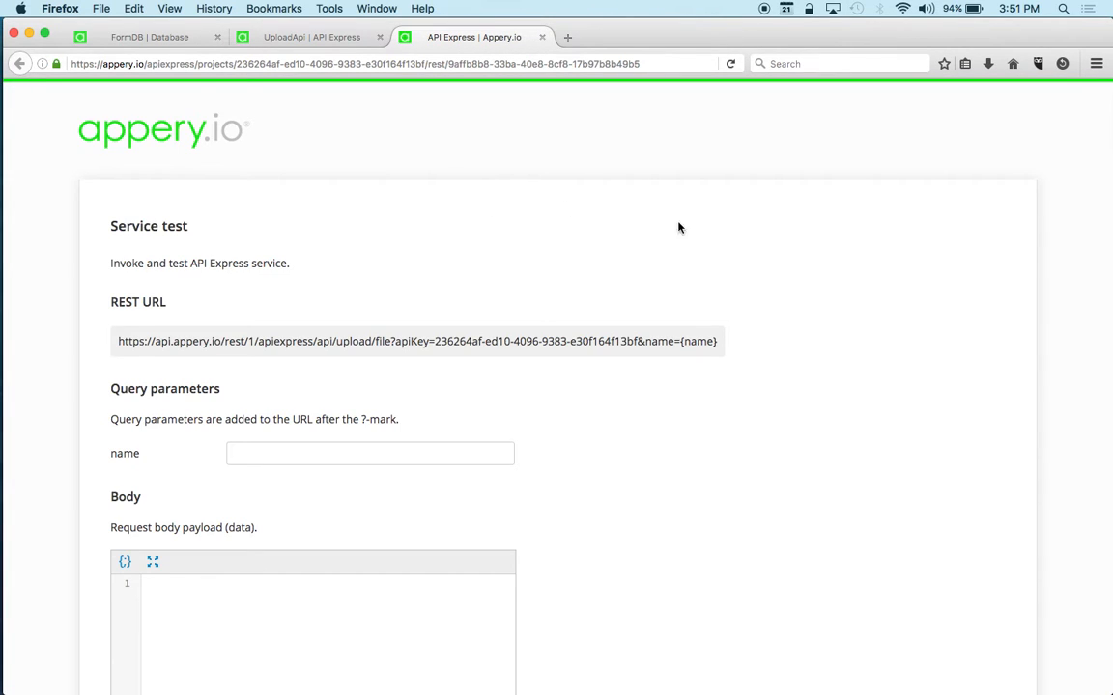
Test-upload myTextFile.txt with body 'Hello World', get 200 Success, and view it in Files.
scroll(down, 3)
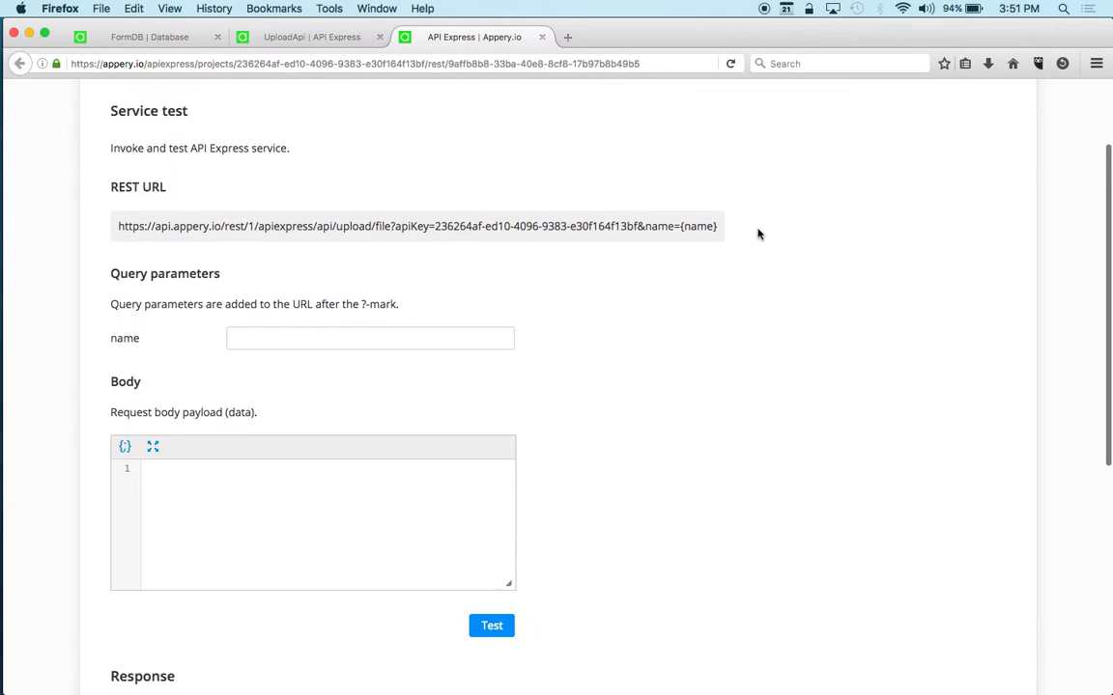
click(369, 338)
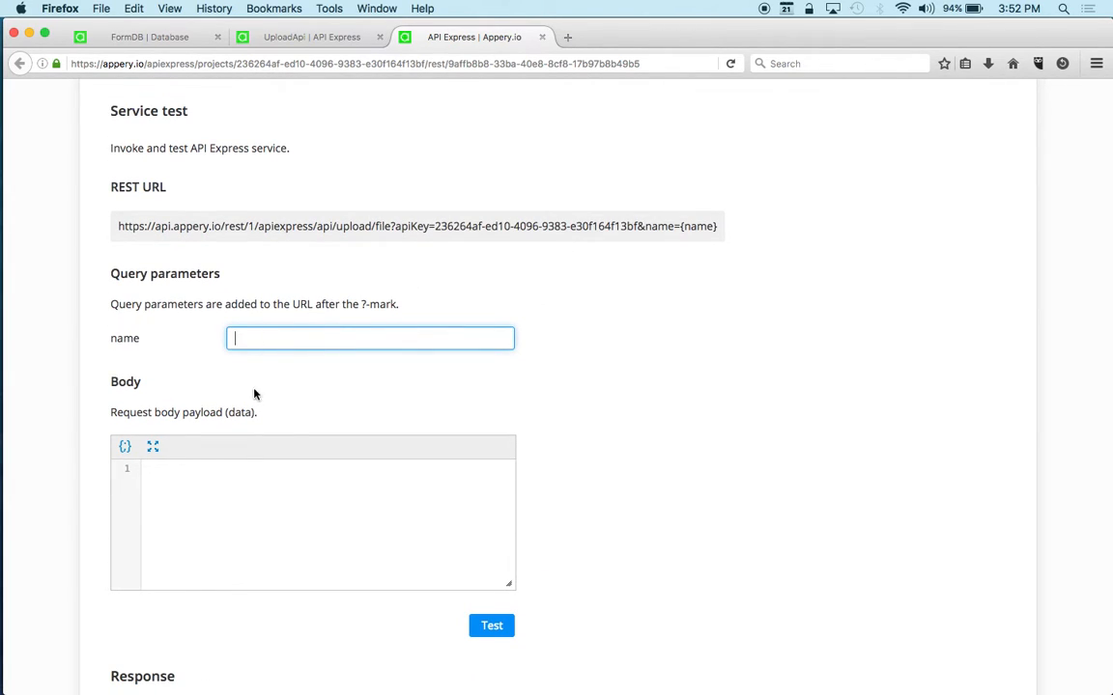
mouse_move(216, 491)
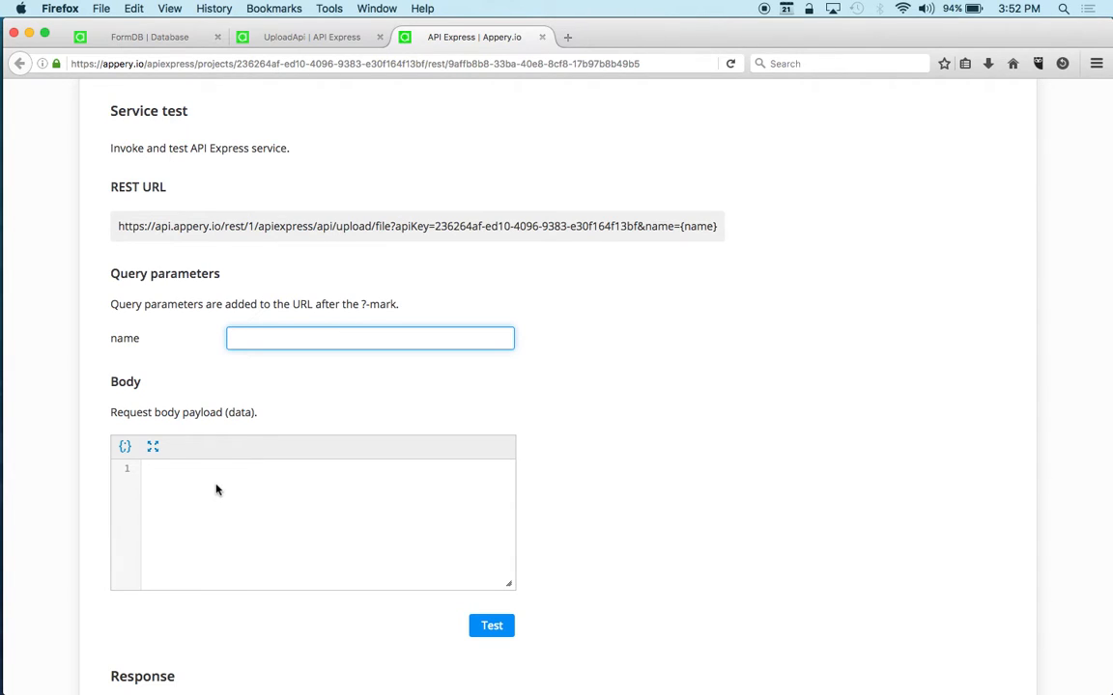
mouse_move(349, 356)
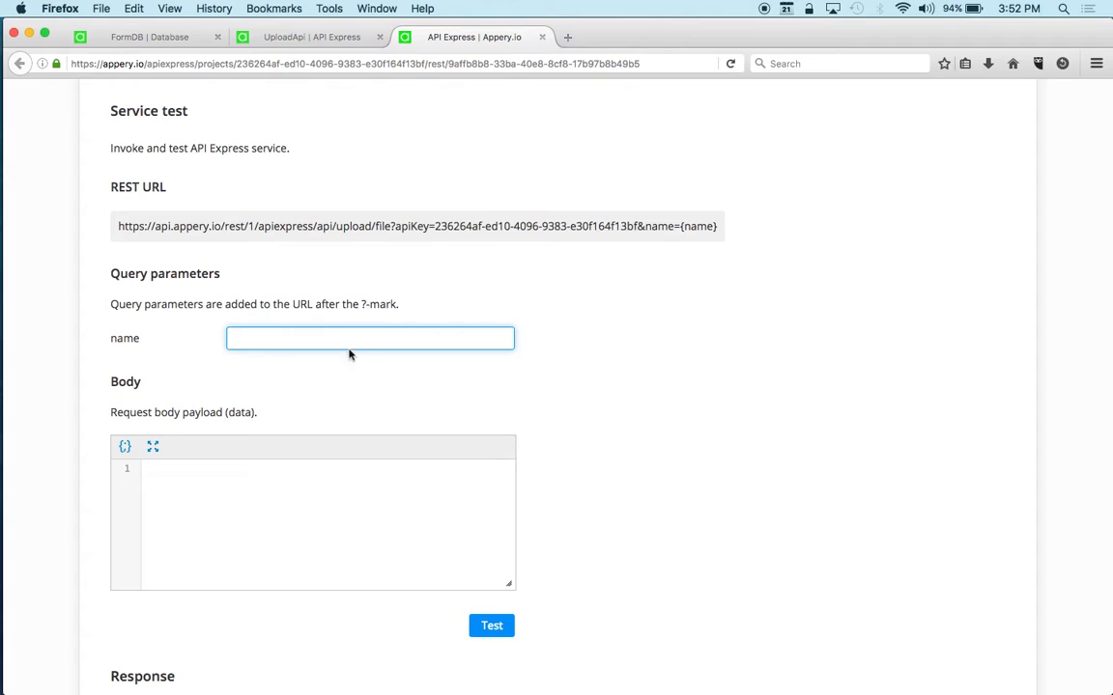
text(m)
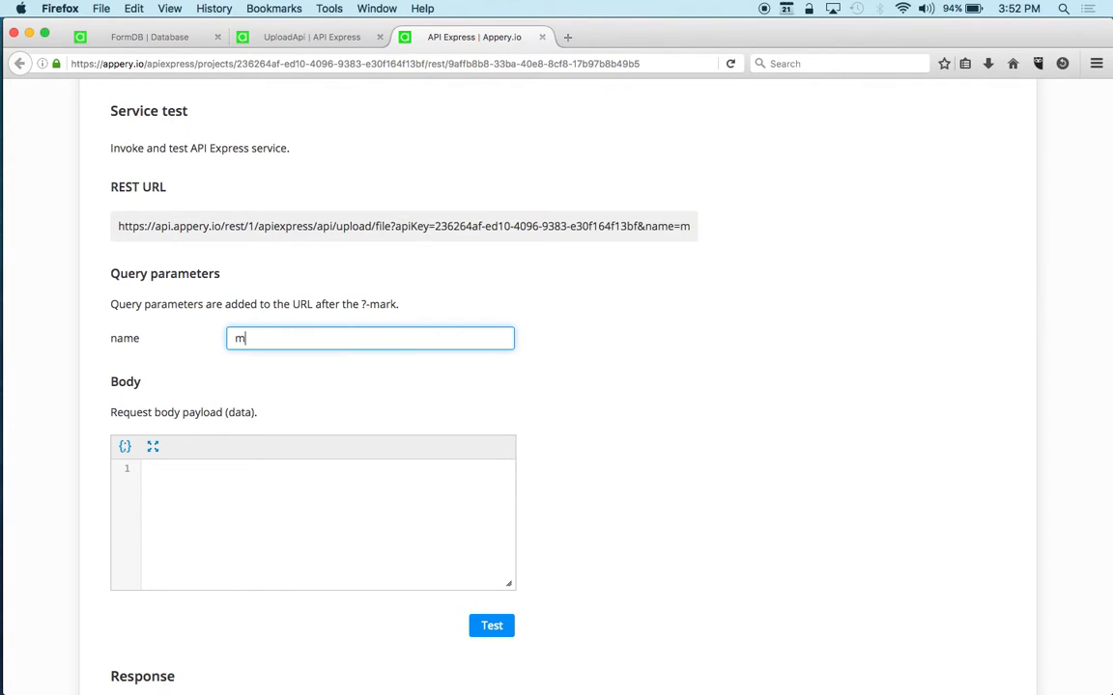
text(yTextFile.tx)
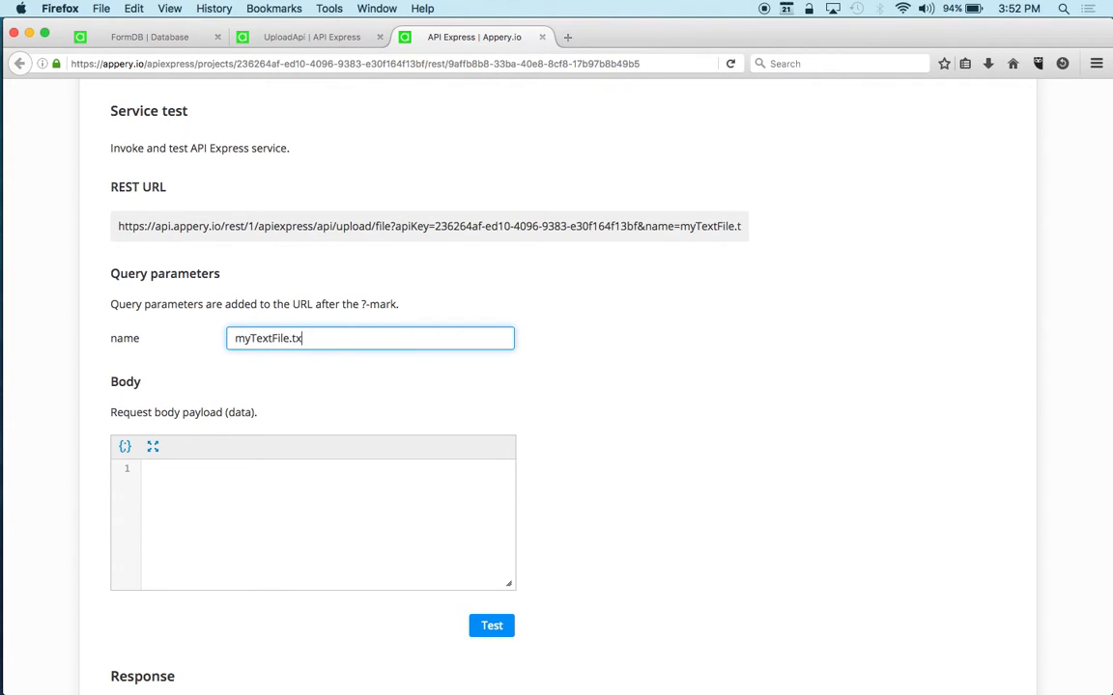
text(Helo)
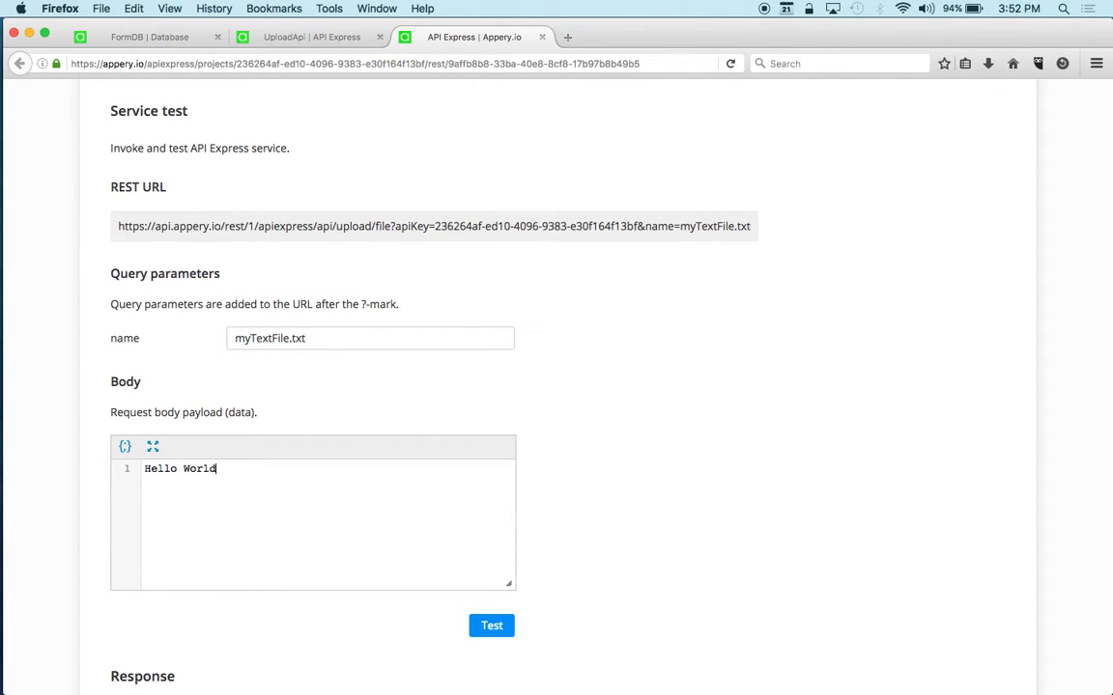
click(491, 626)
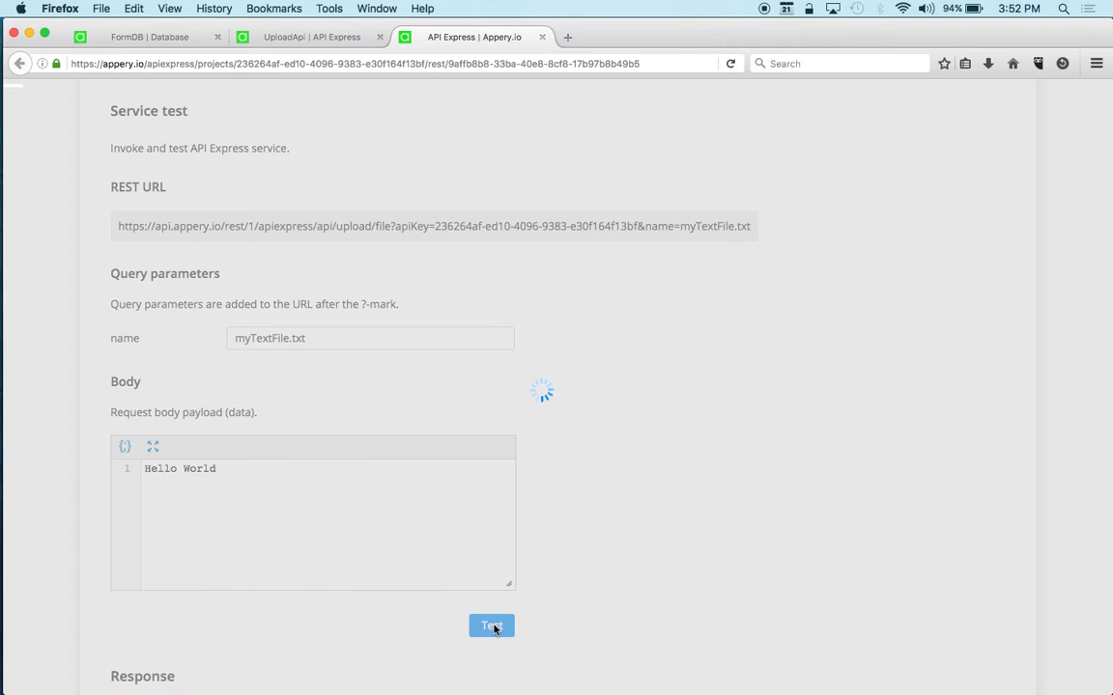
click(491, 626)
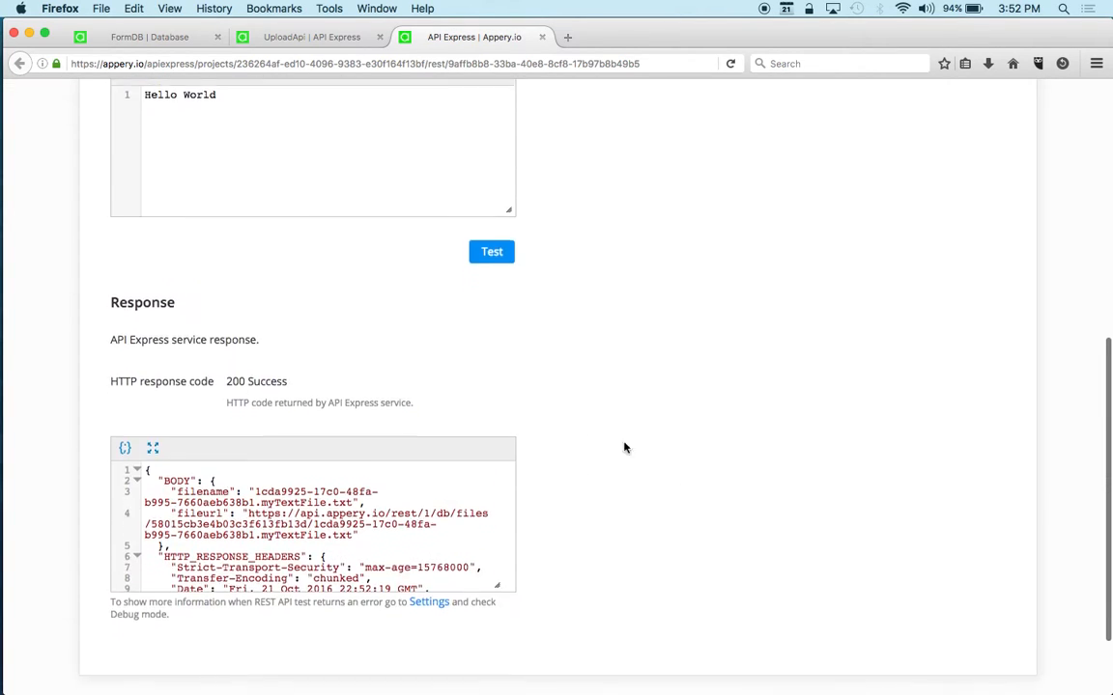
scroll(up, 3)
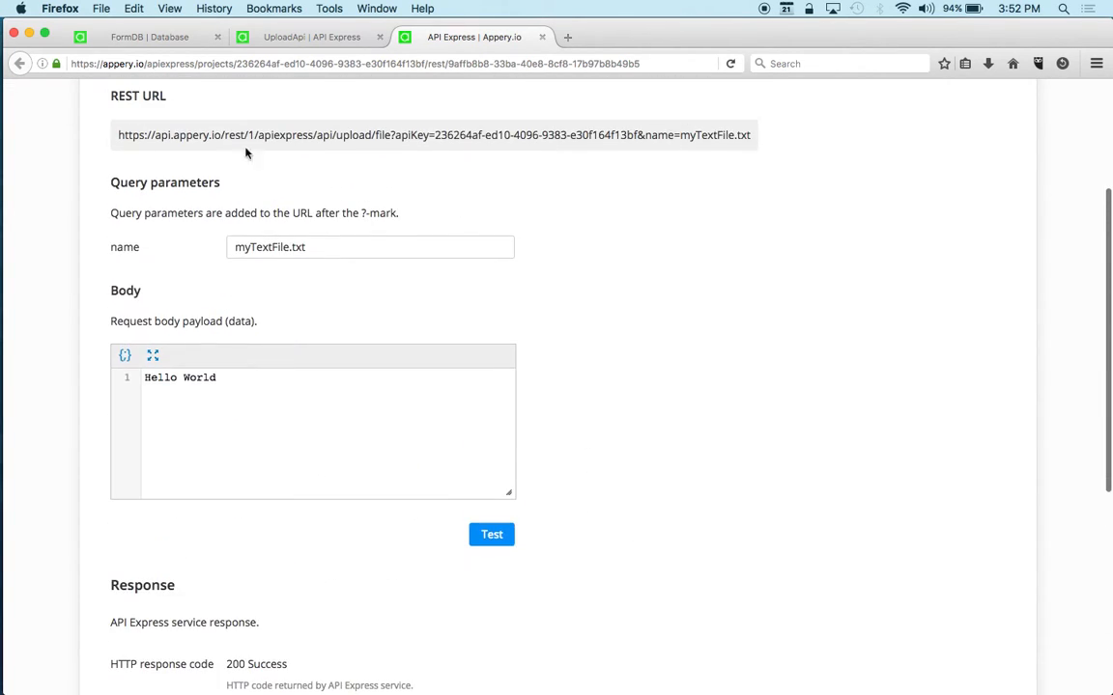
click(151, 38)
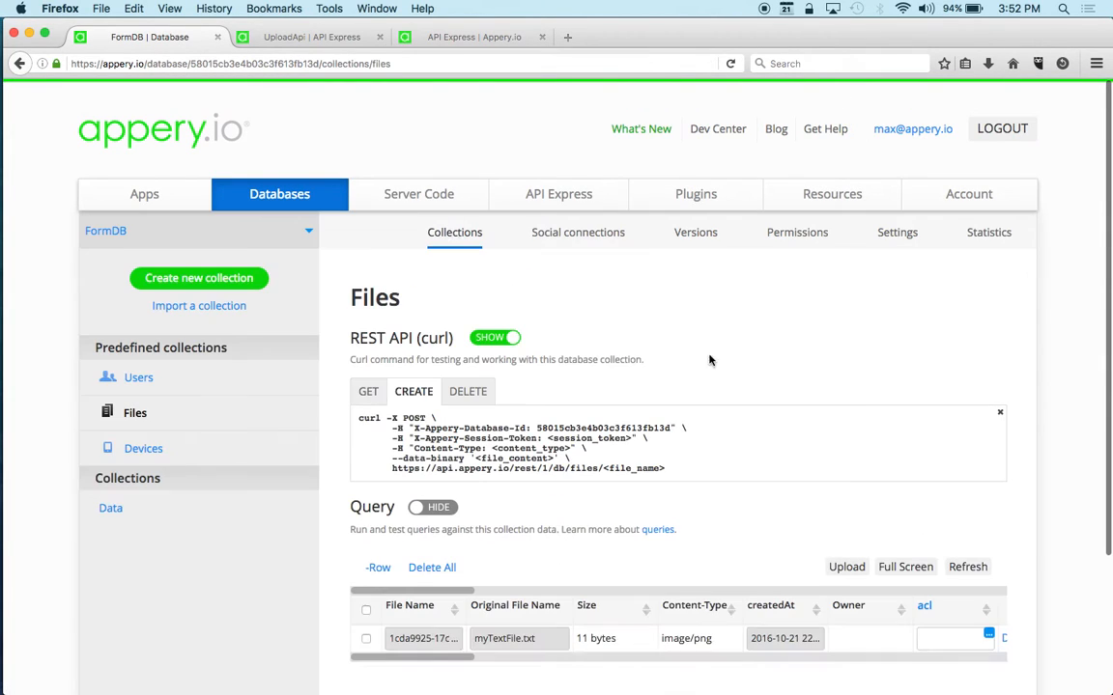
Confirm myTextFile.txt is stored with Content-Type image/png, then return to the API Express service test.
scroll(down, 3)
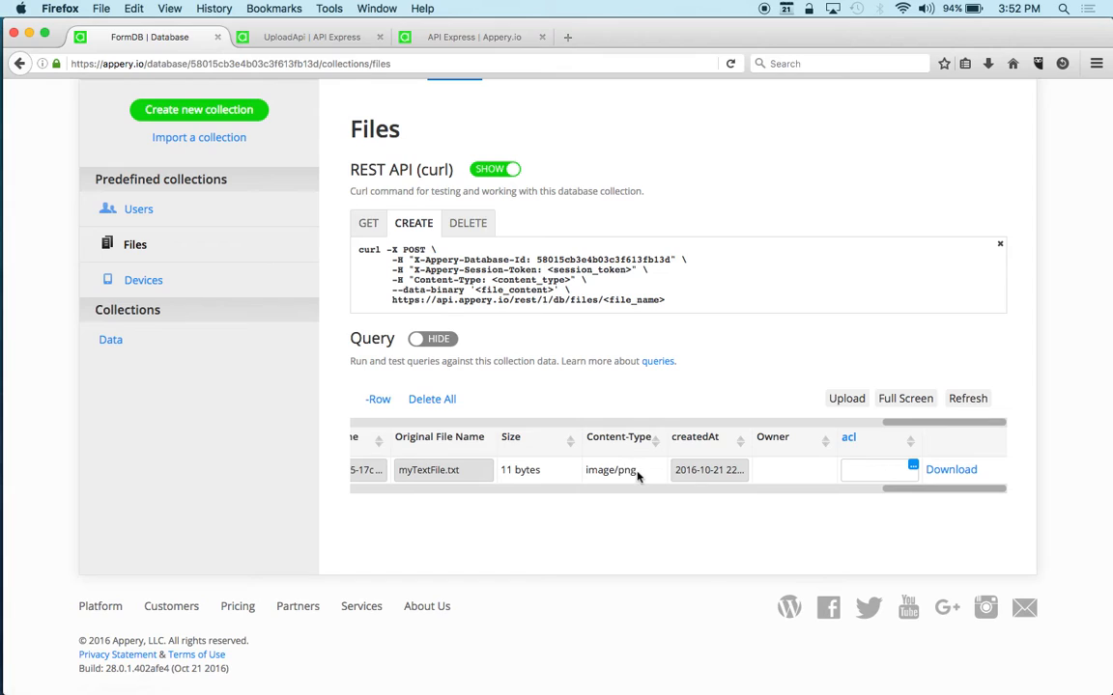
double_click(610, 471)
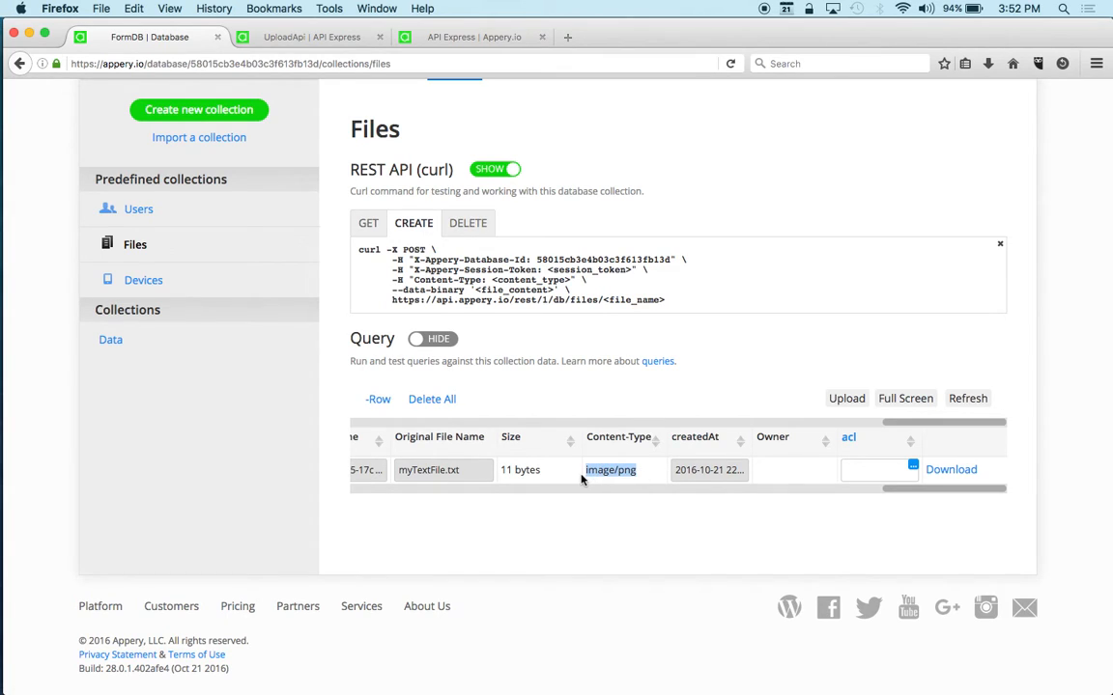
click(607, 530)
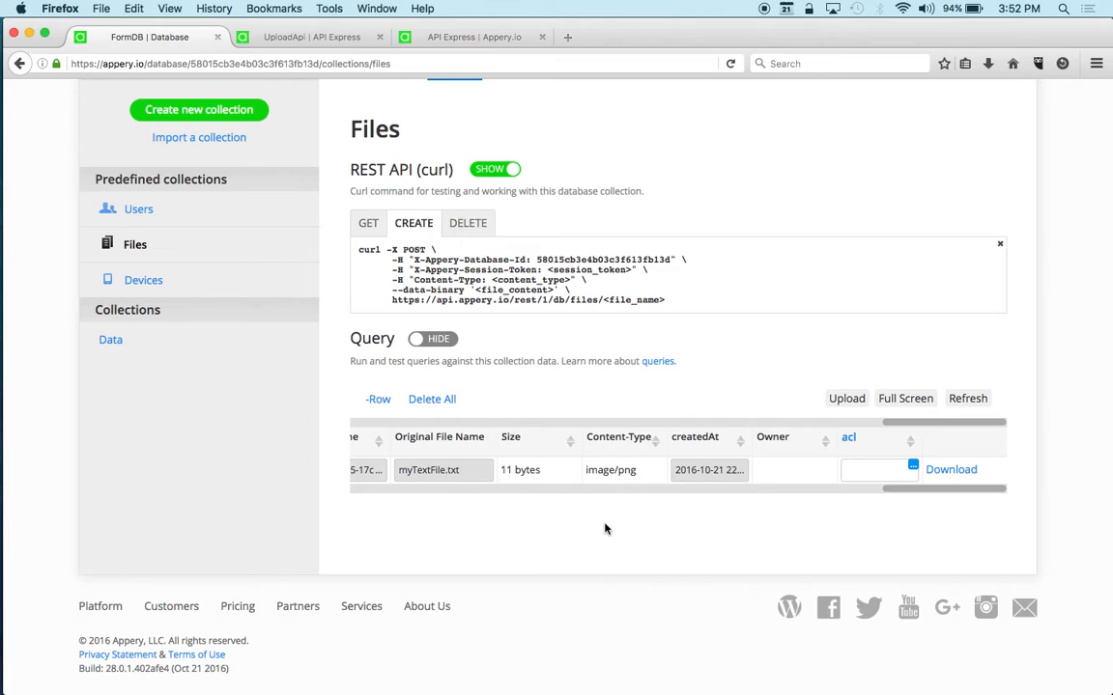
mouse_move(525, 498)
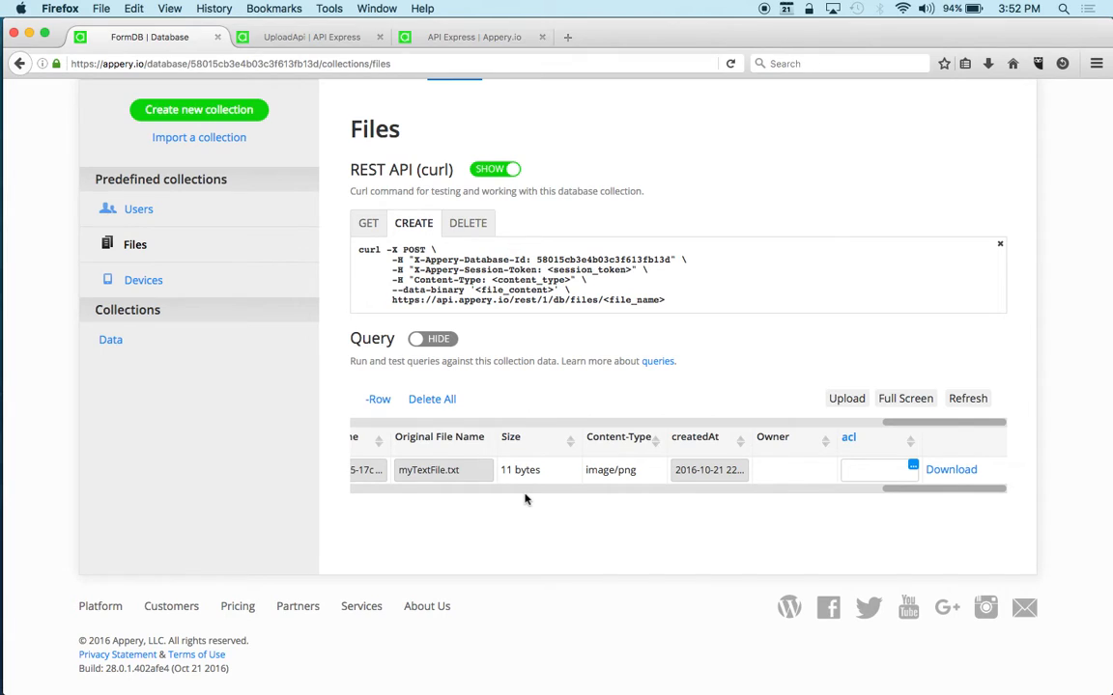
click(468, 37)
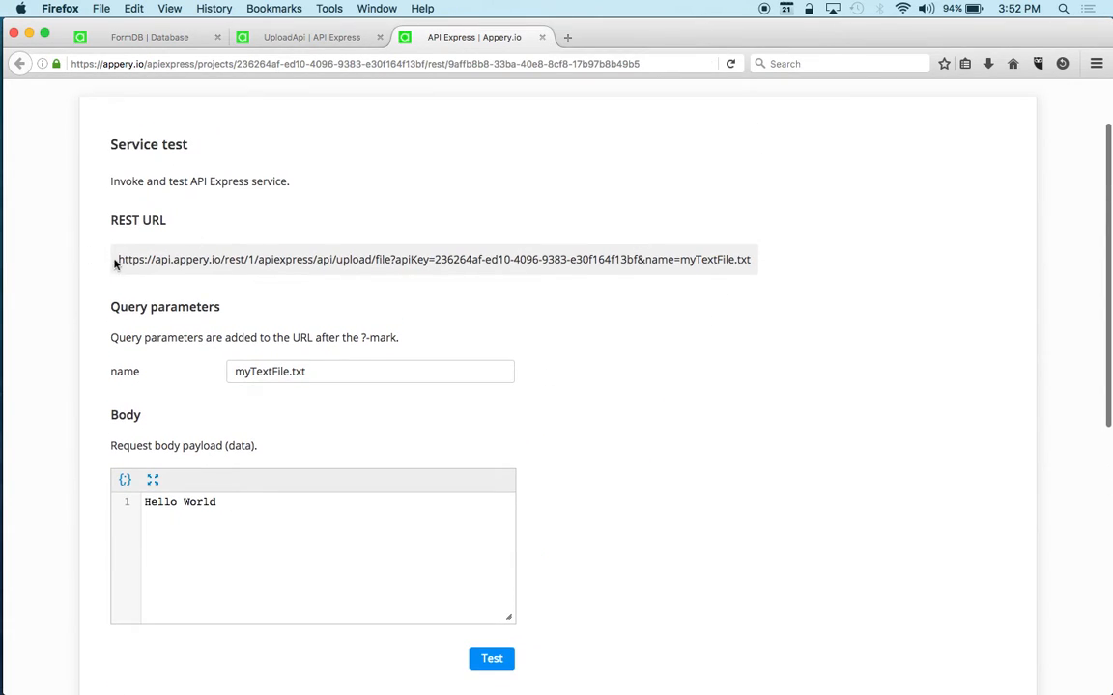
Select and copy the upload service's REST URL for reuse in Postman.
drag(118, 259, 749, 259)
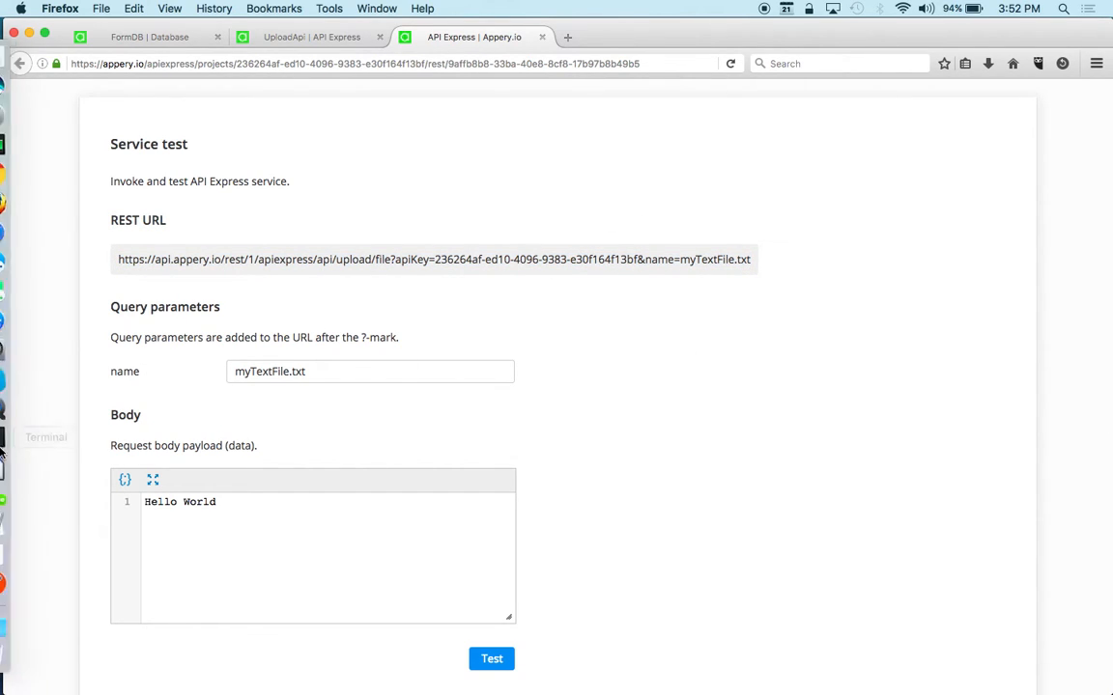
mouse_move(20, 586)
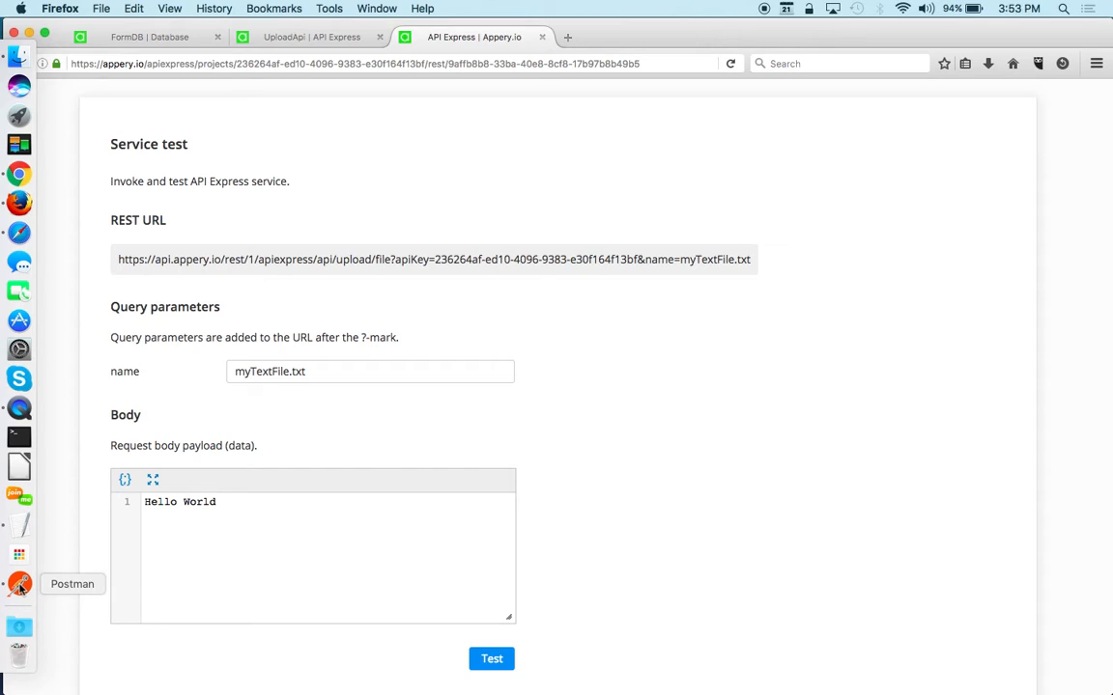
In Postman, create a POST request to the Appery.io upload URL with the name query param myPicture.png.
click(19, 579)
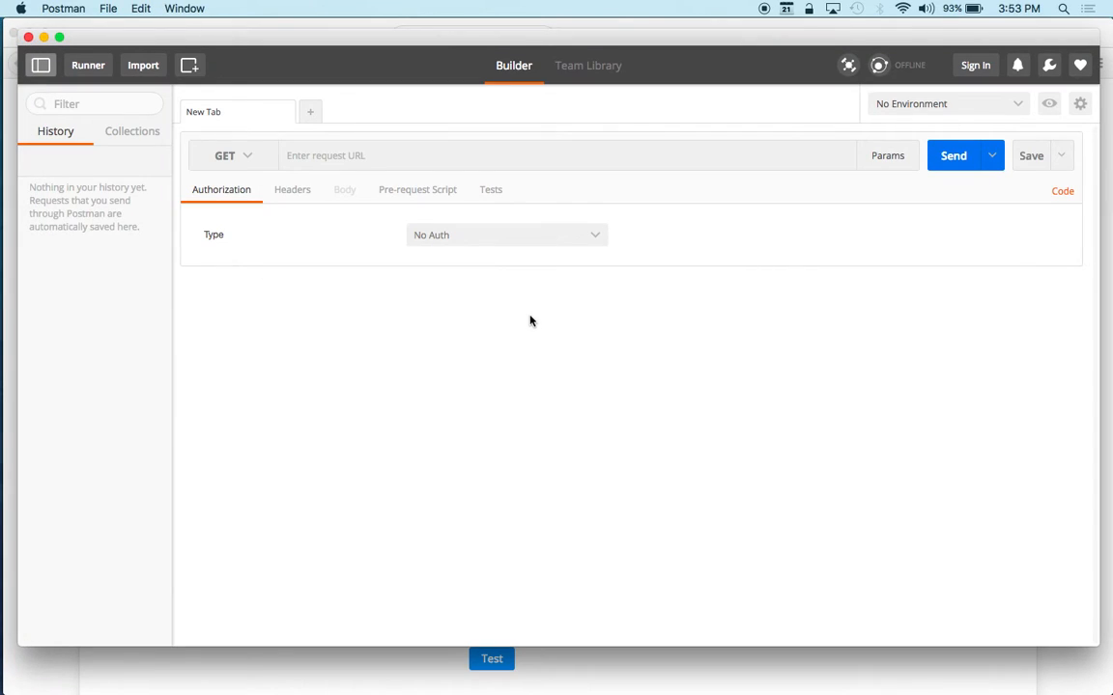
mouse_move(618, 278)
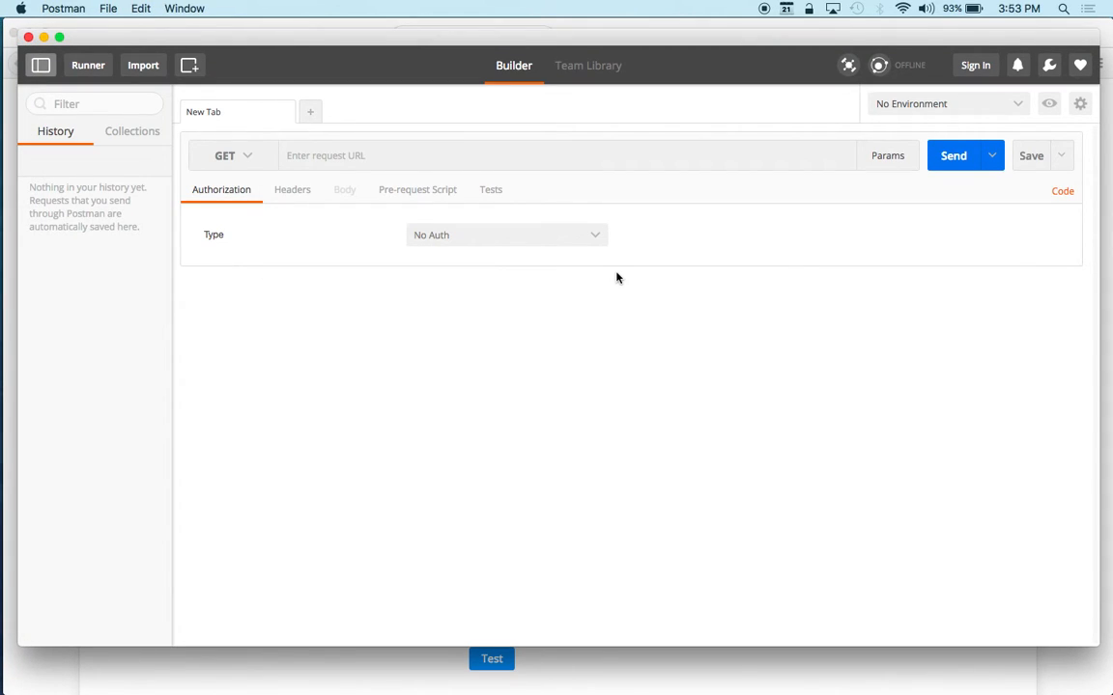
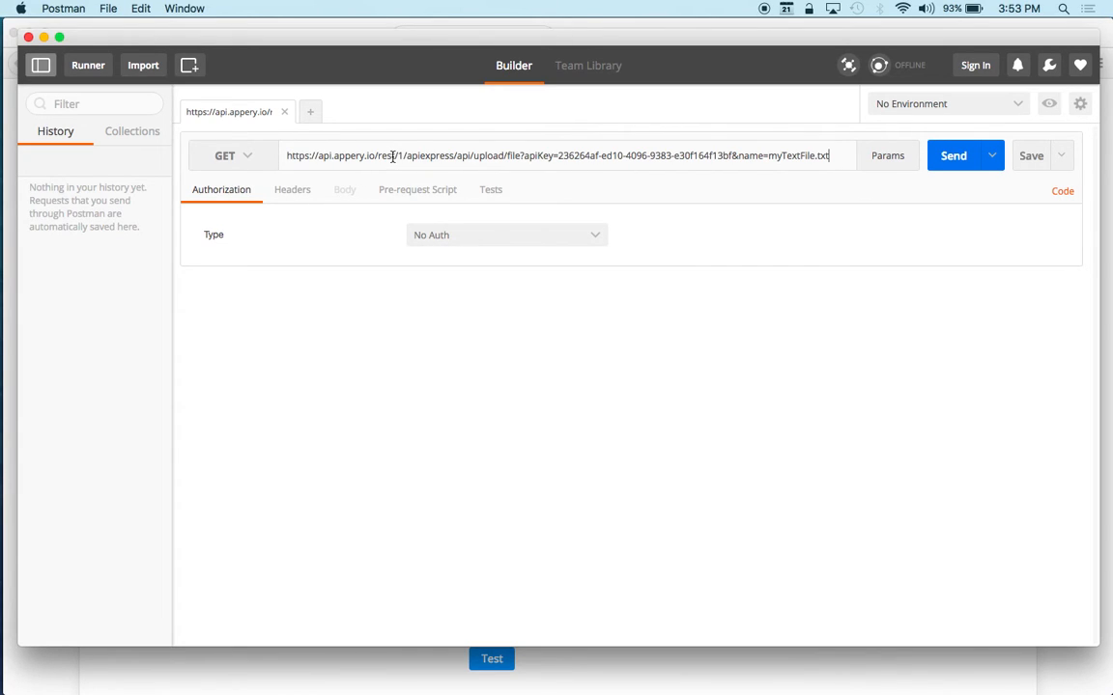
click(232, 154)
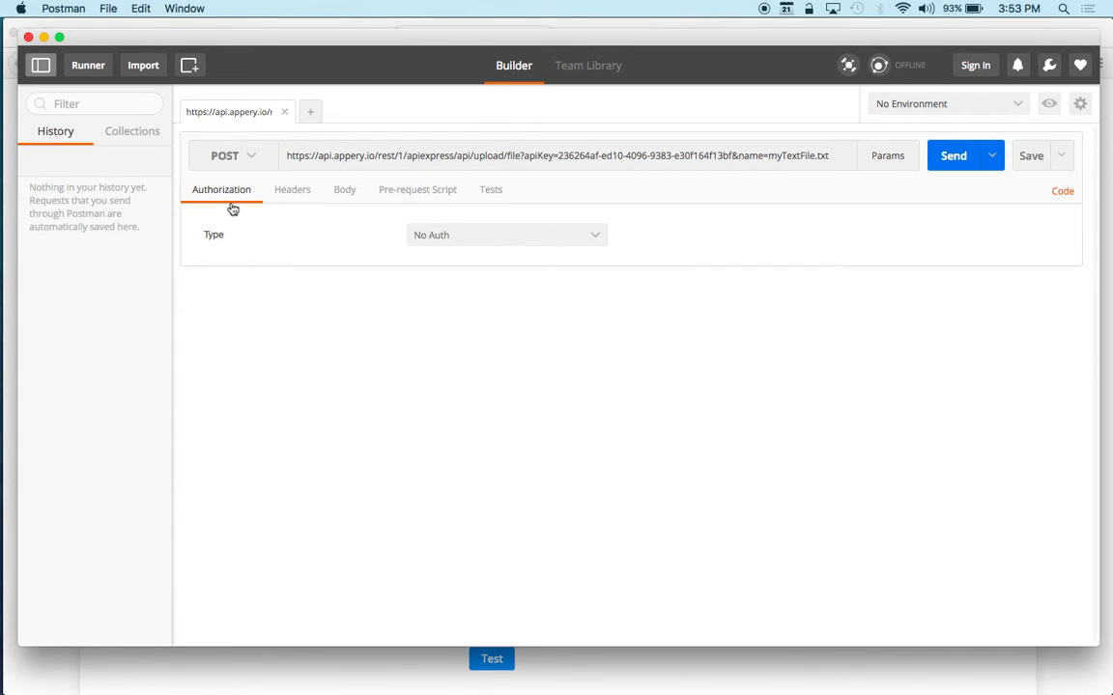
click(887, 154)
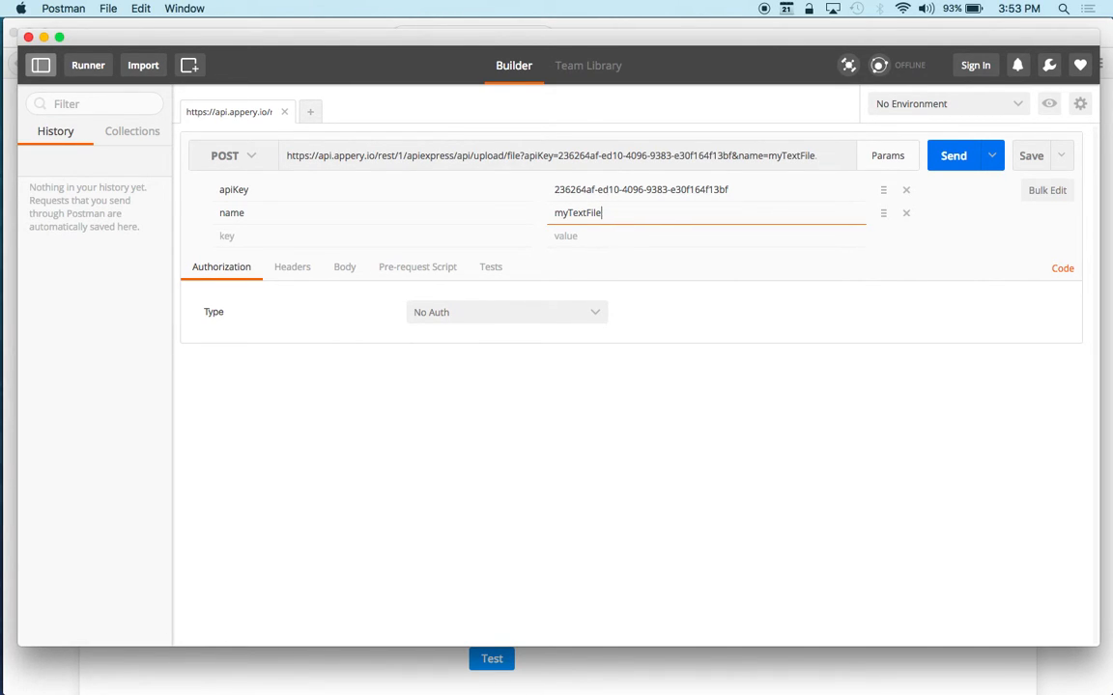
text(myPi)
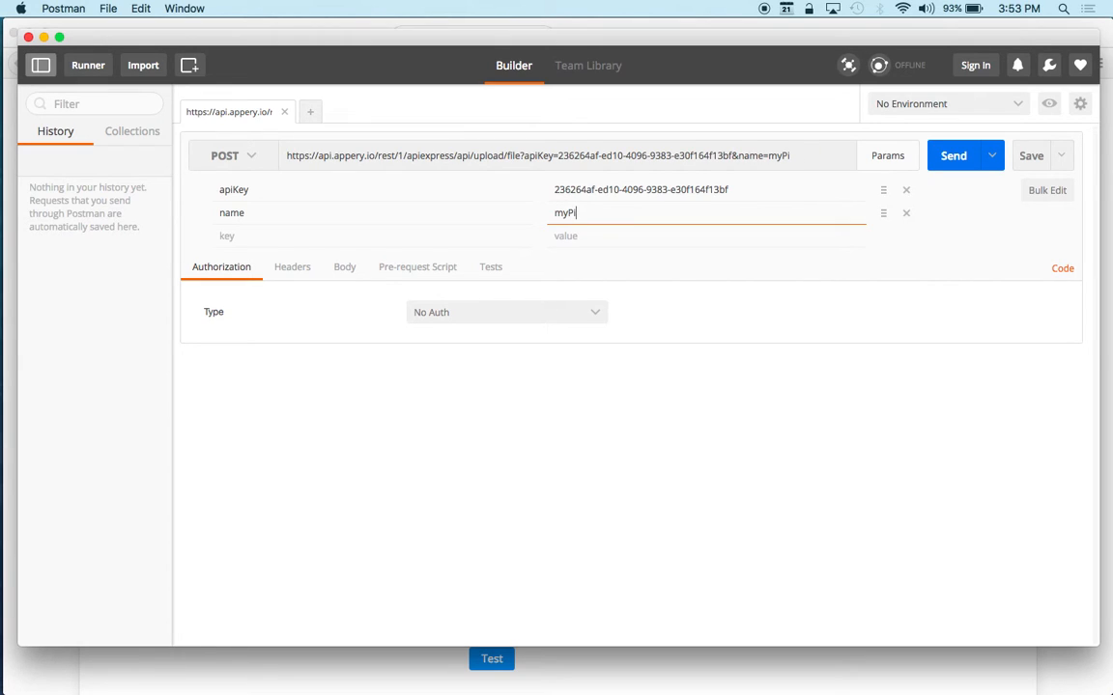
text(cu)
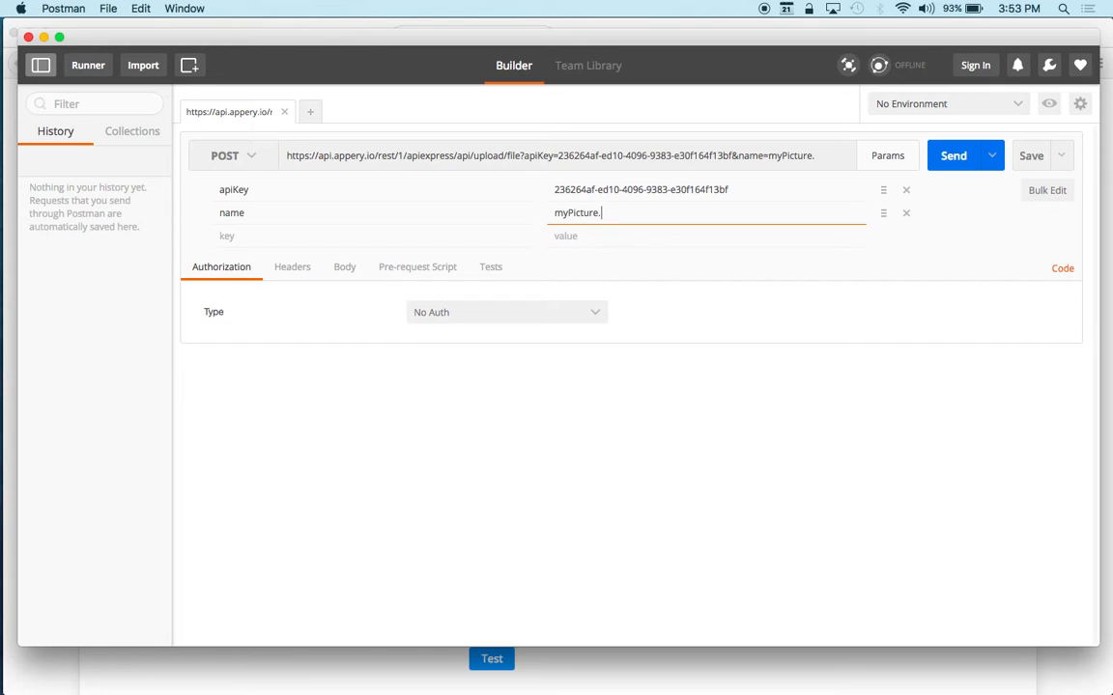
text(png)
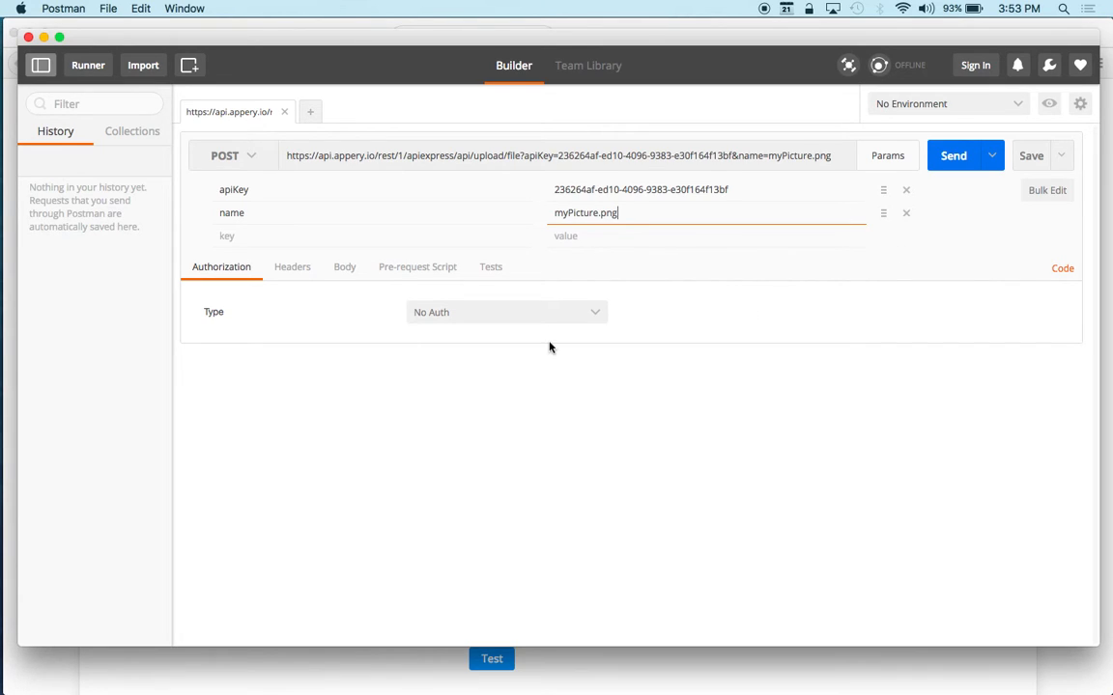
Set the body to binary, choose sf.png as the file, and send the upload request successfully.
click(344, 266)
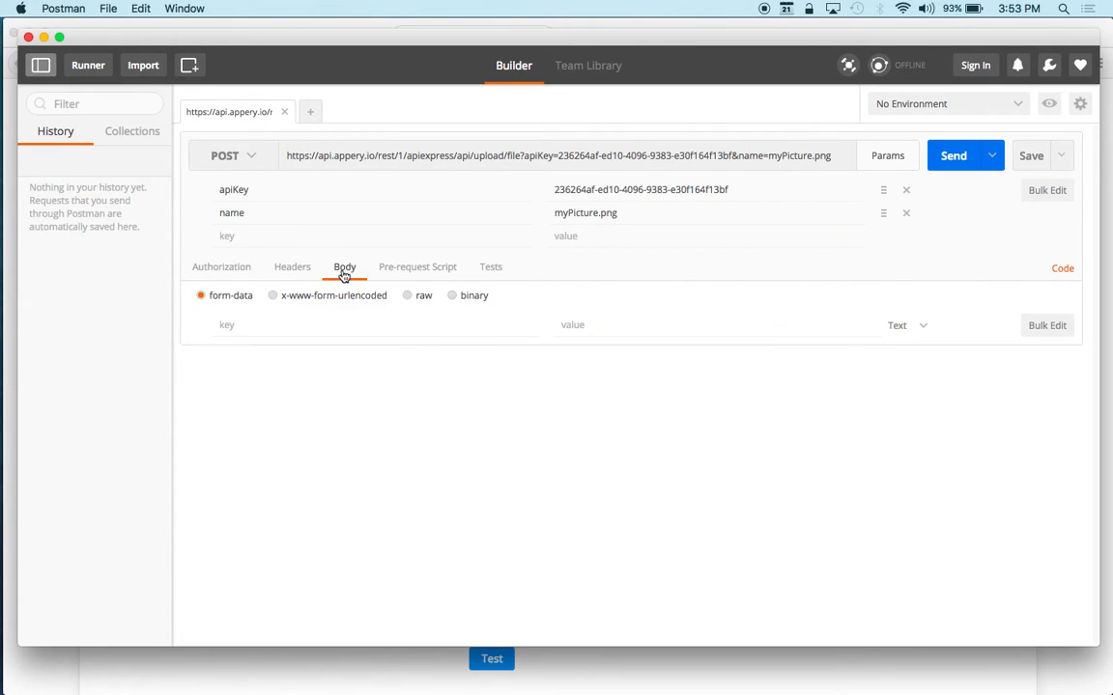
click(452, 293)
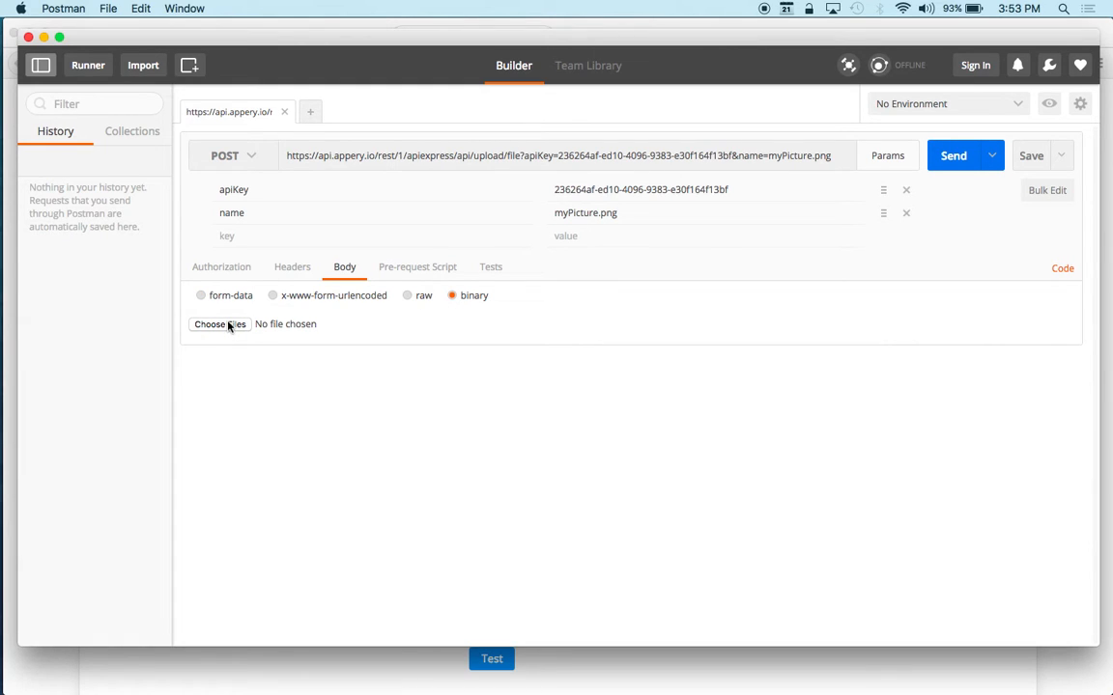
click(220, 324)
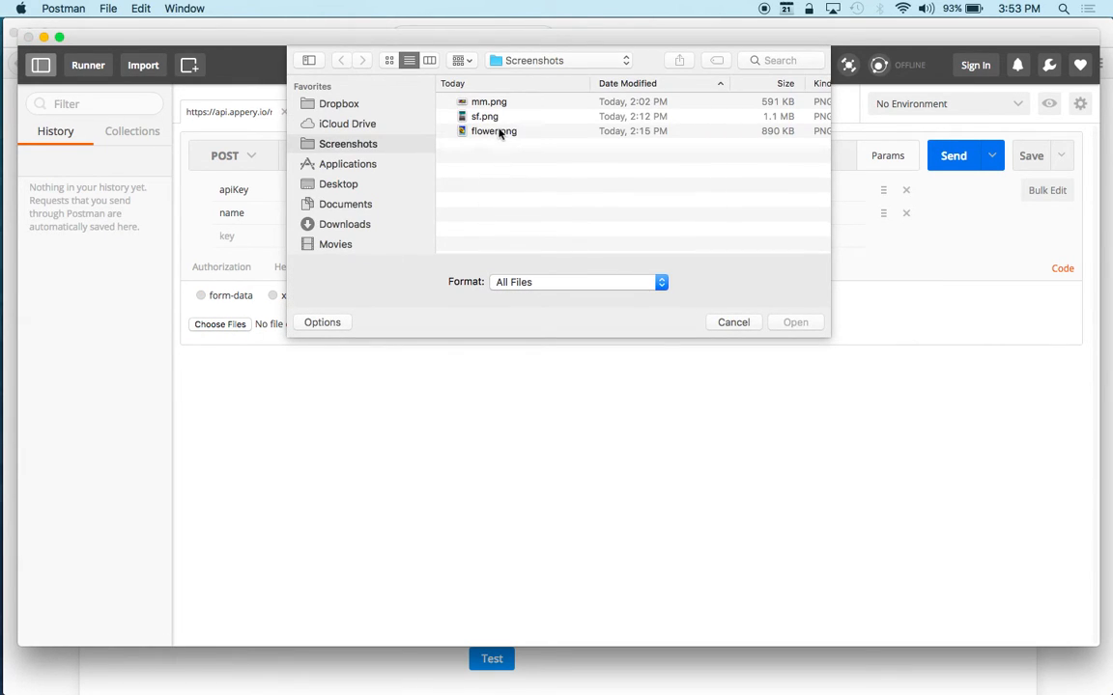
click(487, 116)
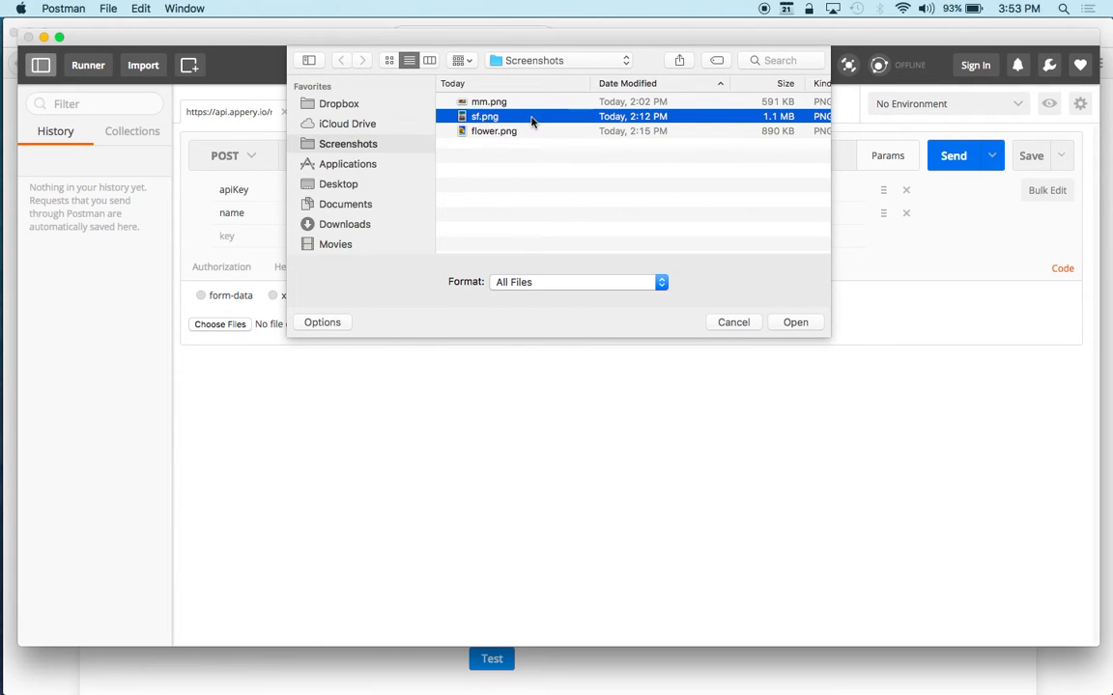
click(796, 321)
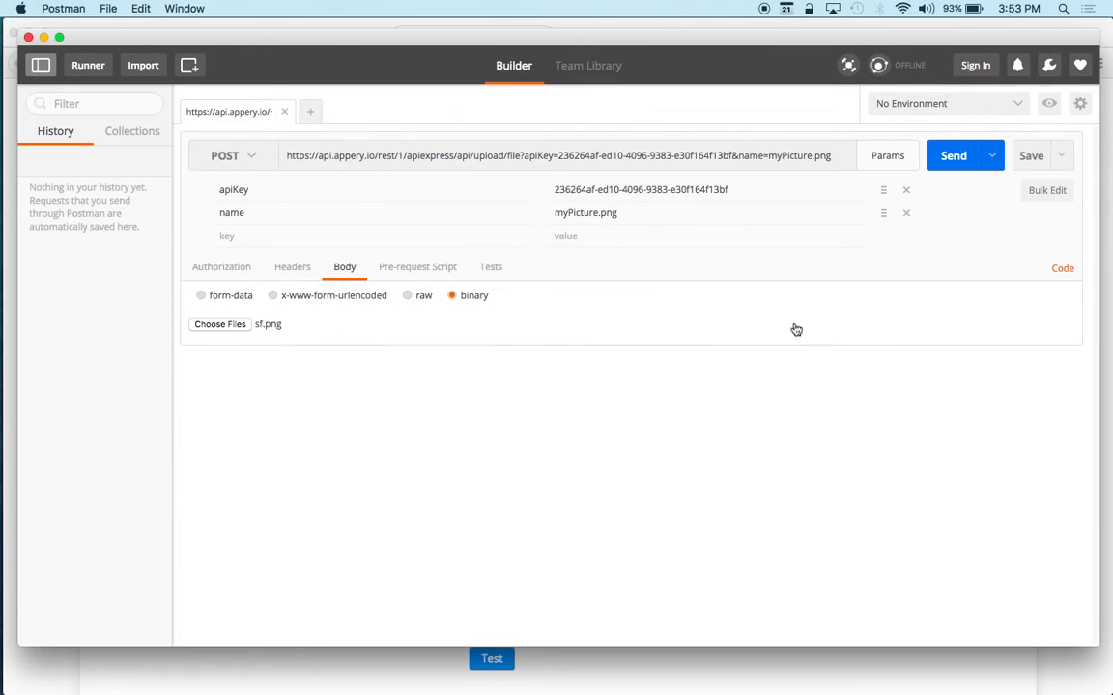
click(954, 154)
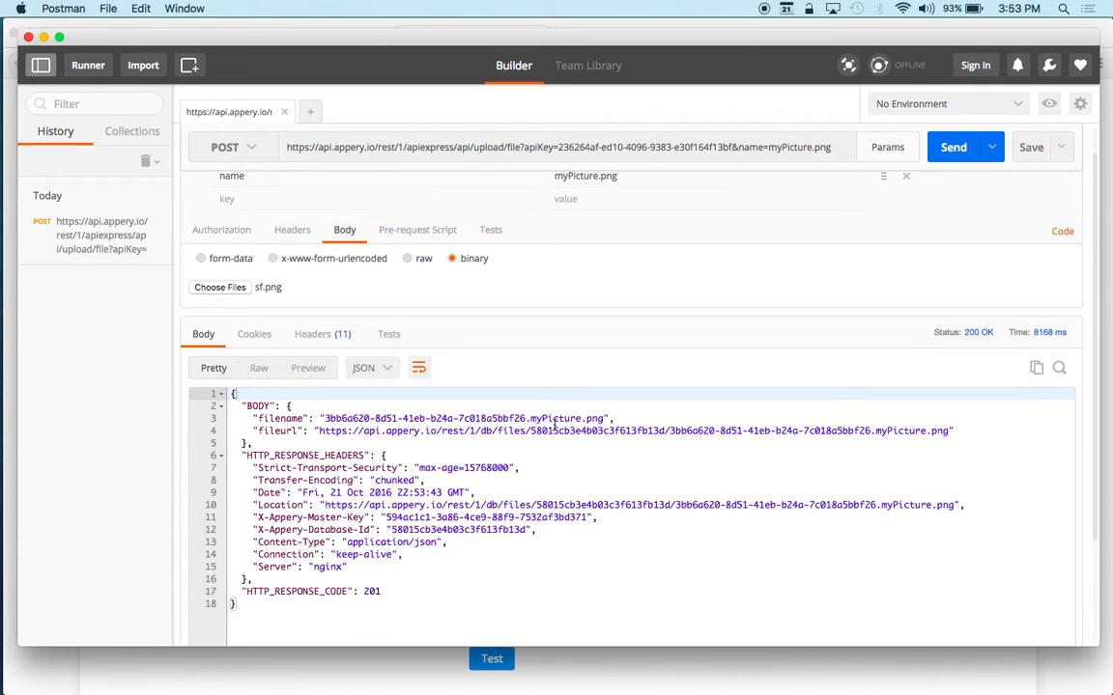
mouse_move(564, 462)
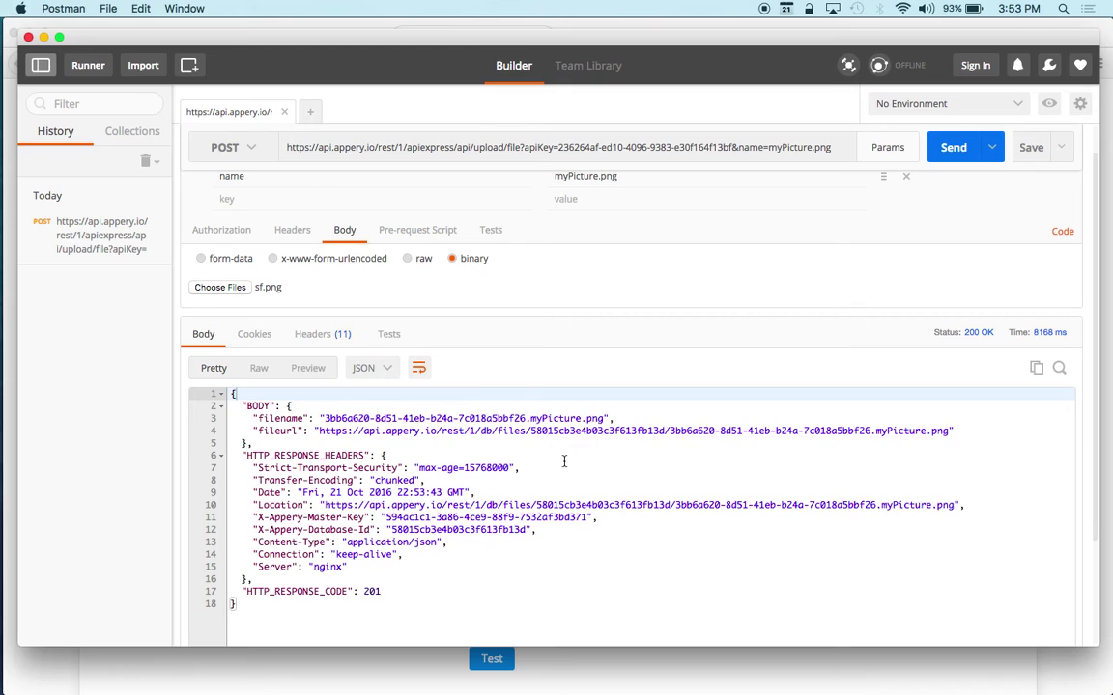
key(cmd+tab)
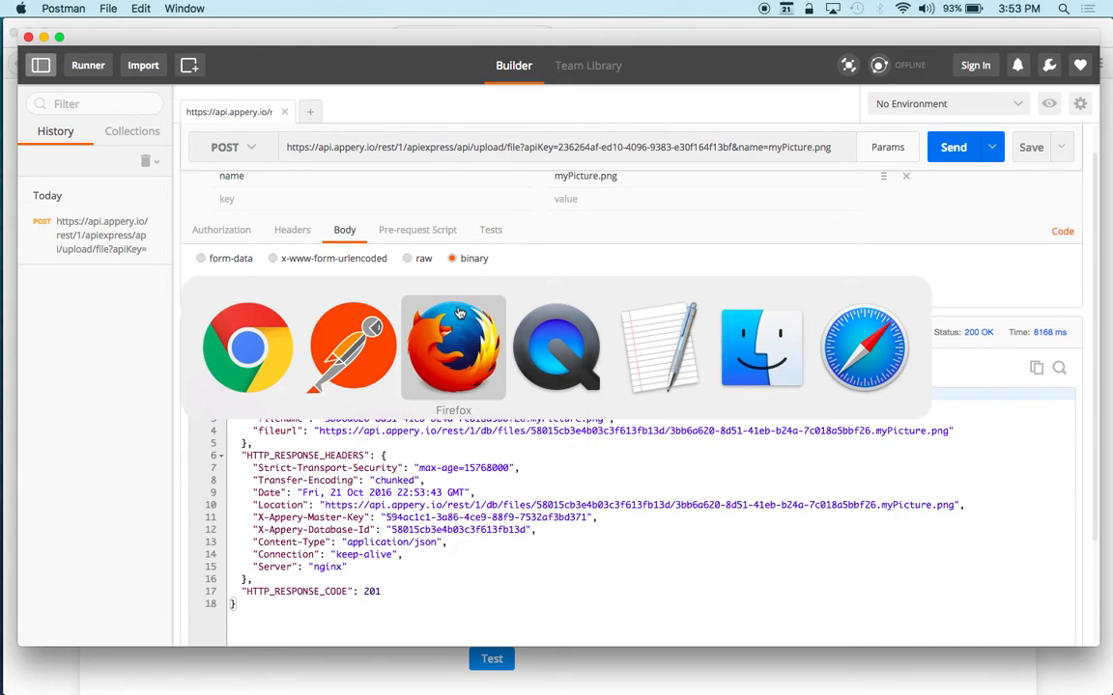
Back in the FormDB Files collection, download myPicture.png (1.03 MB) and view the Golden Gate Bridge image.
click(452, 348)
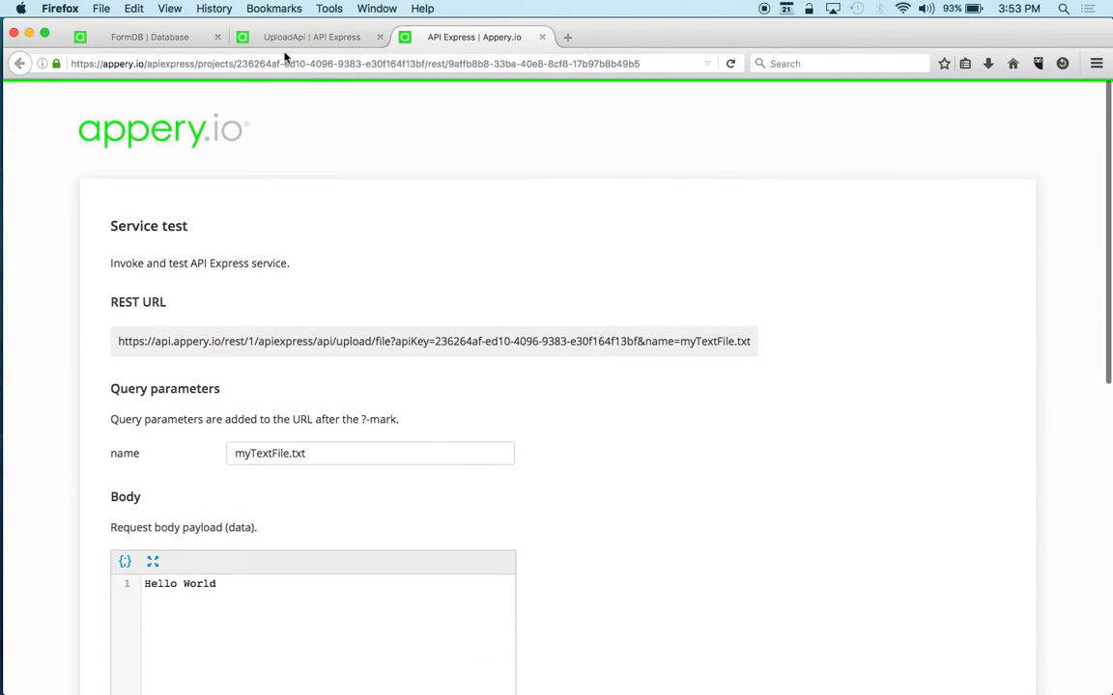
click(135, 39)
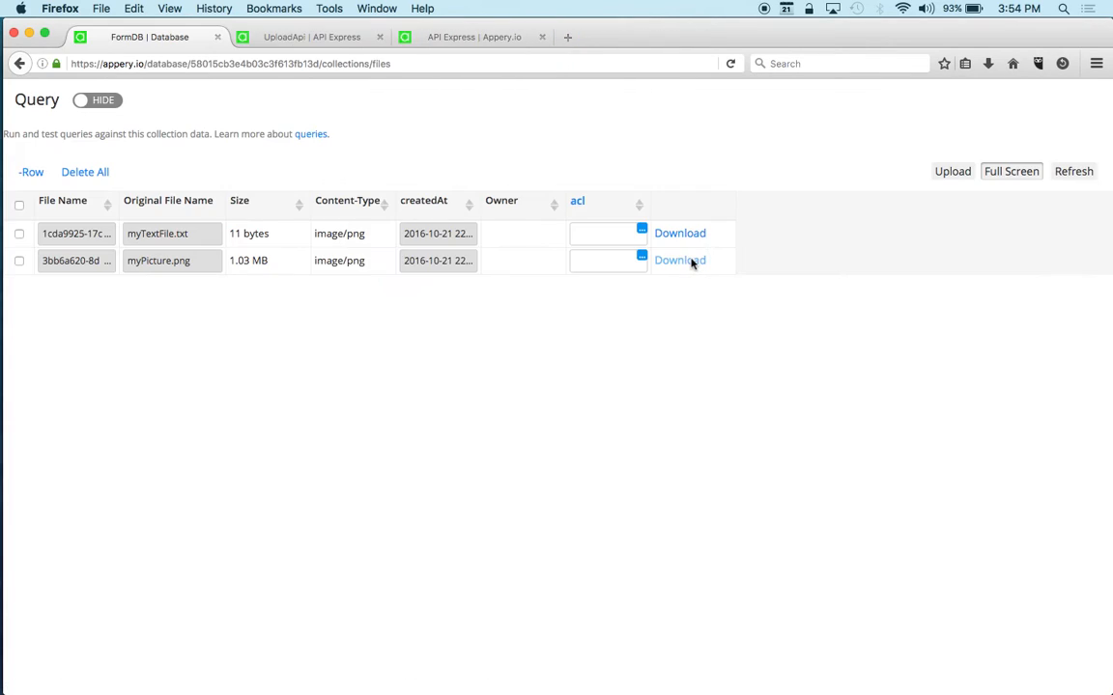
click(680, 259)
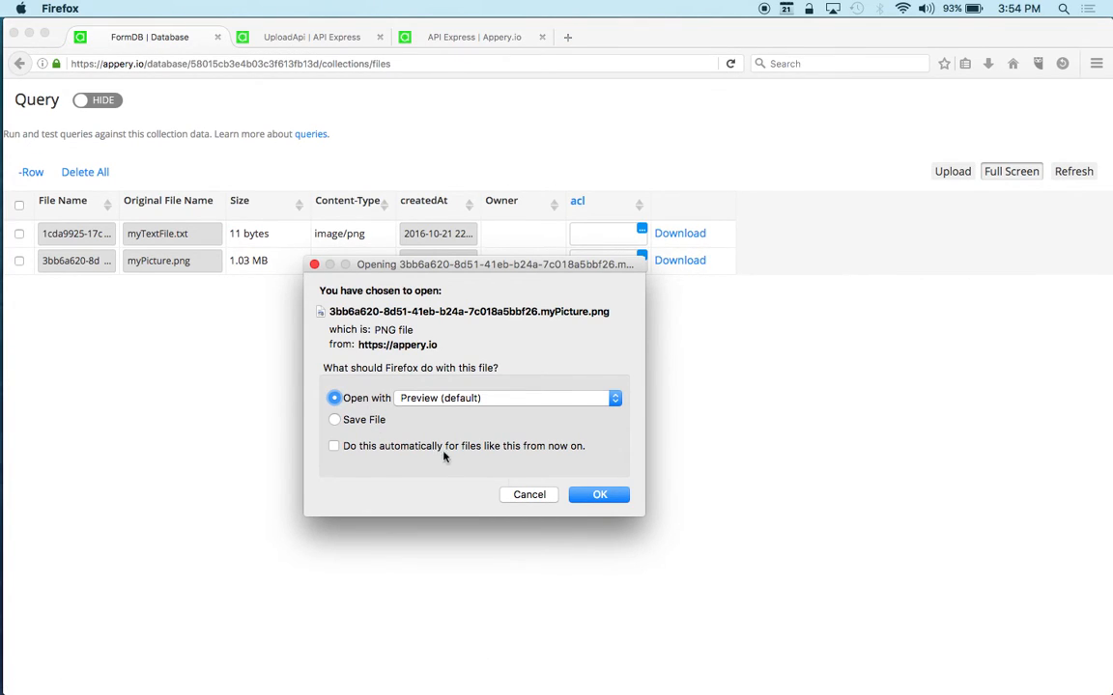
click(599, 495)
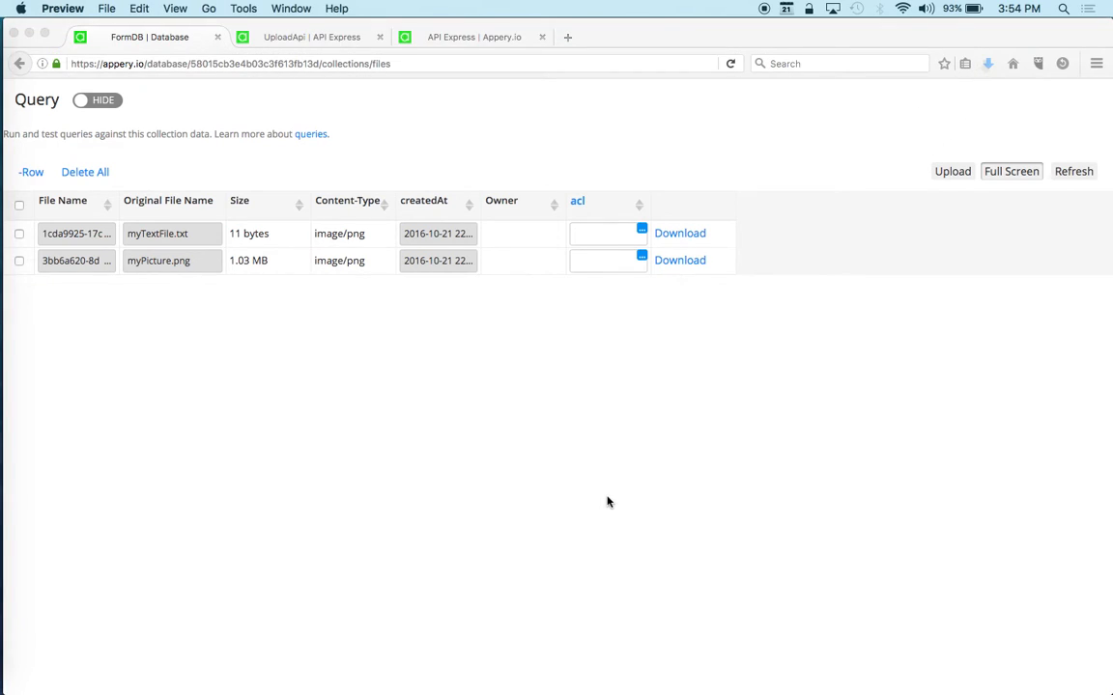
click(680, 259)
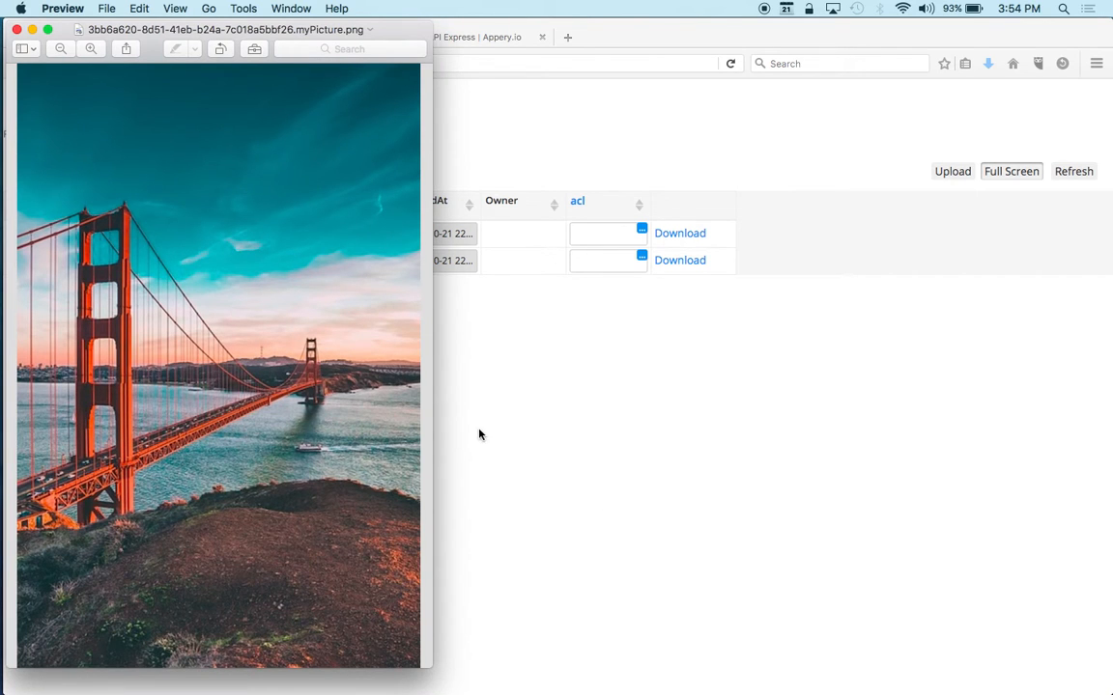
mouse_move(263, 348)
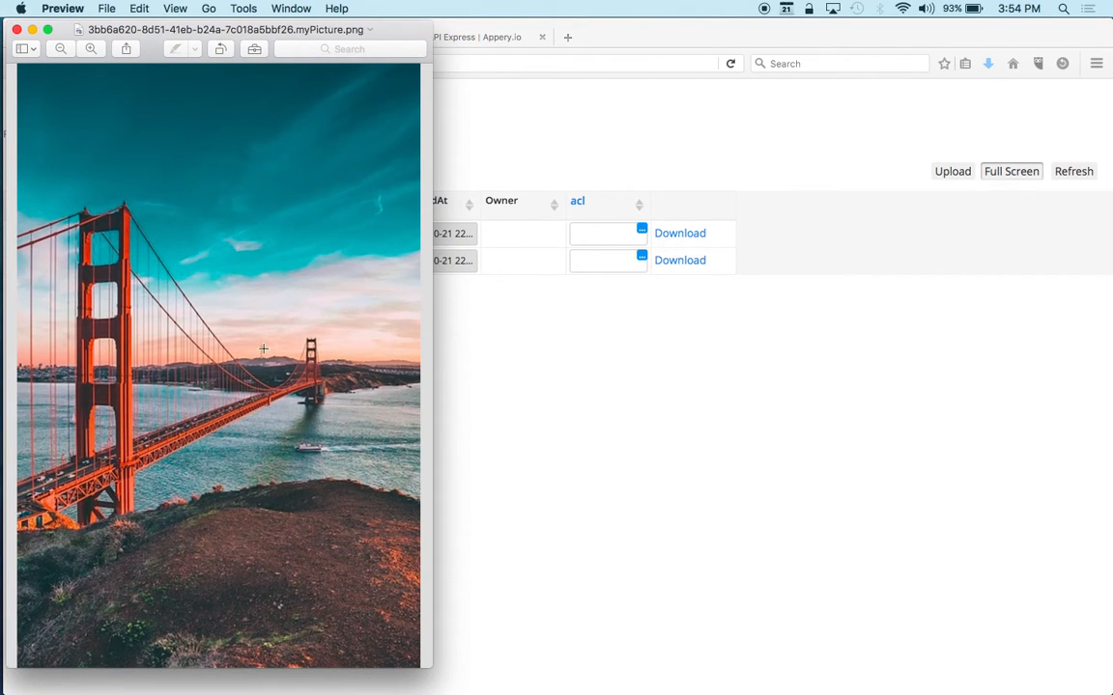
mouse_move(558, 352)
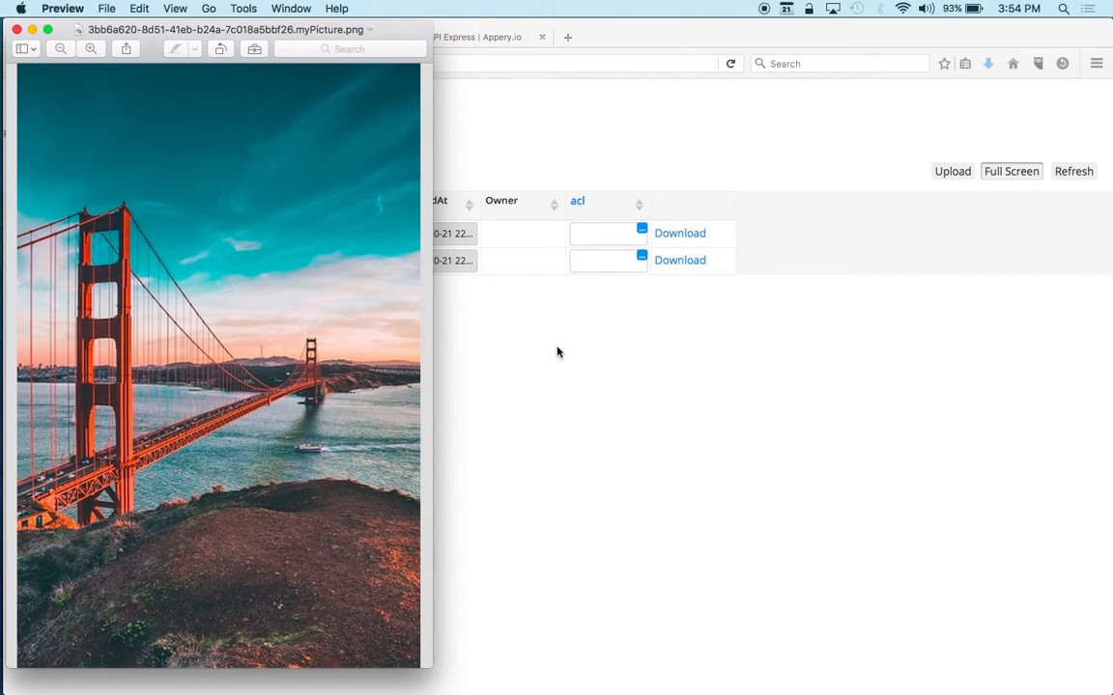
mouse_move(549, 309)
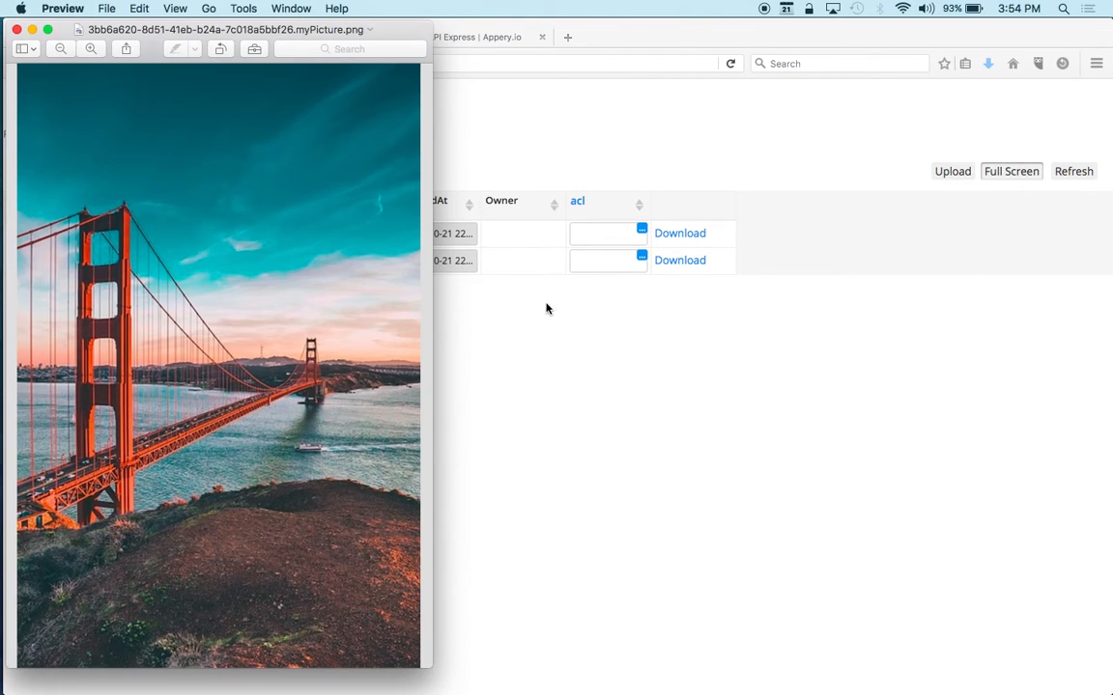
mouse_move(583, 338)
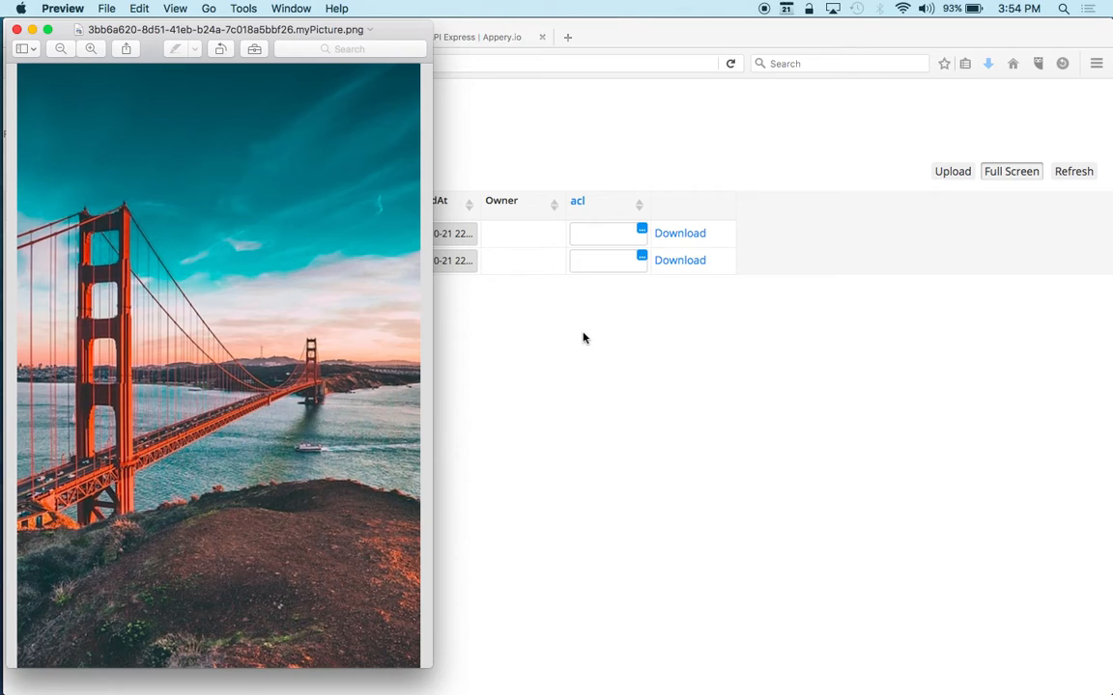
mouse_move(601, 344)
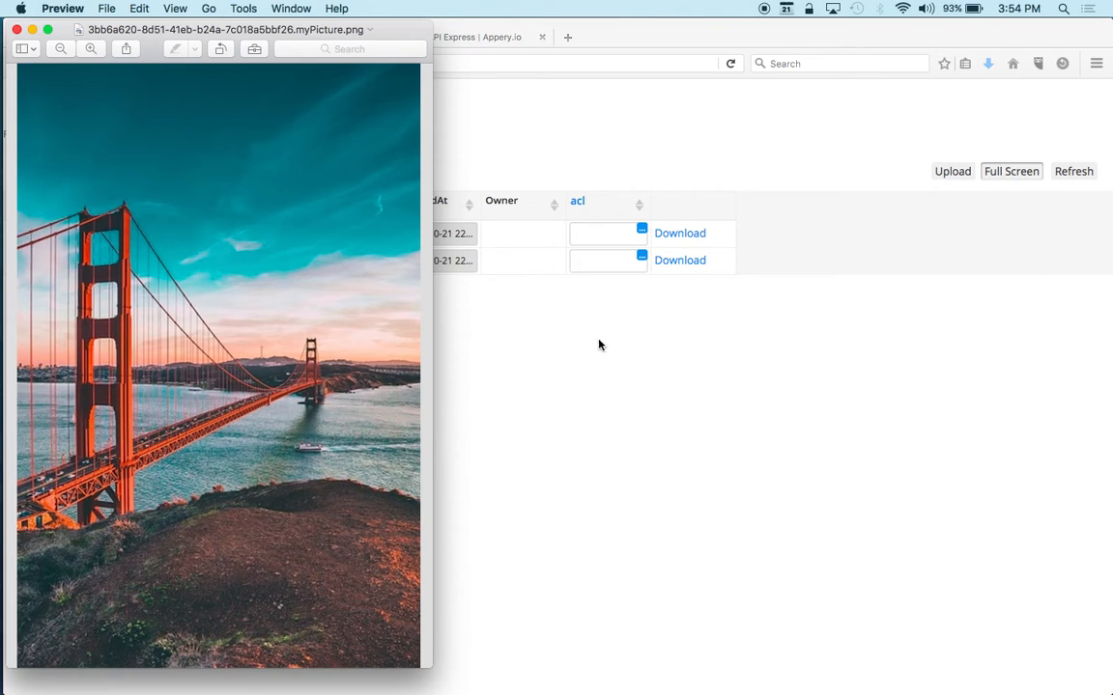
mouse_move(622, 411)
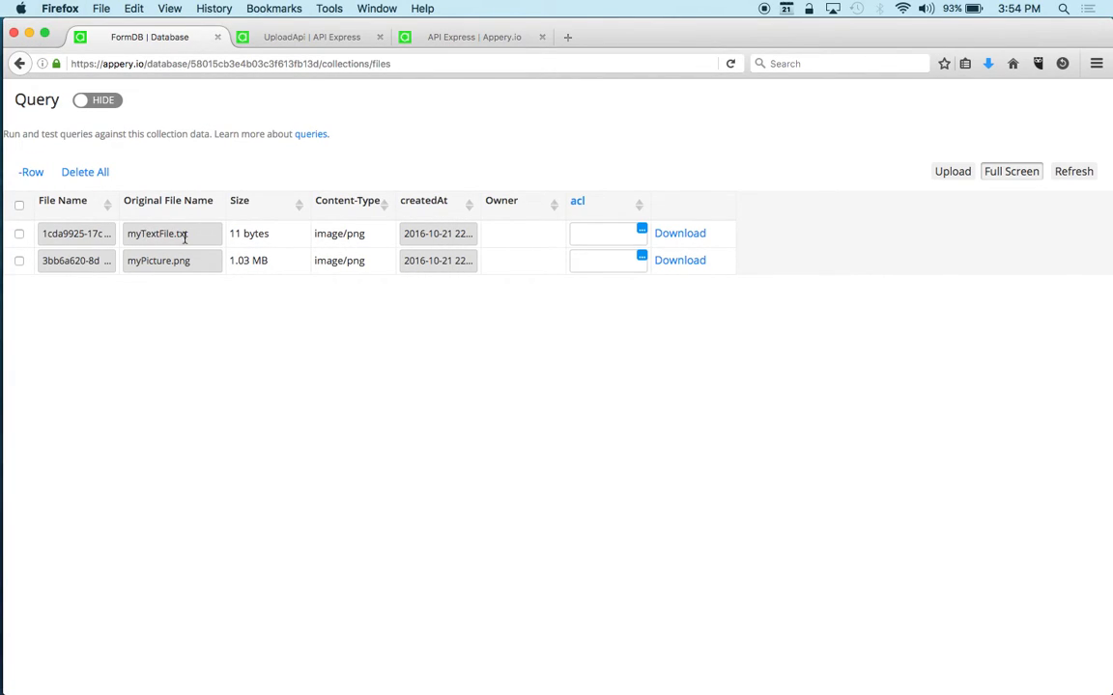
mouse_move(689, 236)
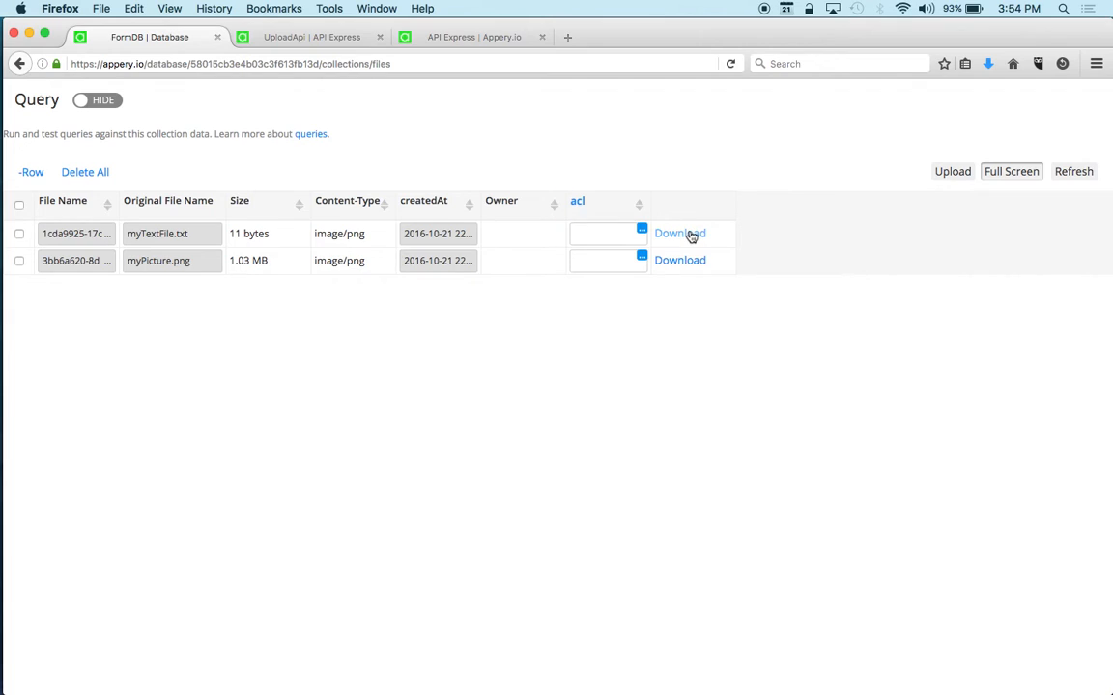
click(680, 232)
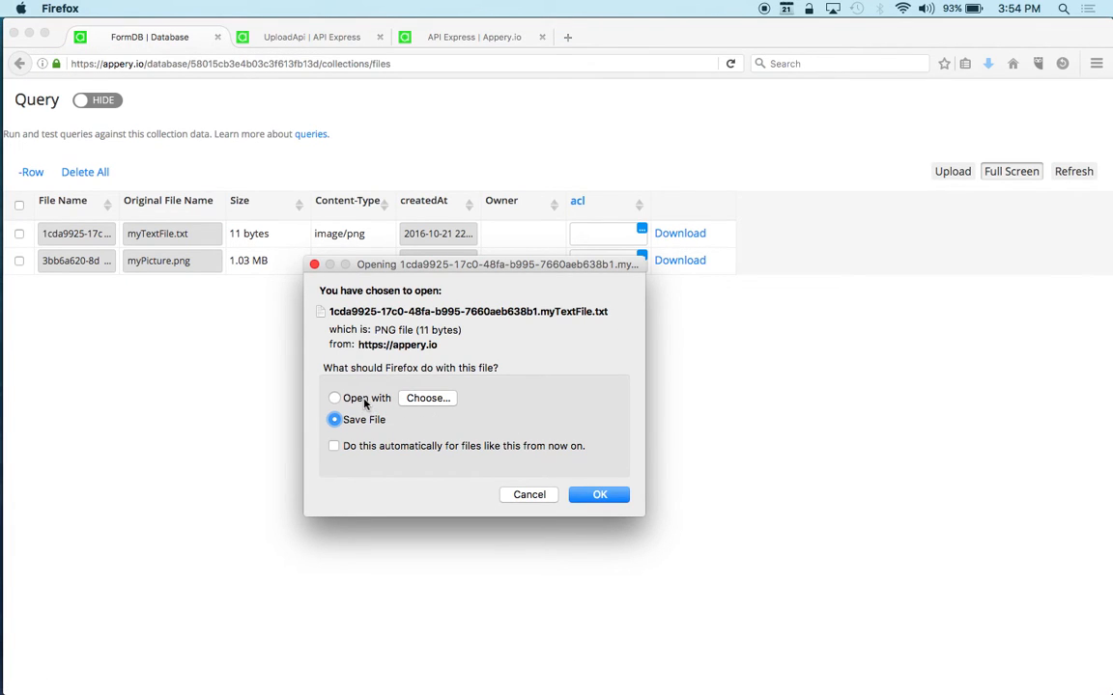
click(427, 398)
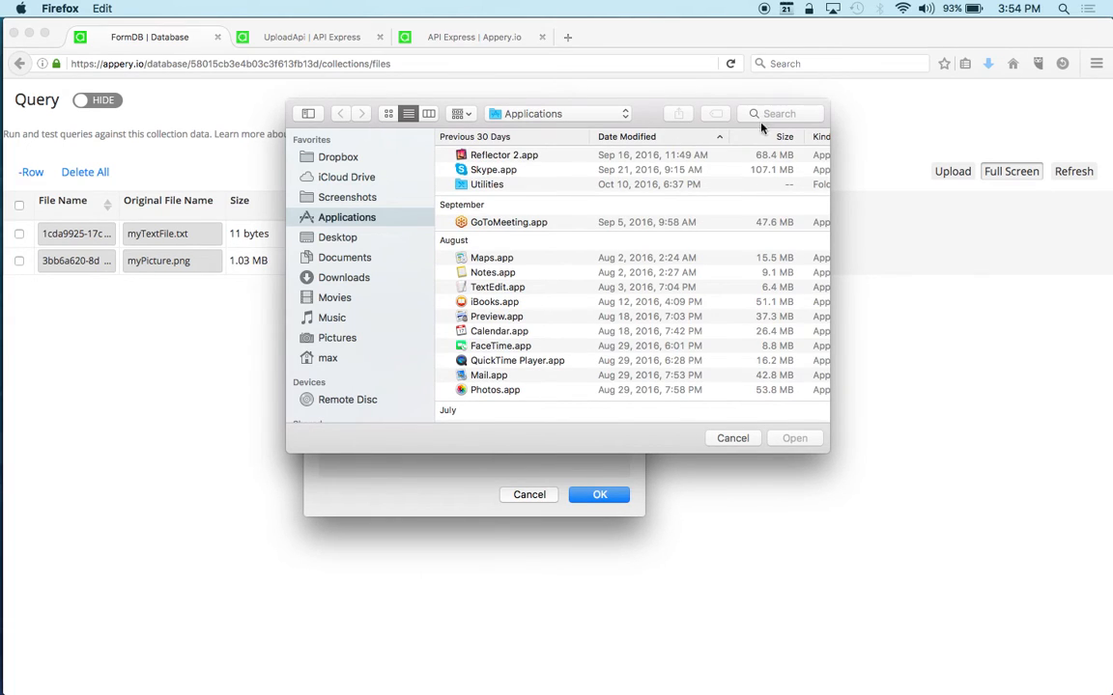
text(text)
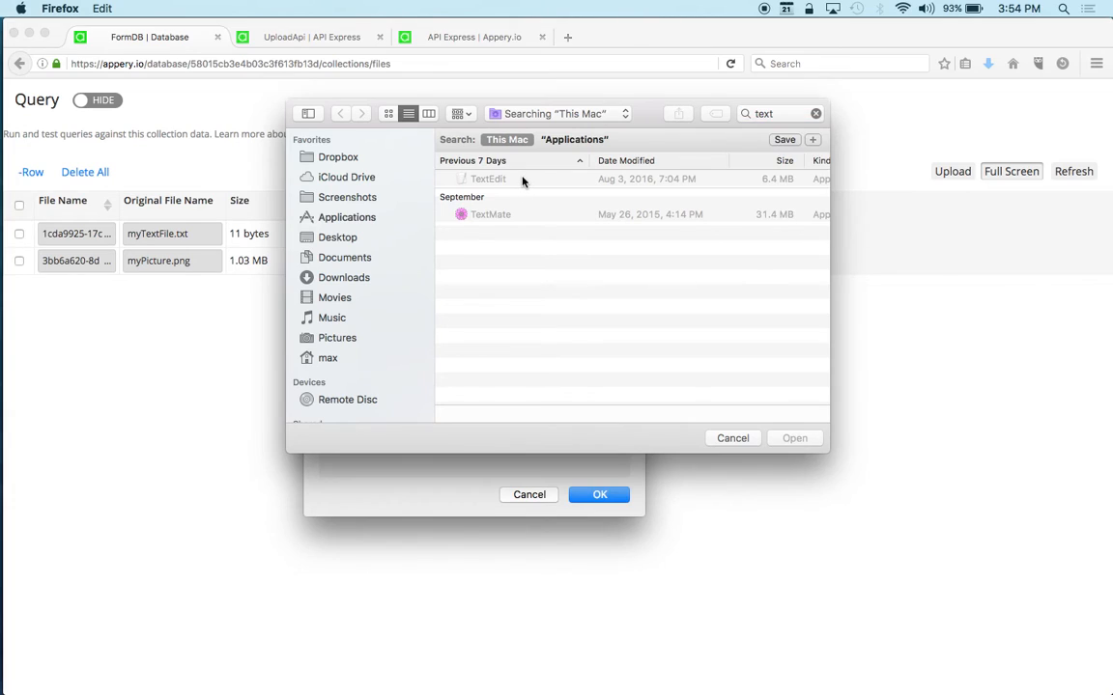
mouse_move(498, 178)
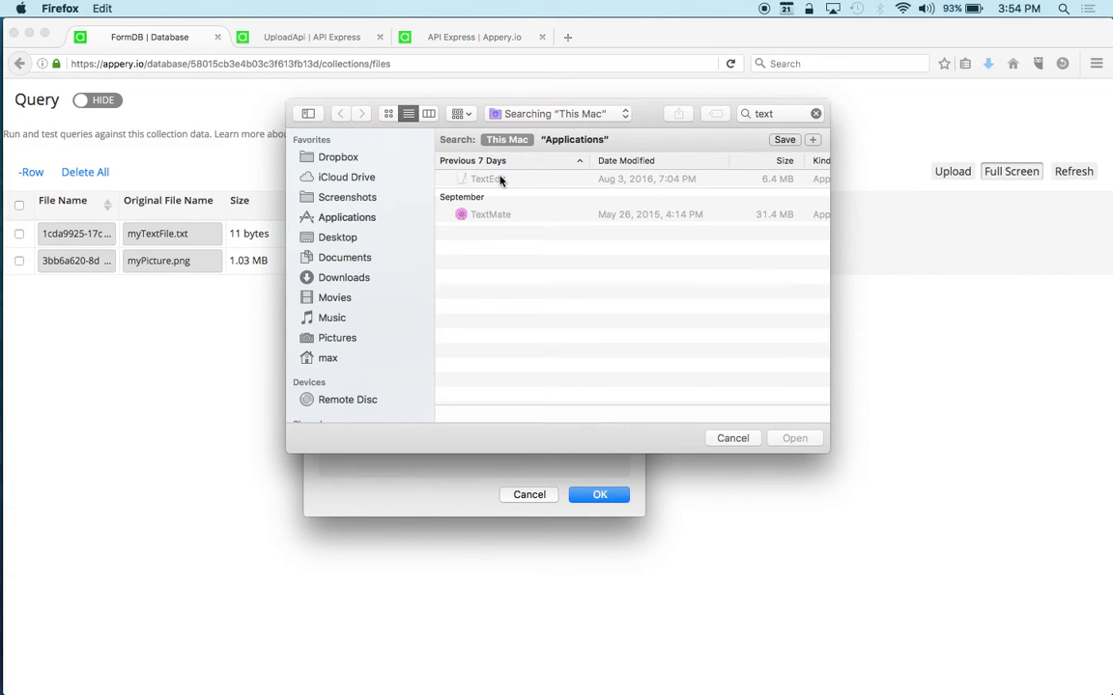
mouse_move(492, 180)
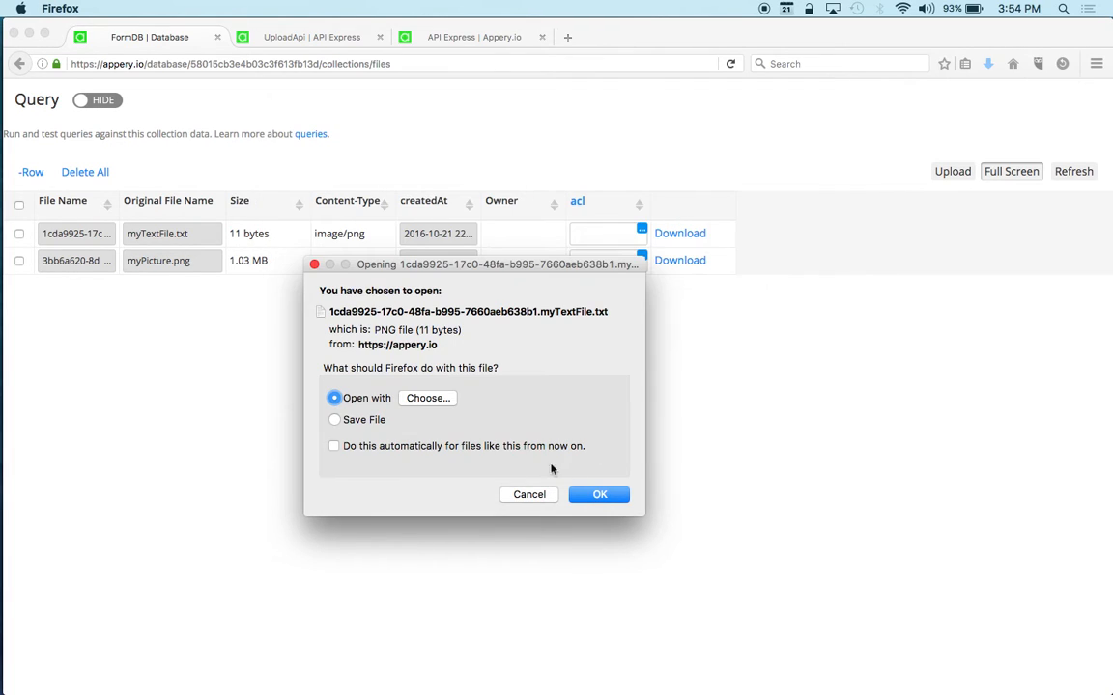
mouse_move(390, 440)
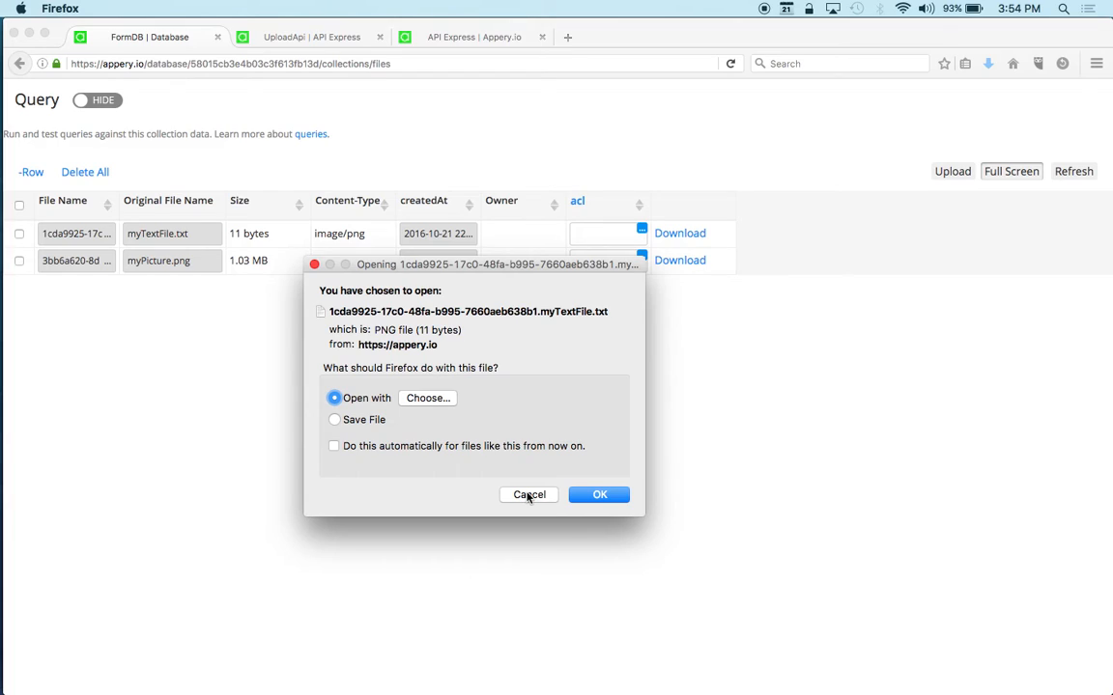
click(529, 494)
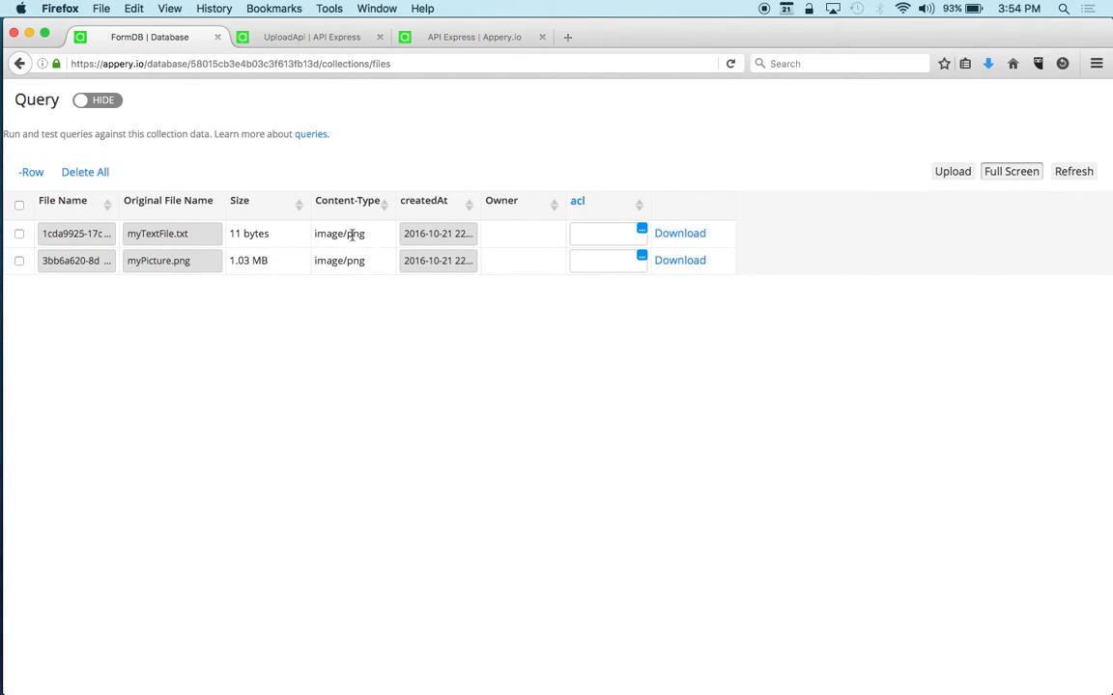
mouse_move(386, 313)
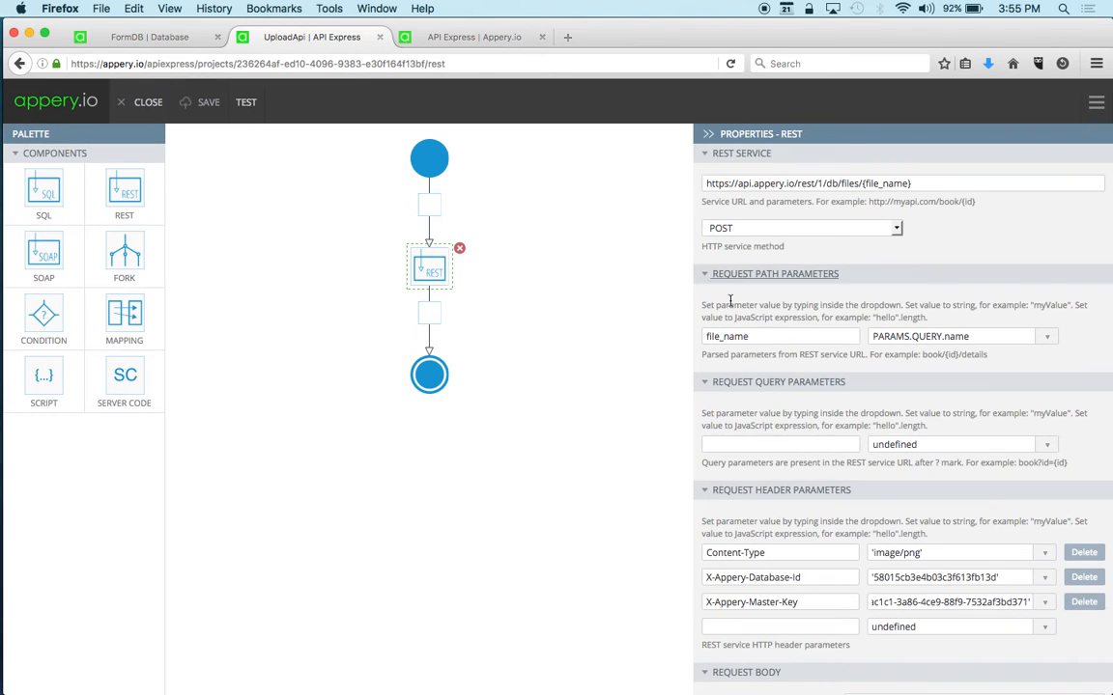
Set the Content-Type header to PARAMS.QUERY.name.match(/png/g)?'image/png':'image/jpeg'.
scroll(down, 3)
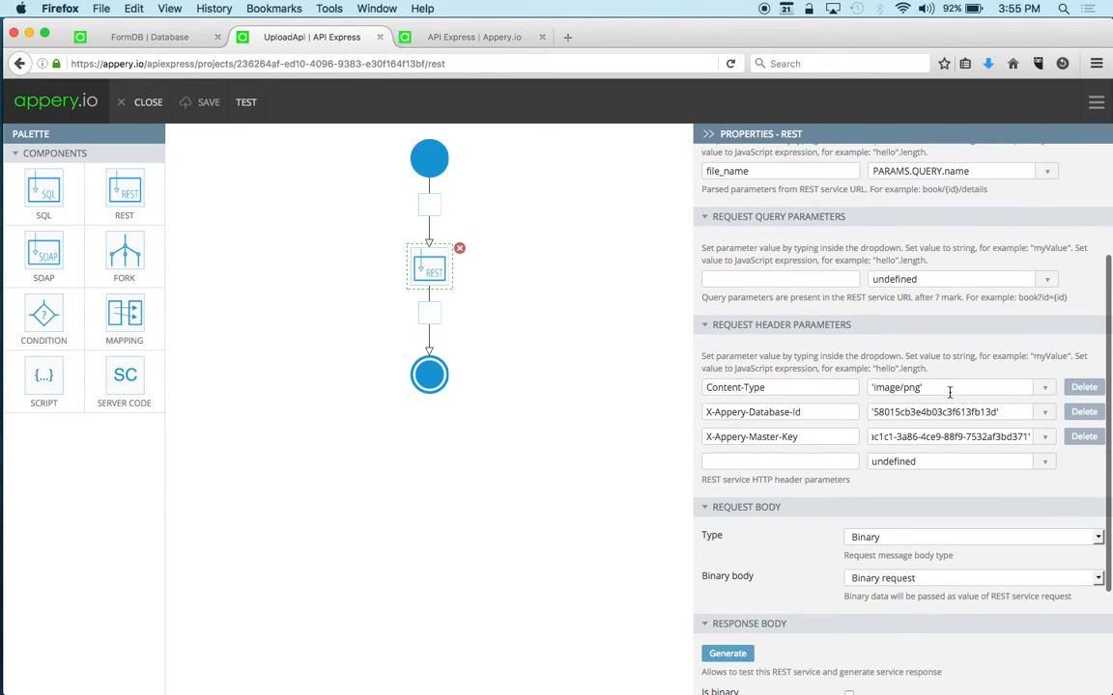
text(tch/png/g)?'image/png':'image/jpeg';)
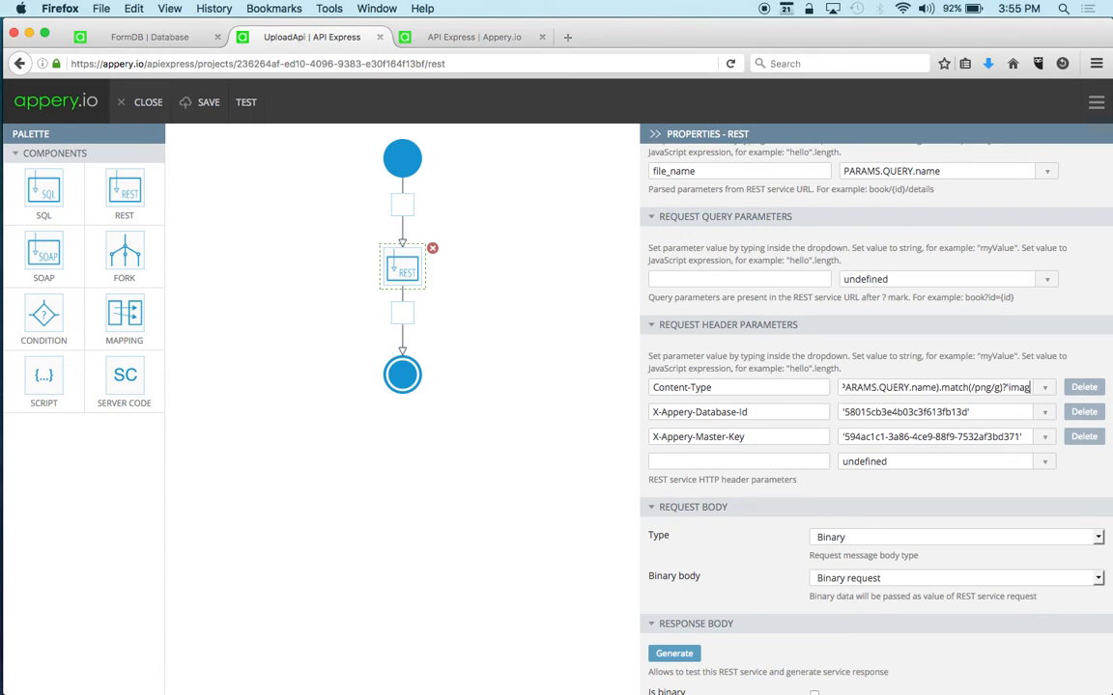
text('image/png':'image)
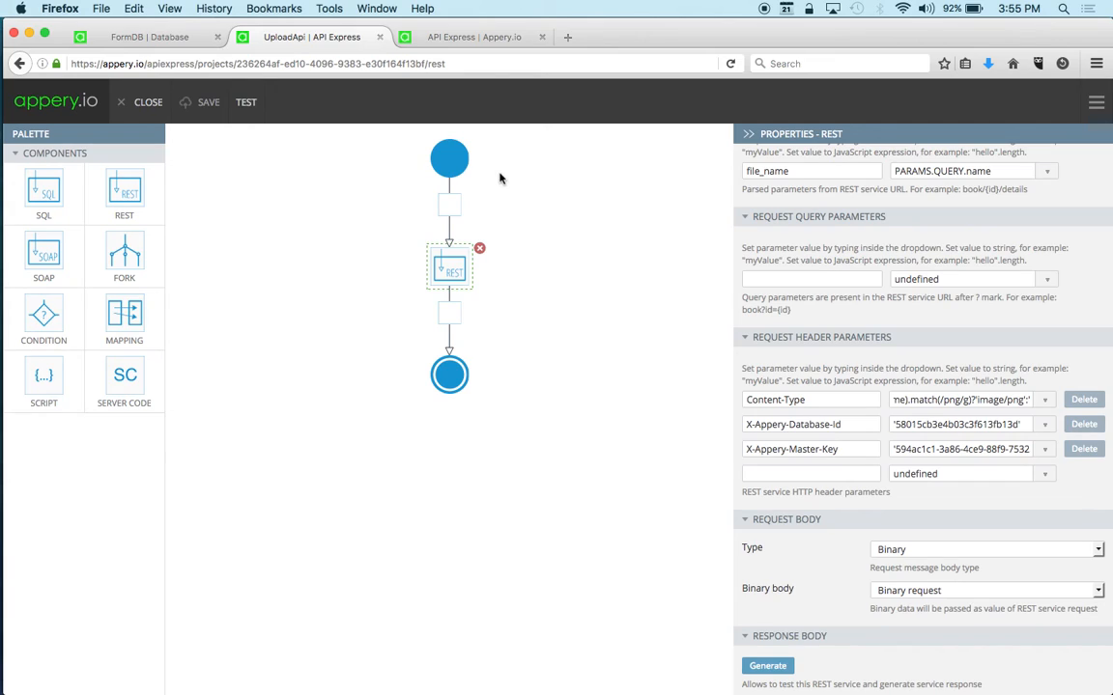
key(Cmd+Tab)
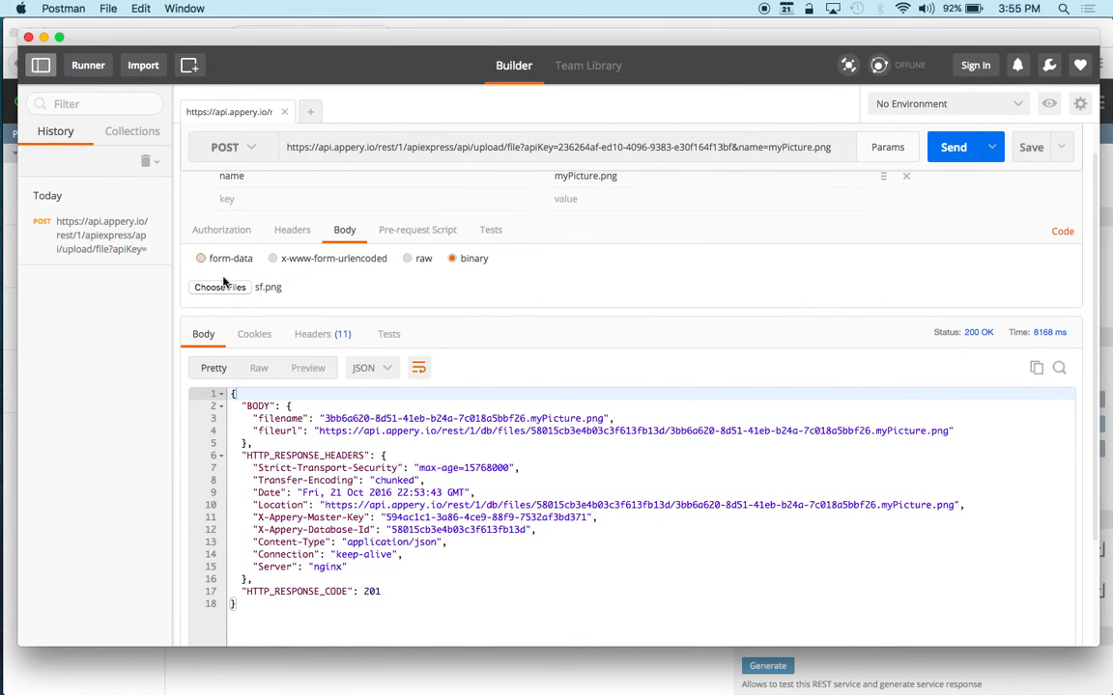
Choose flower.png from Screenshots as the binary body and send the upload, getting a new stored file URL.
click(220, 285)
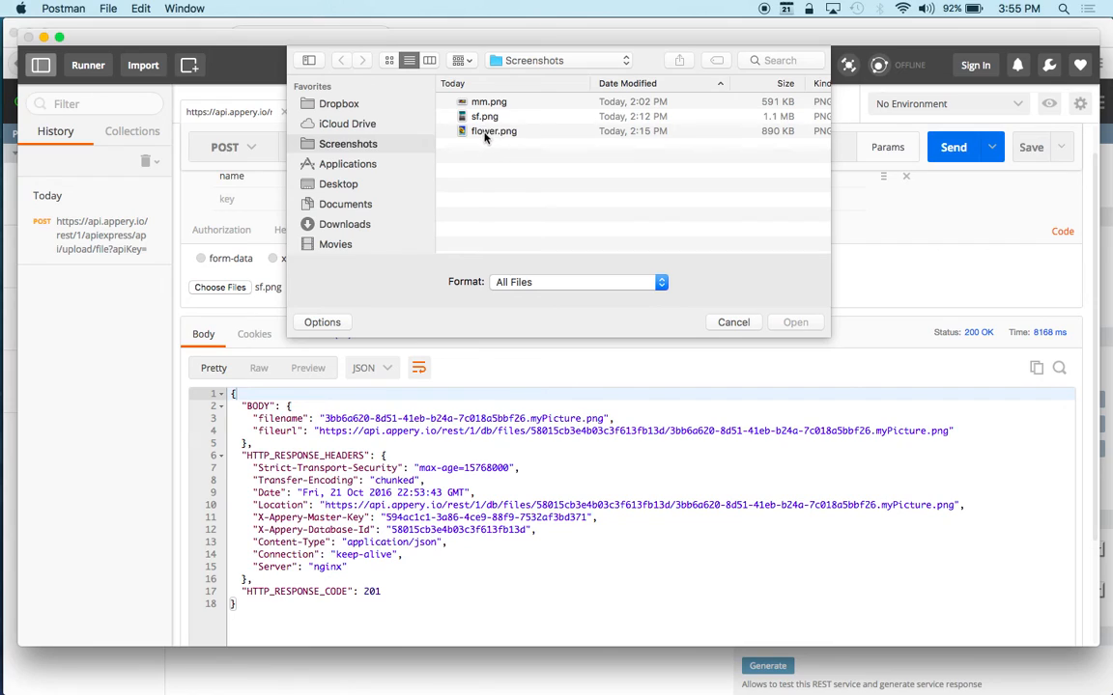
click(796, 321)
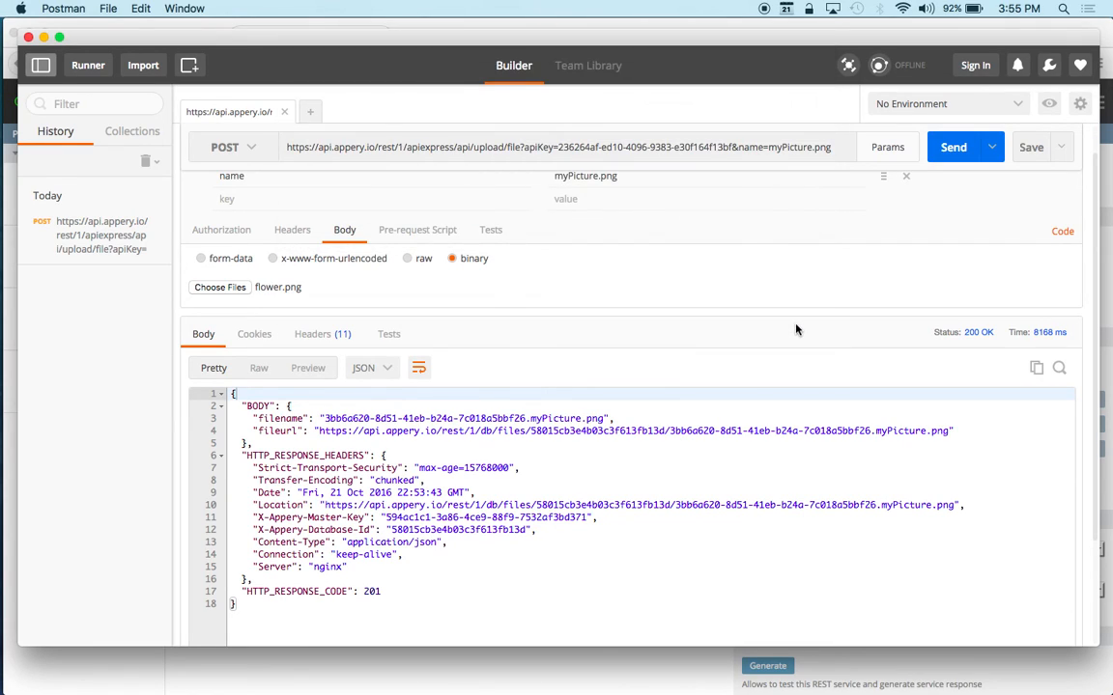
mouse_move(925, 182)
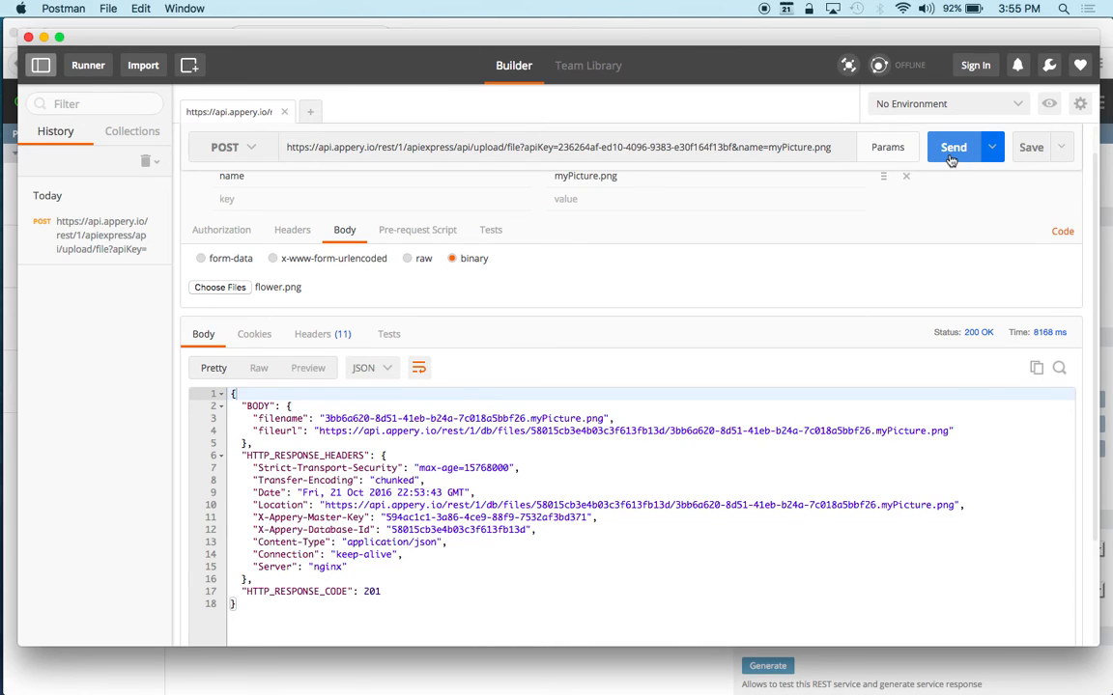
click(954, 147)
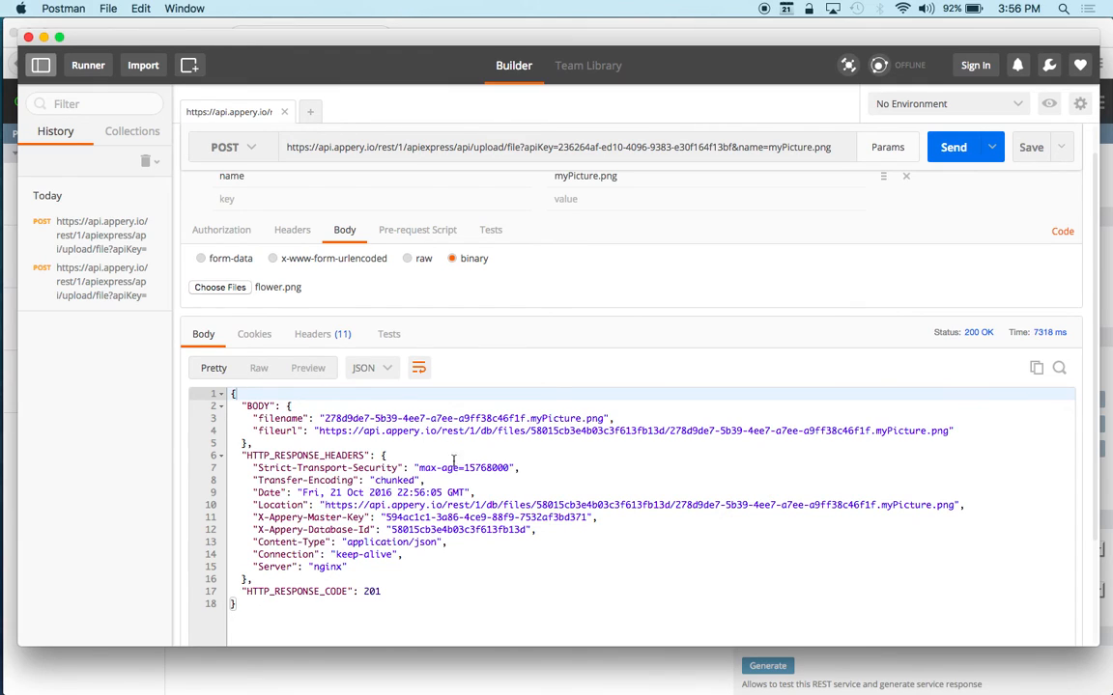
mouse_move(646, 456)
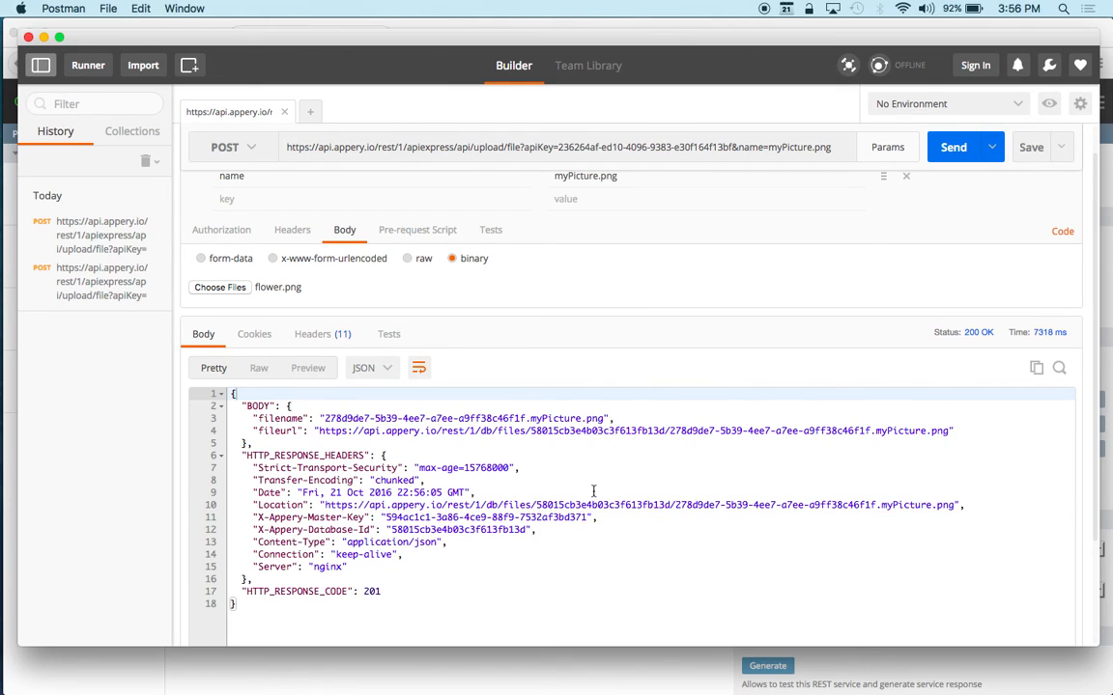
mouse_move(12, 195)
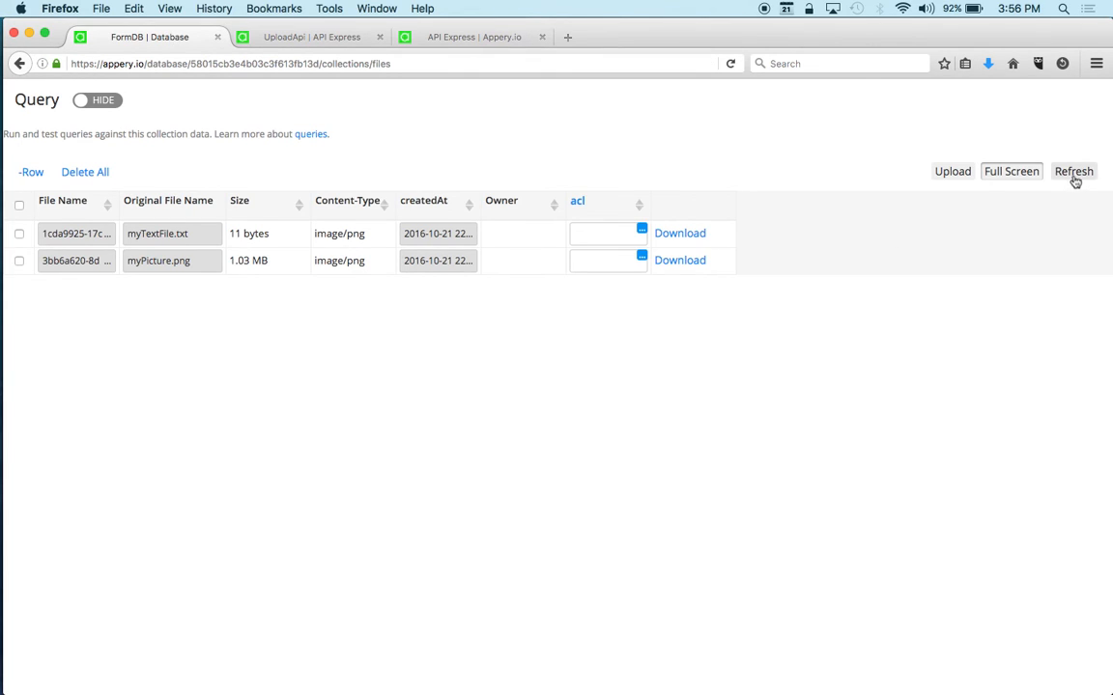
Refresh the Files collection, download the new 869.25 kB myPicture.png, and view the sunflower image.
click(1074, 170)
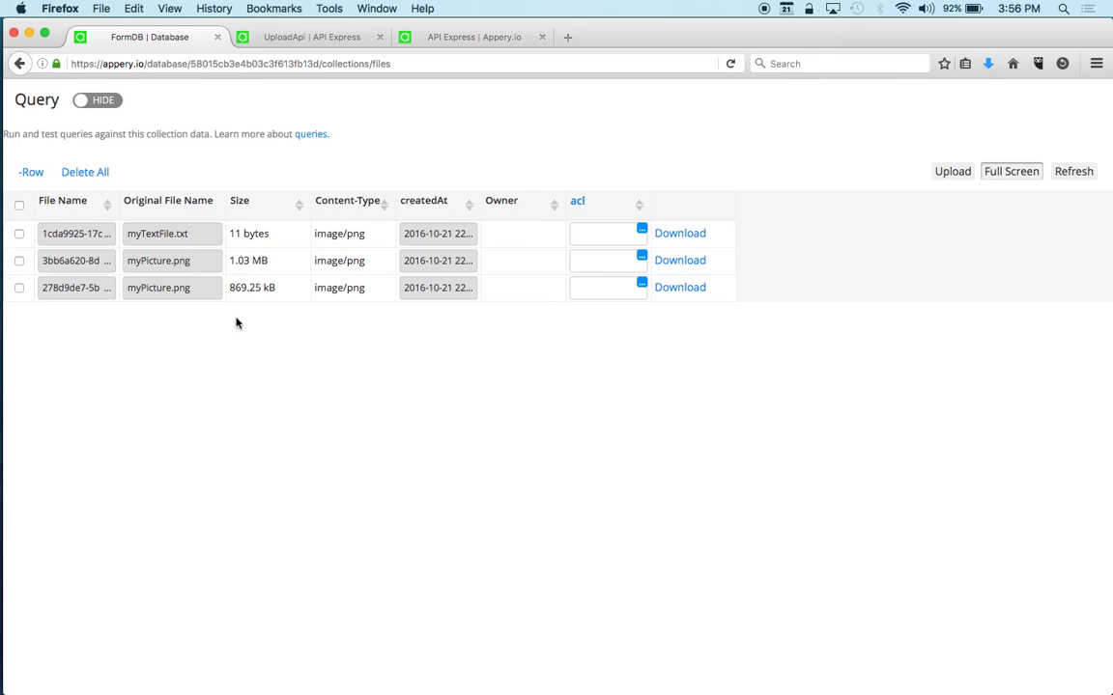
mouse_move(132, 288)
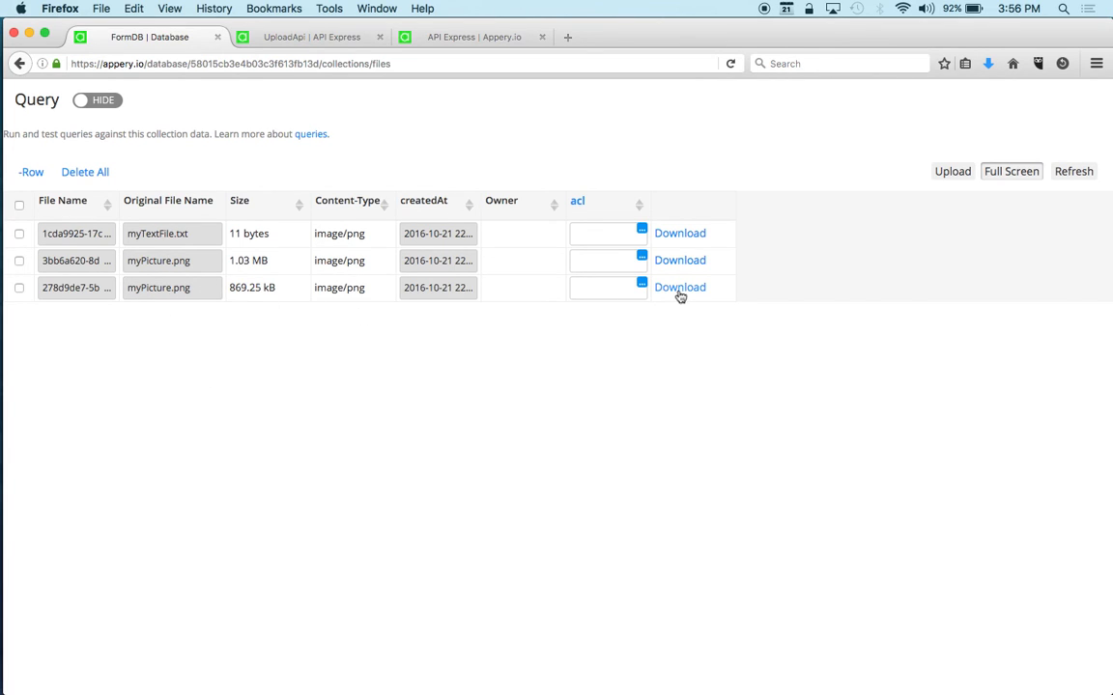
click(680, 286)
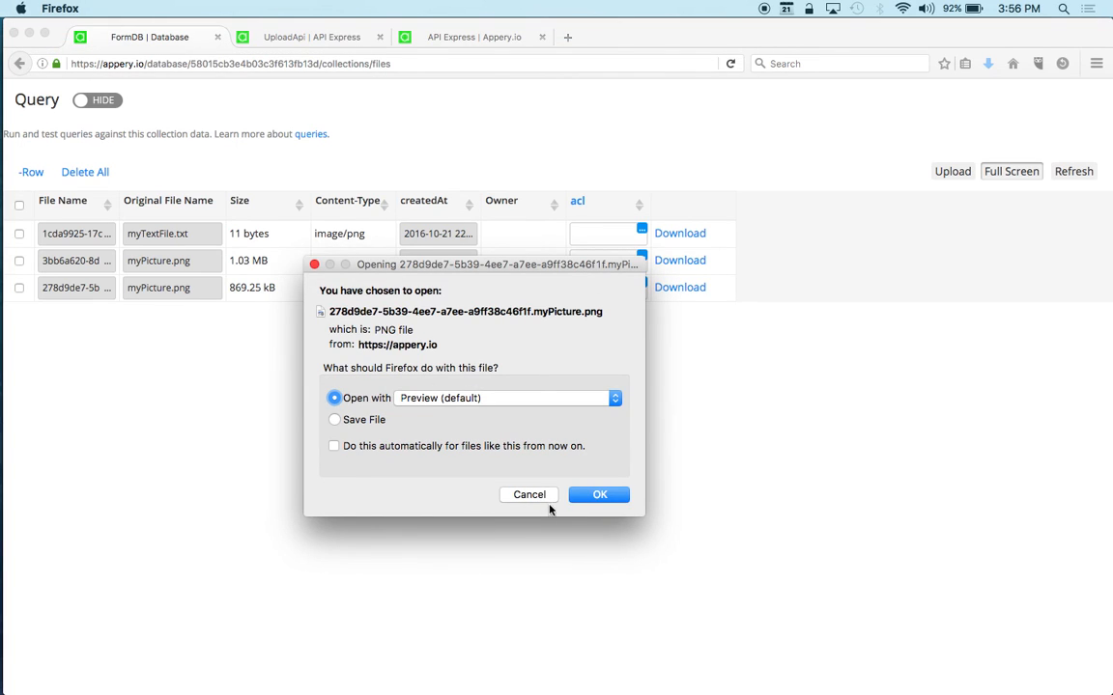
click(599, 495)
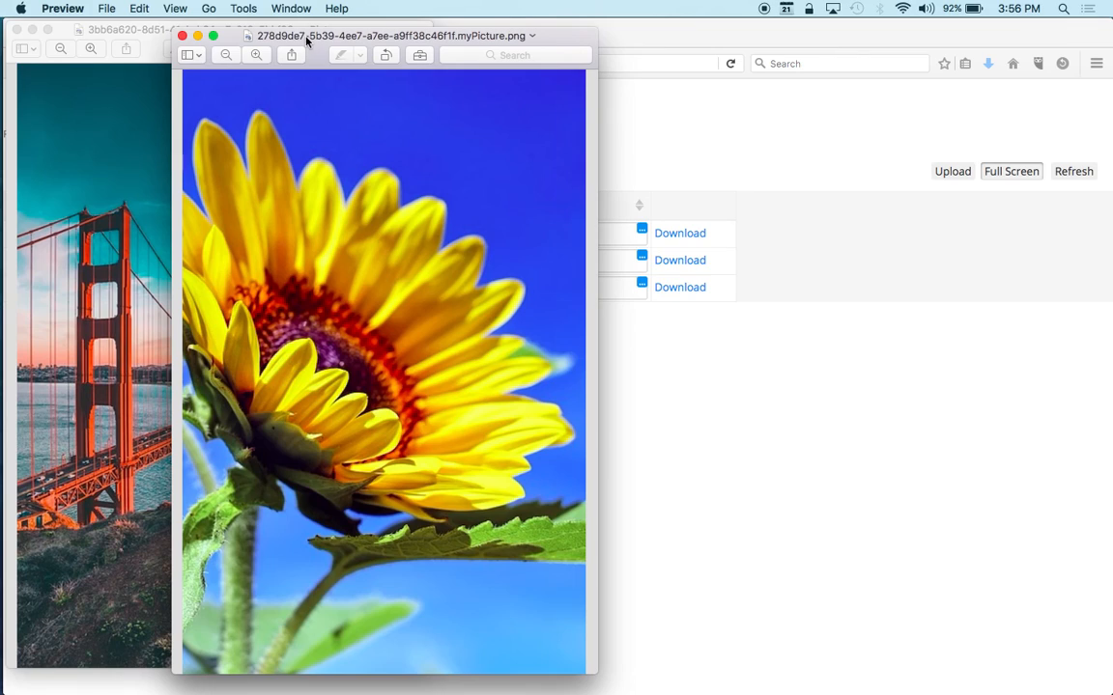
mouse_move(814, 429)
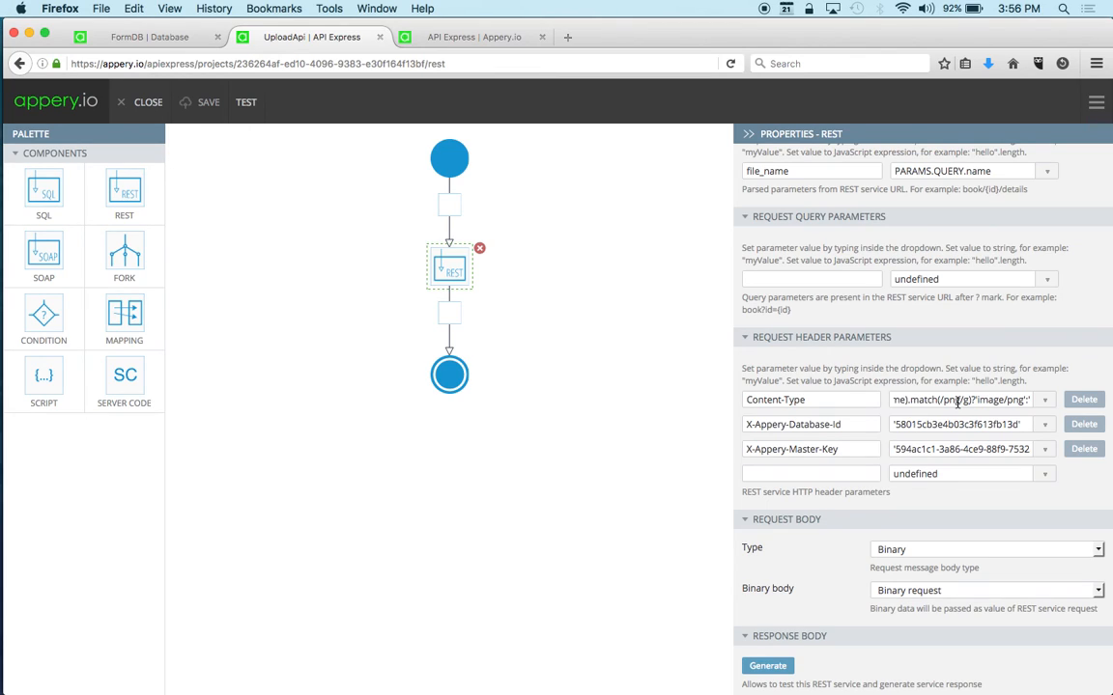
mouse_move(618, 432)
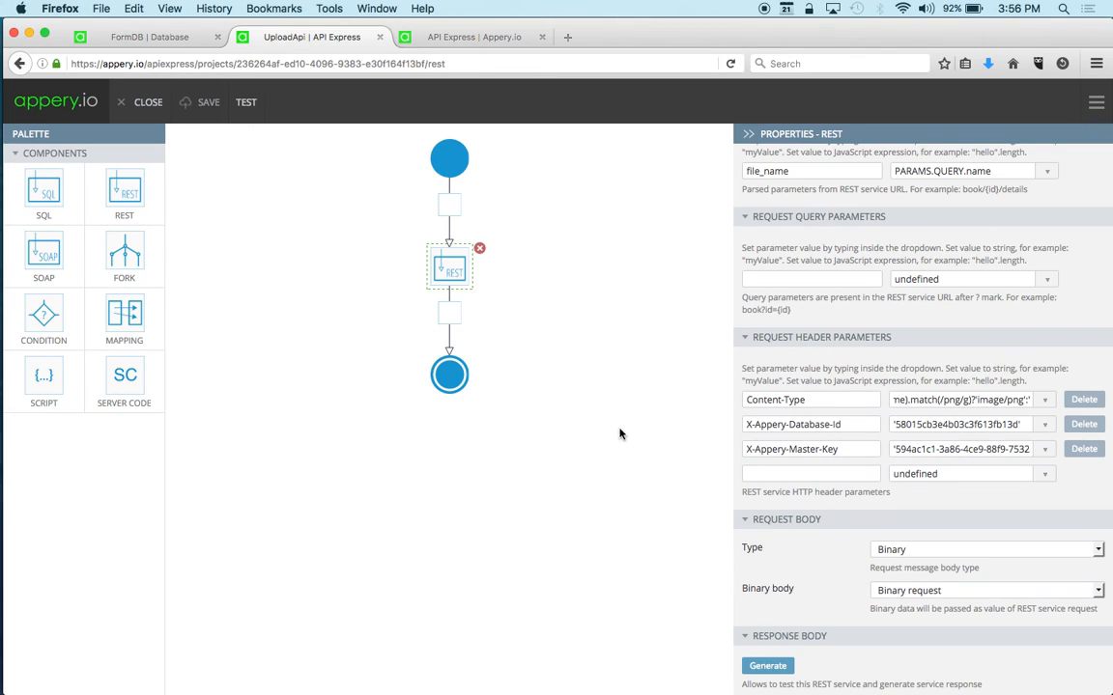